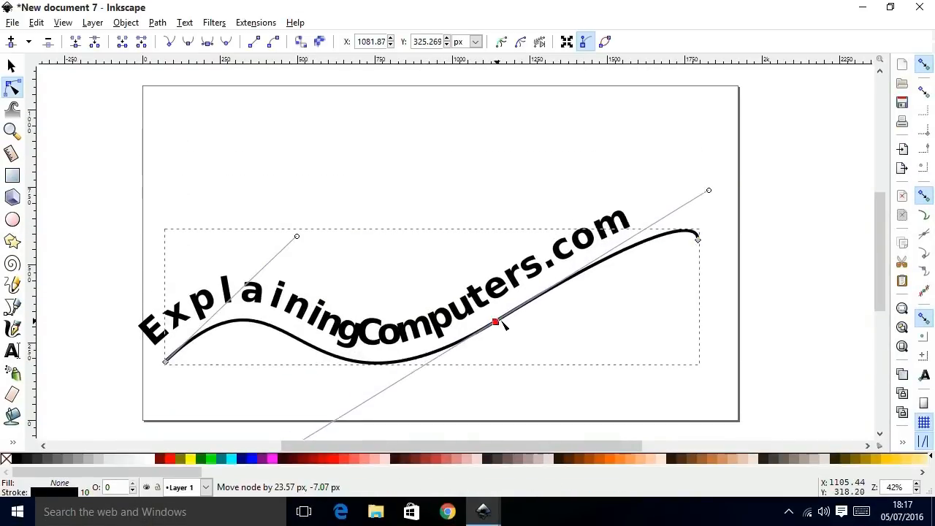
# Drag the wave curve's nodes so the ExplainingComputers.com text path swings up and curls right.
pyautogui.moveTo(496, 321); pyautogui.dragTo(539, 272)
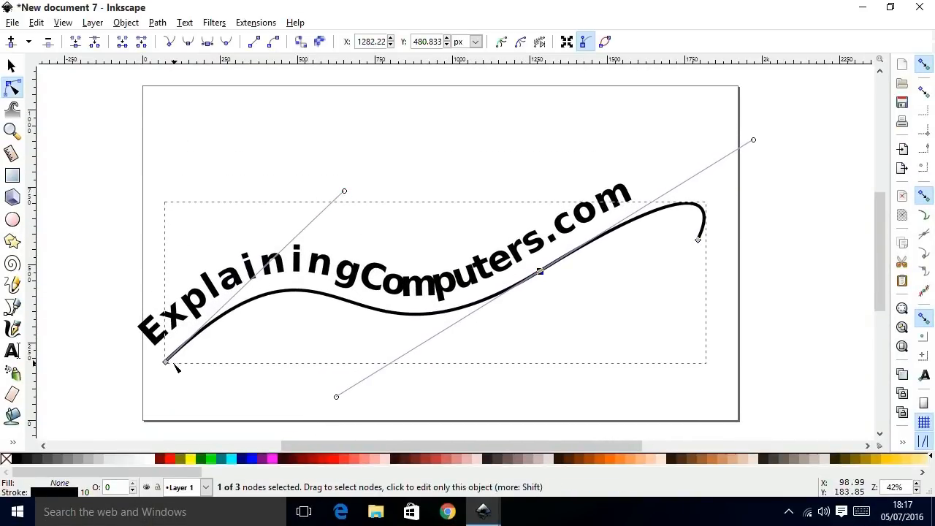
pyautogui.moveTo(165, 358); pyautogui.dragTo(193, 214)
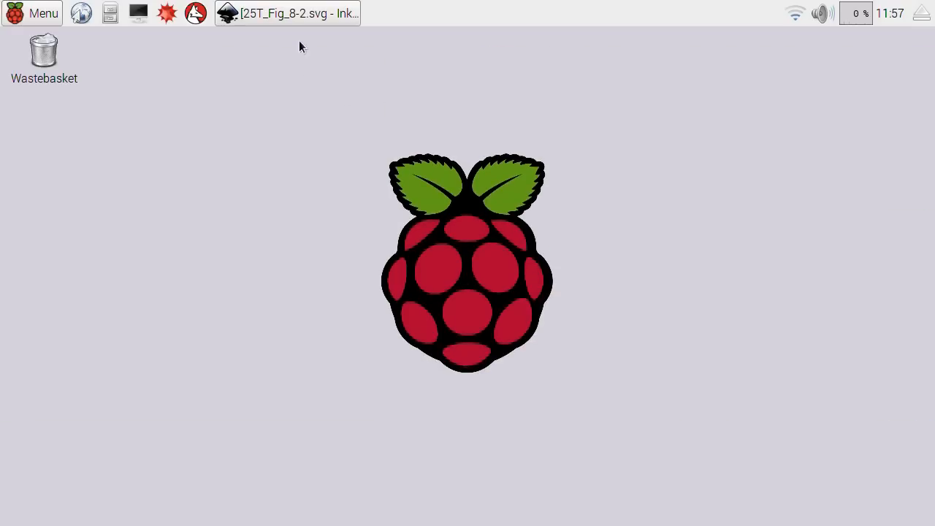
pyautogui.click(287, 13)
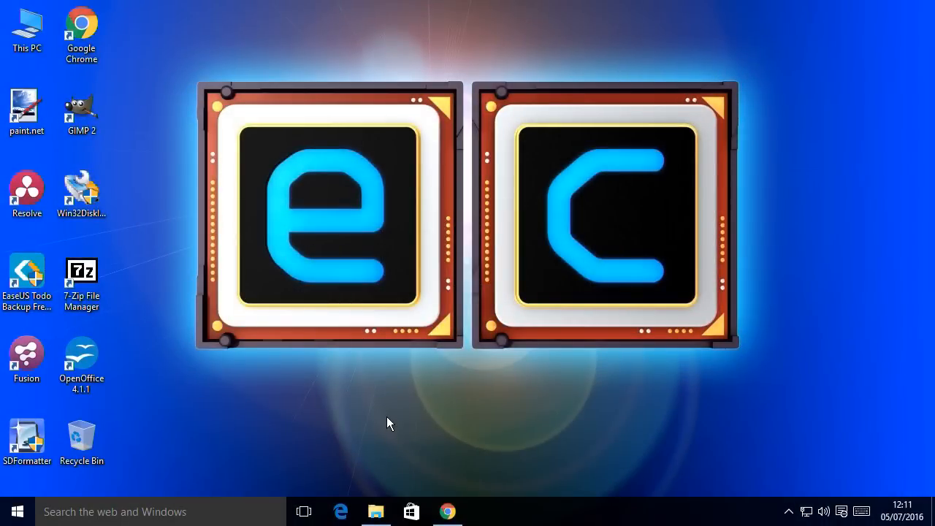
pyautogui.moveTo(590, 265)
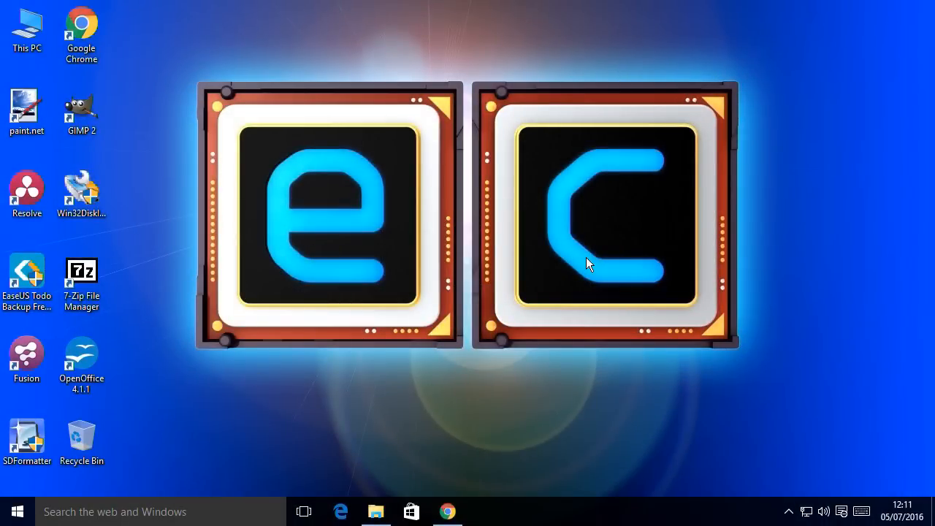
# Download the 64-bit Windows Inkscape 0.91 msi installer from inkscape.org into the Download folder.
pyautogui.click(447, 511)
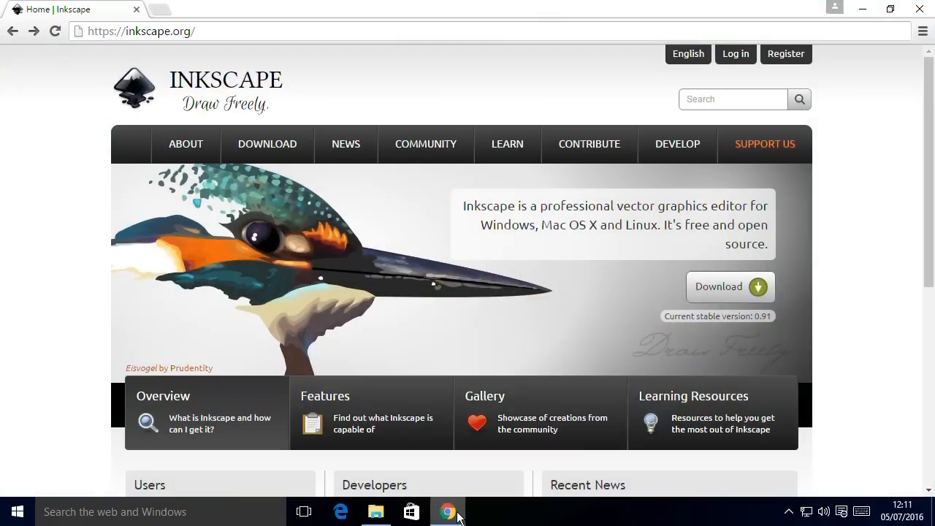
pyautogui.moveTo(63, 118)
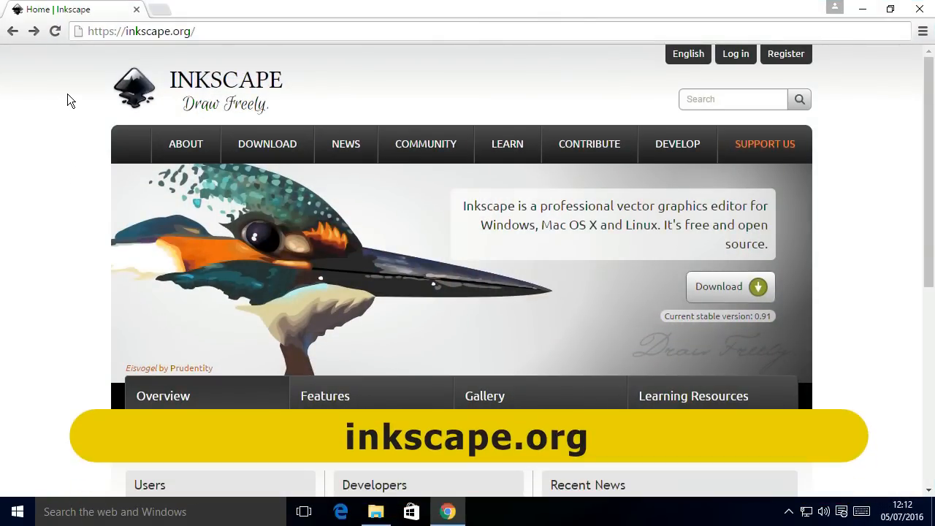
pyautogui.moveTo(94, 124)
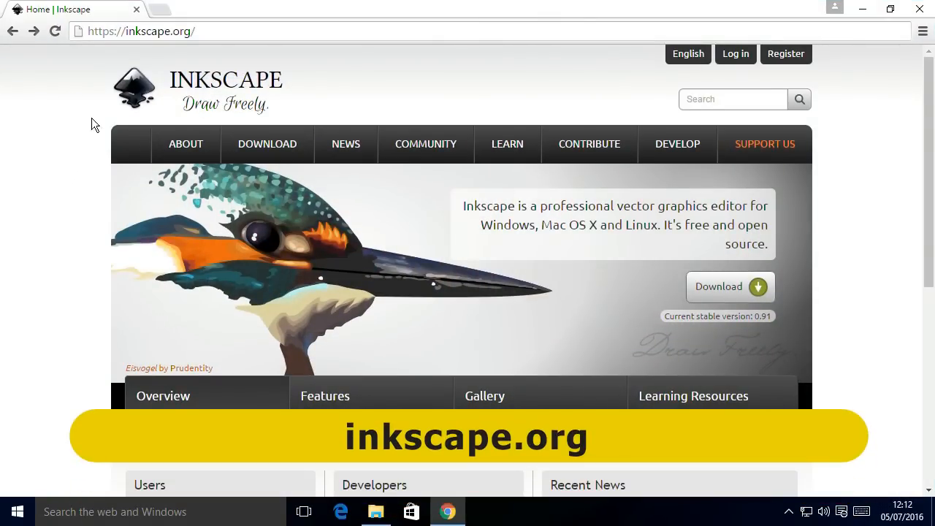
pyautogui.moveTo(720, 285)
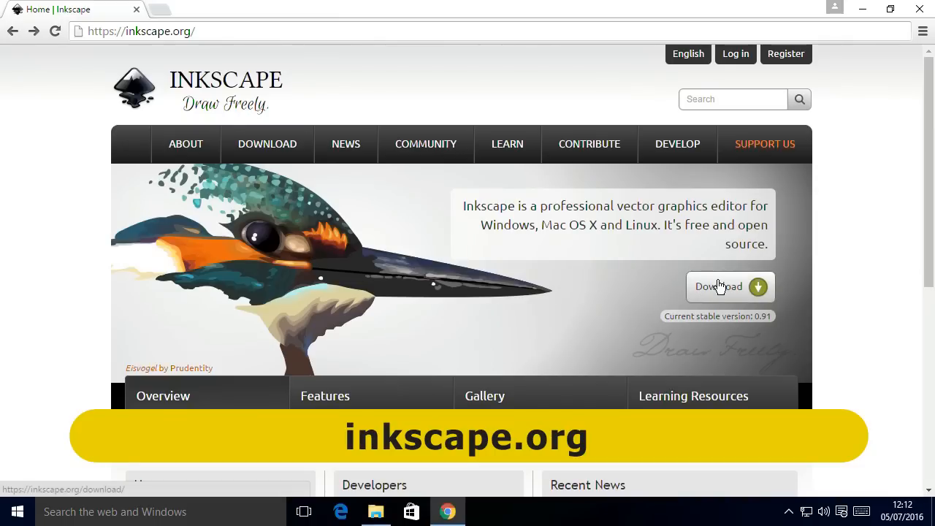
pyautogui.click(719, 287)
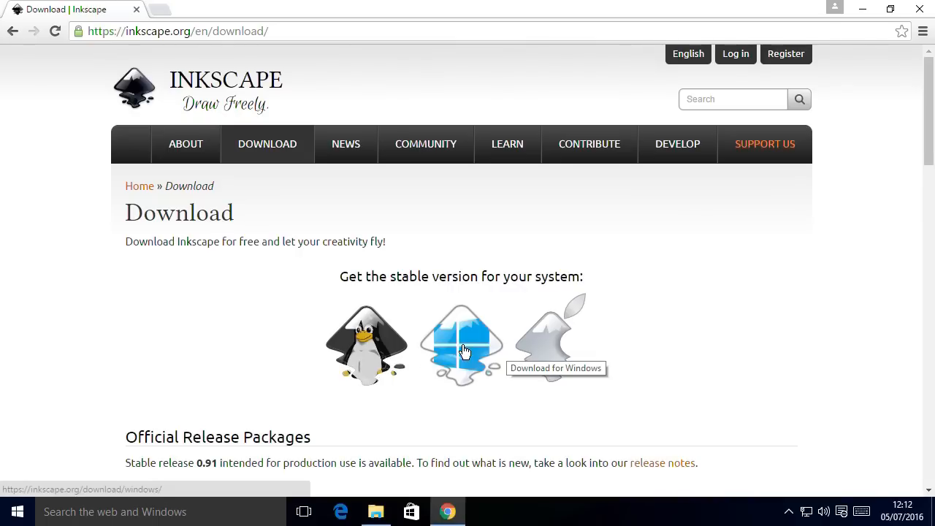
pyautogui.click(462, 344)
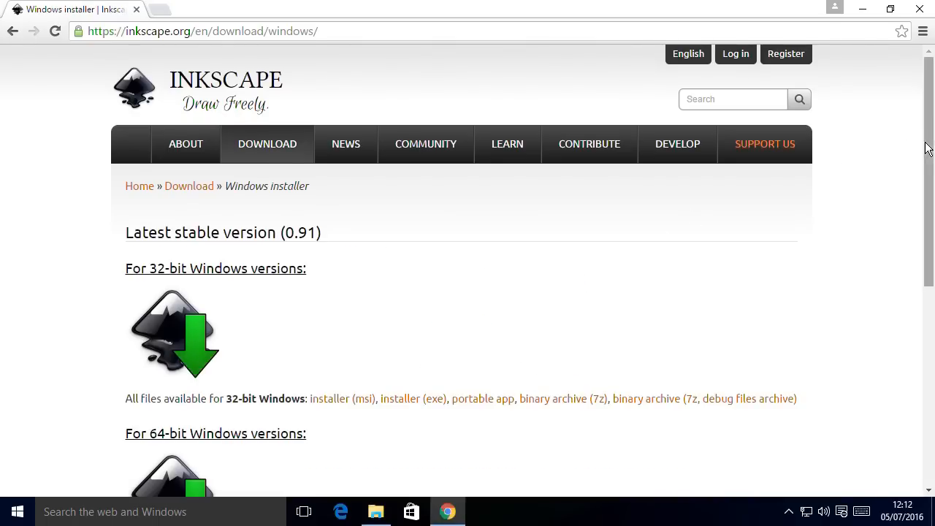
pyautogui.scroll(-3)
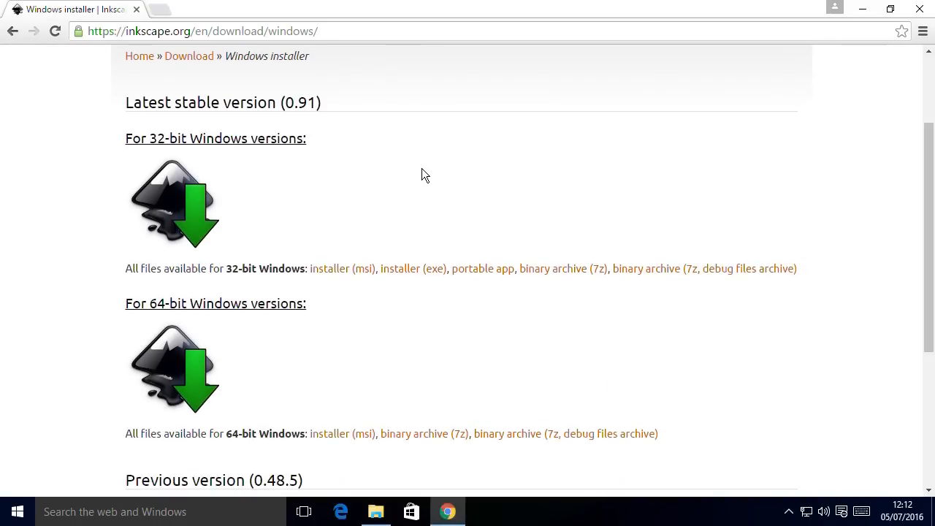
pyautogui.moveTo(430, 349)
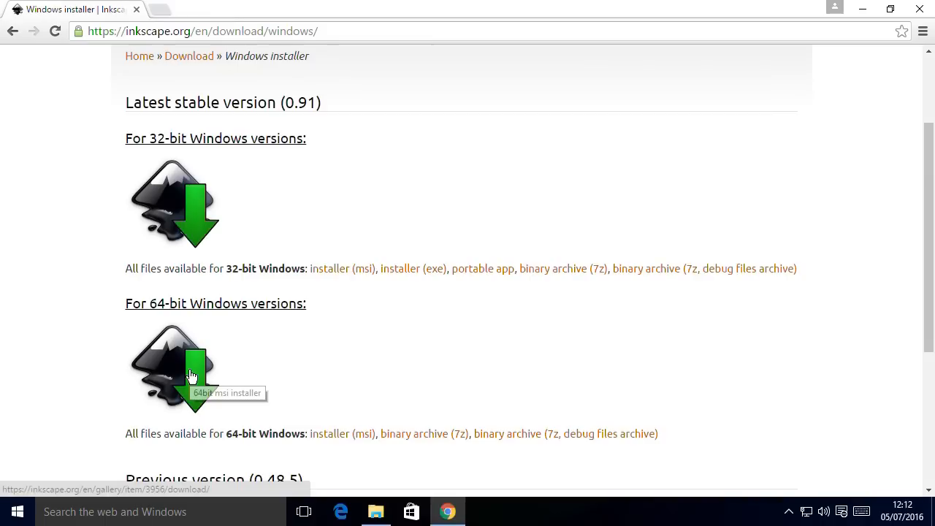
pyautogui.click(190, 376)
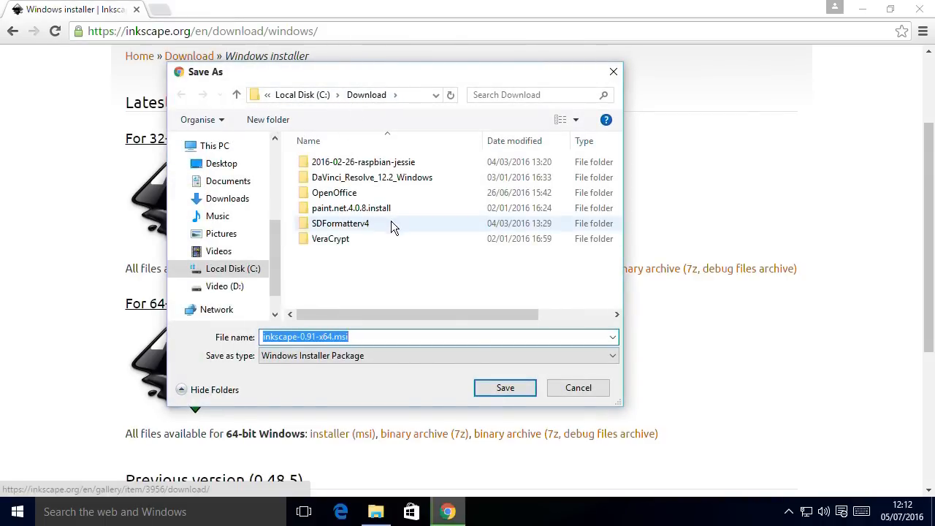
pyautogui.click(505, 388)
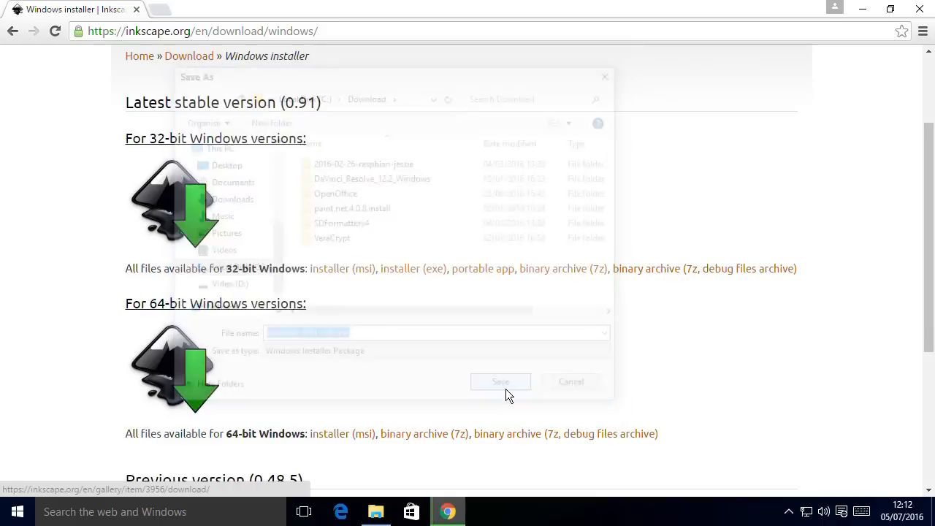
pyautogui.click(501, 382)
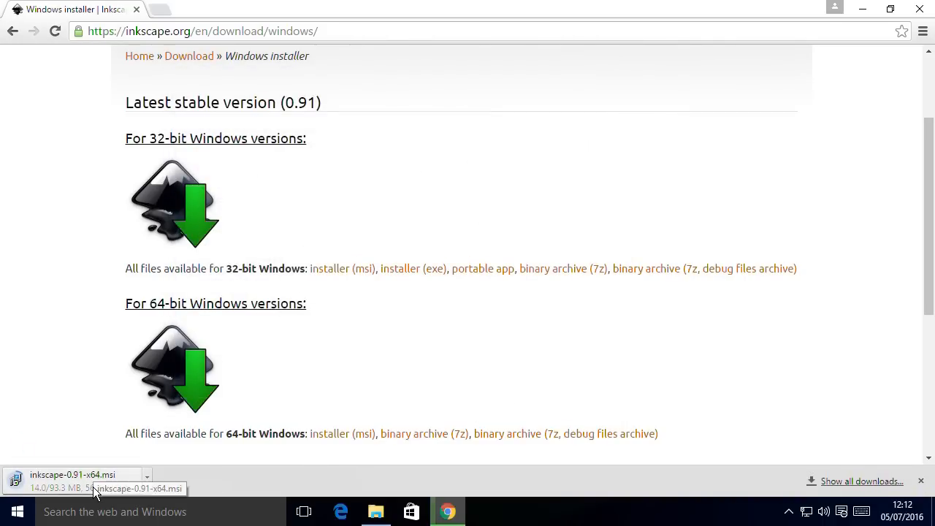
pyautogui.moveTo(548, 288)
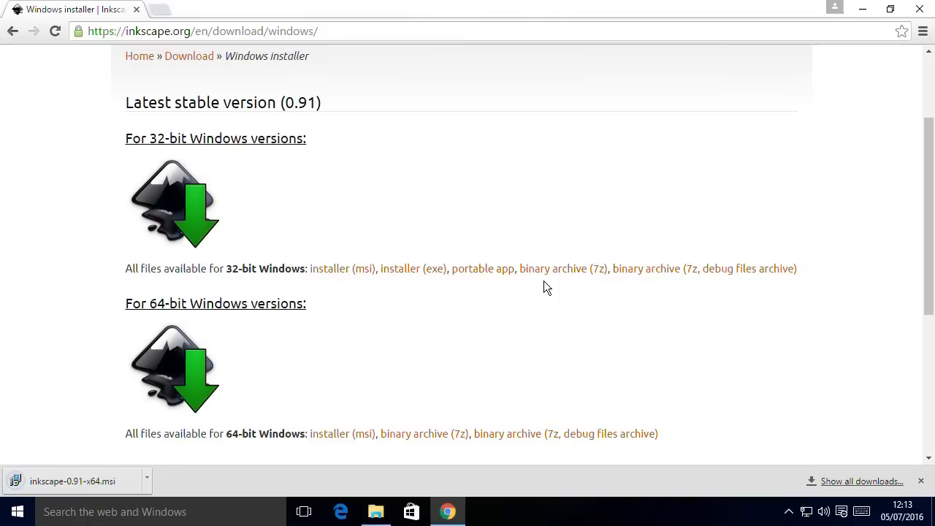
pyautogui.moveTo(530, 294)
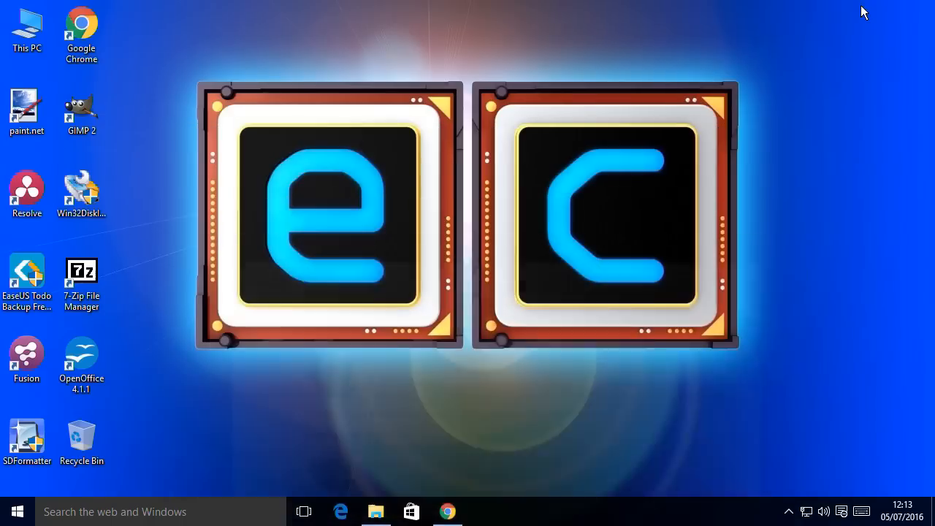
# Launch the downloaded Inkscape 0.91 installer from the Download folder.
pyautogui.click(375, 511)
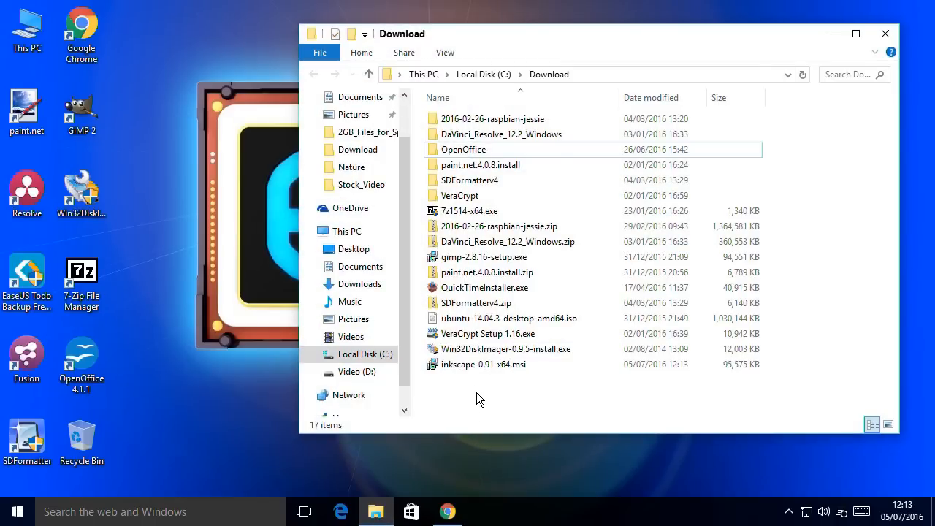
pyautogui.click(484, 364)
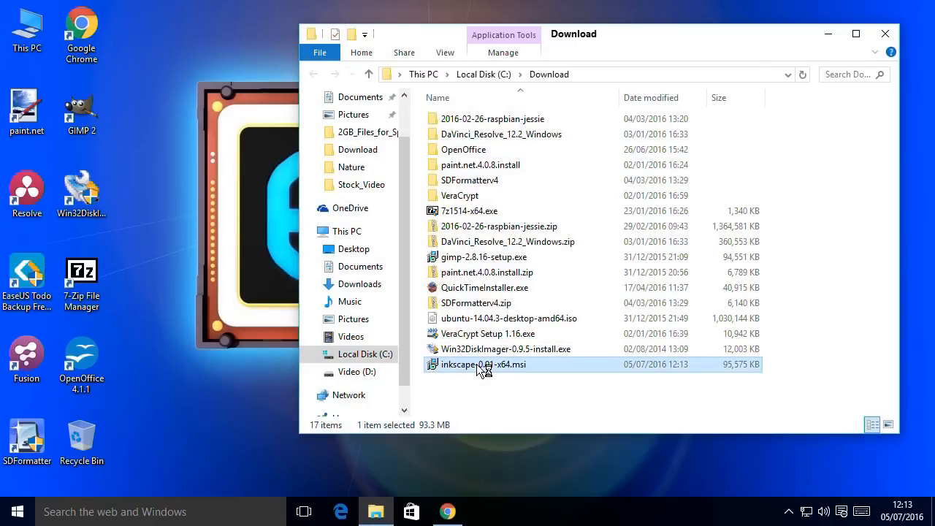
pyautogui.doubleClick(484, 365)
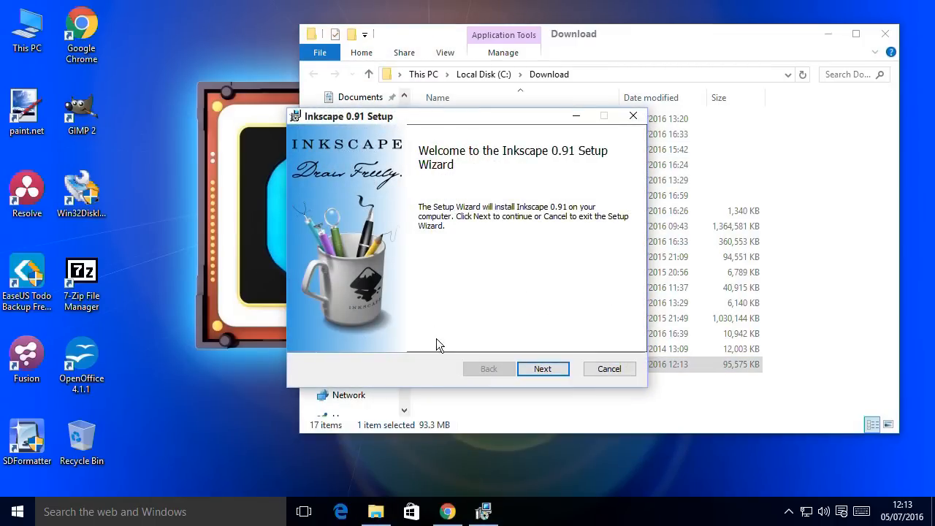
pyautogui.moveTo(448, 174)
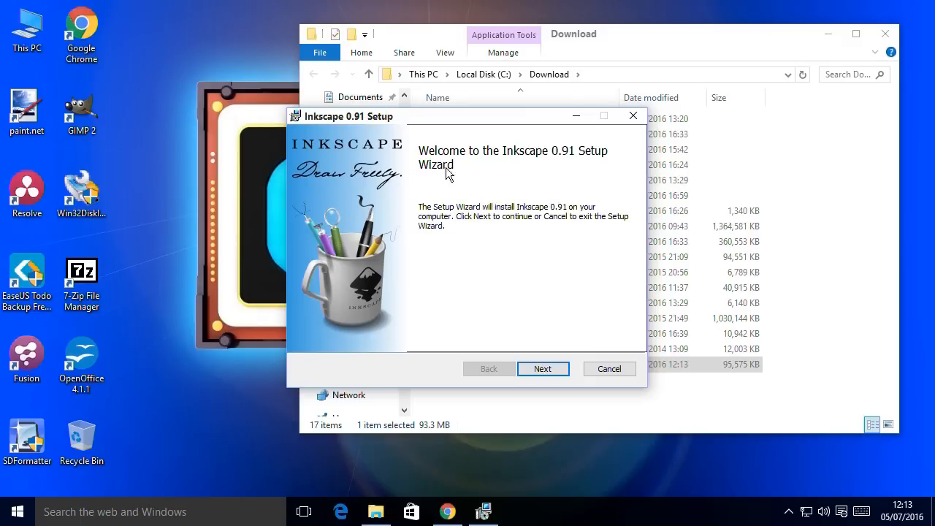
pyautogui.moveTo(522, 202)
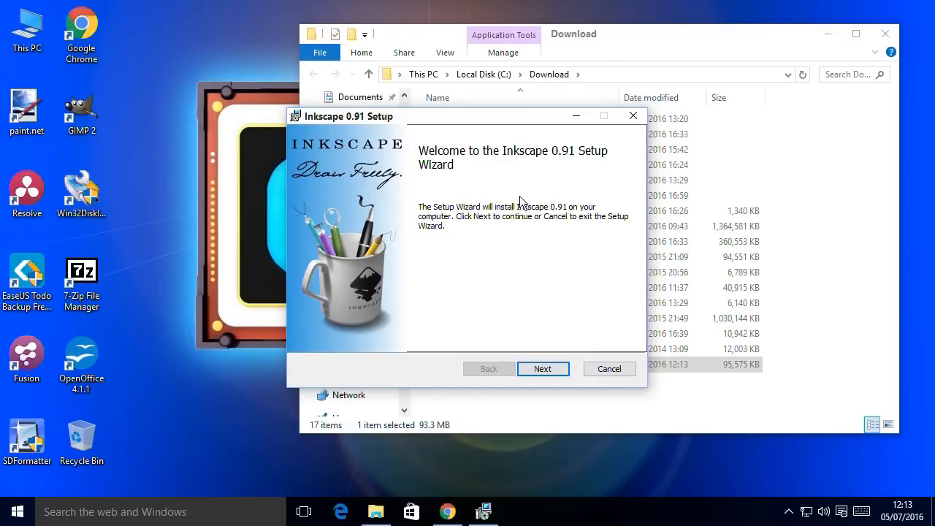
pyautogui.moveTo(541, 181)
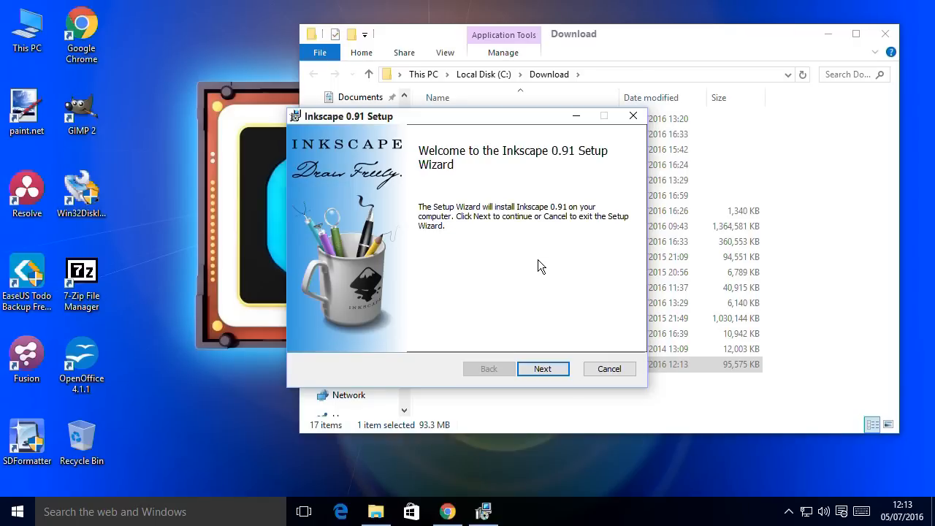
pyautogui.moveTo(542, 369)
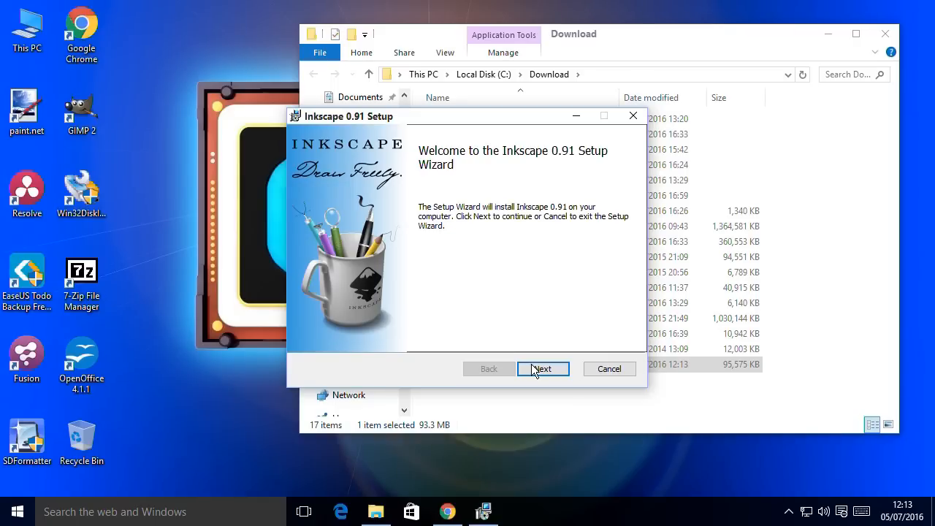
# Accept the license, choose Typical setup, allow the install, and finish the wizard.
pyautogui.click(543, 368)
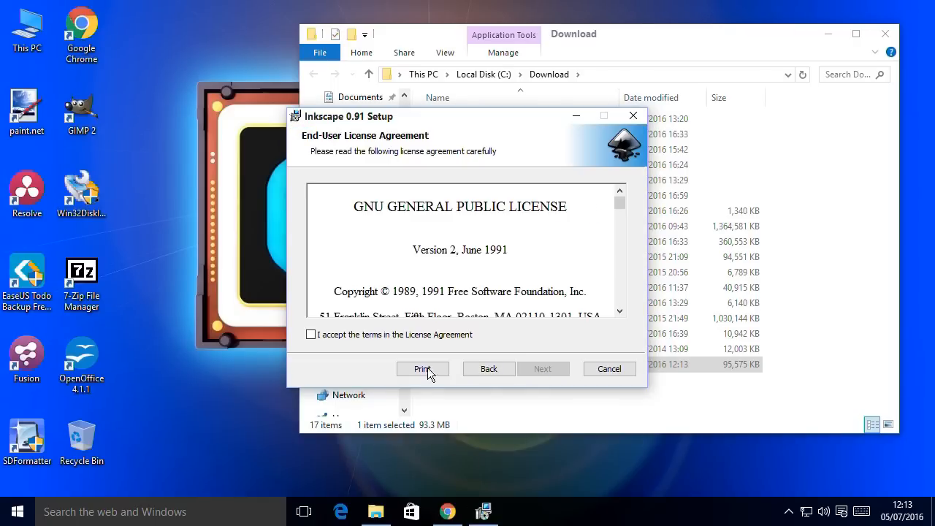
pyautogui.click(310, 334)
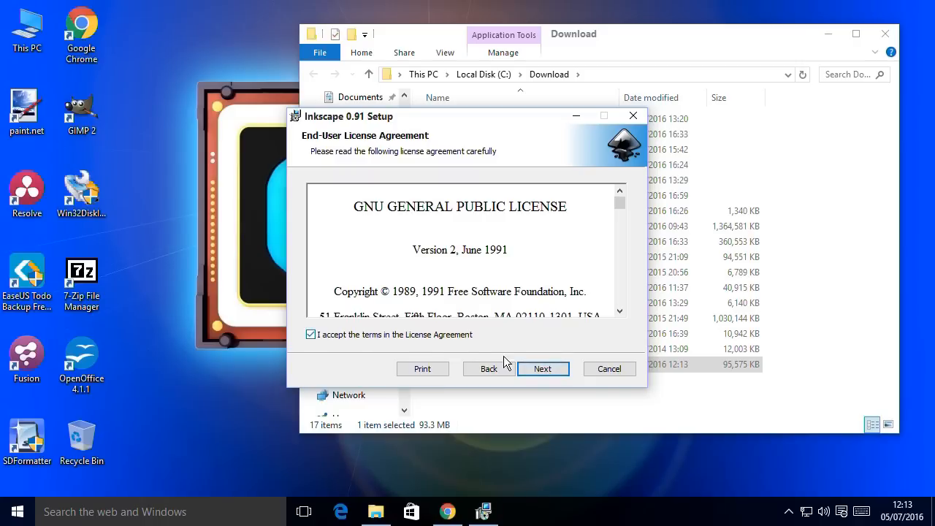
pyautogui.click(543, 368)
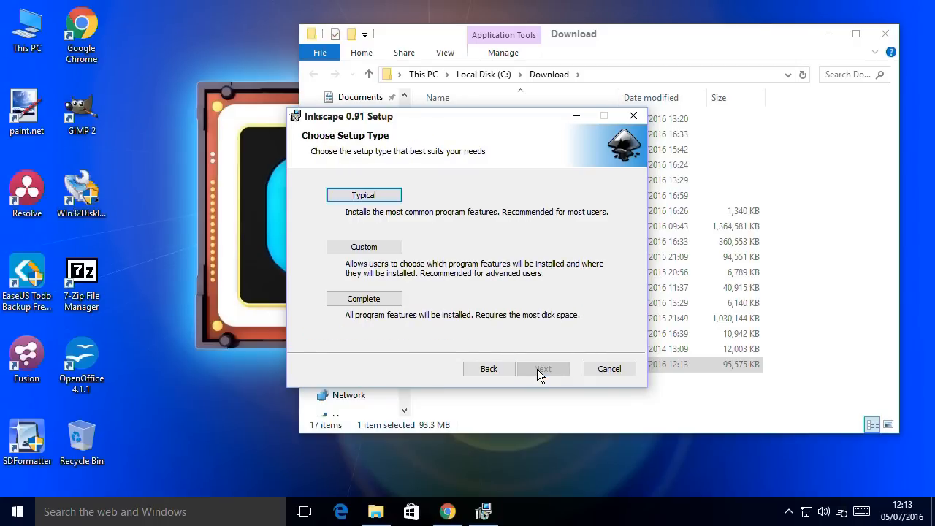
pyautogui.click(543, 368)
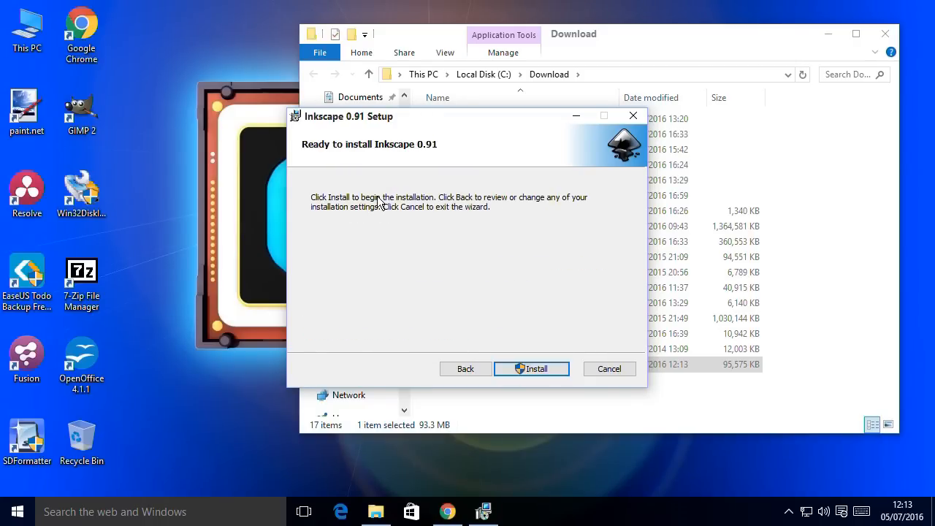
pyautogui.moveTo(515, 346)
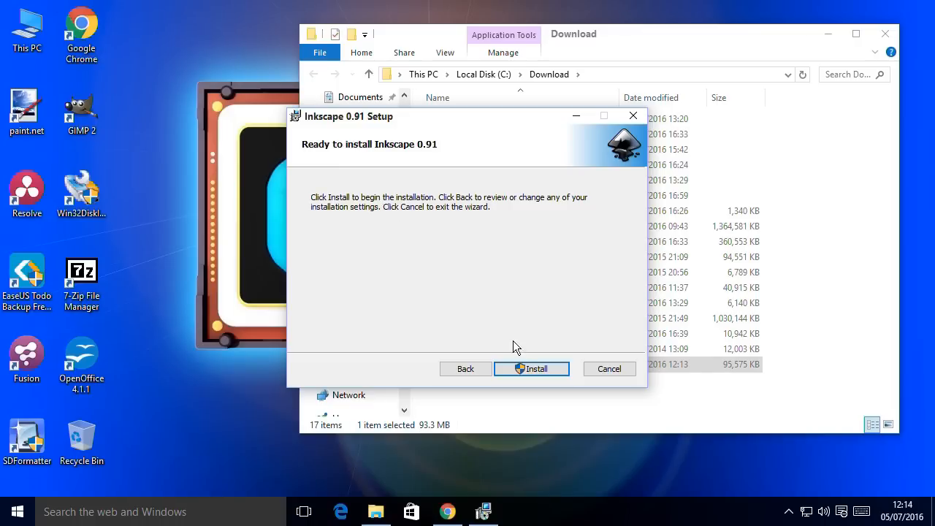
pyautogui.click(532, 368)
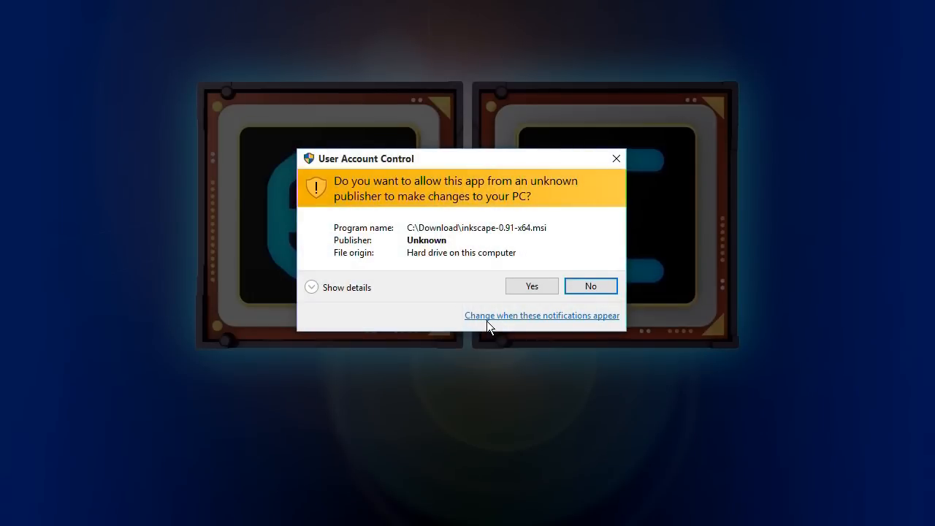
pyautogui.moveTo(424, 178)
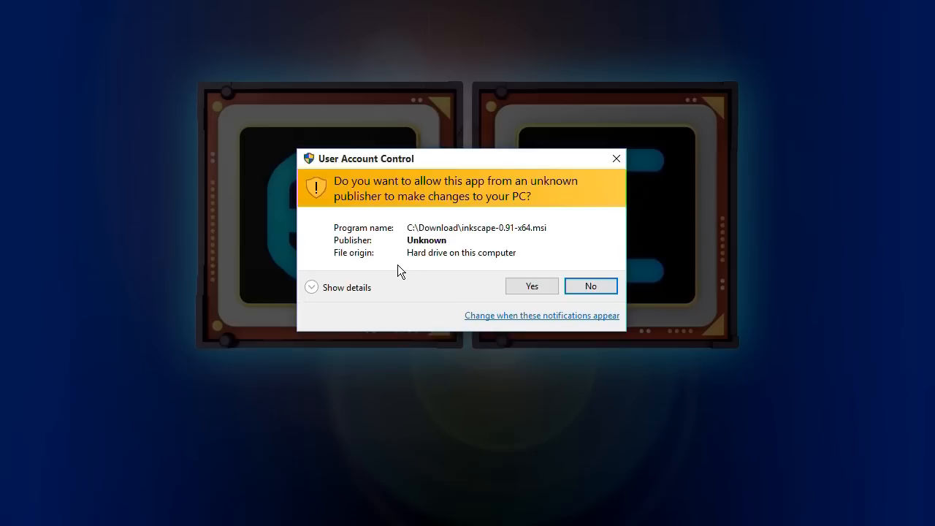
pyautogui.moveTo(435, 277)
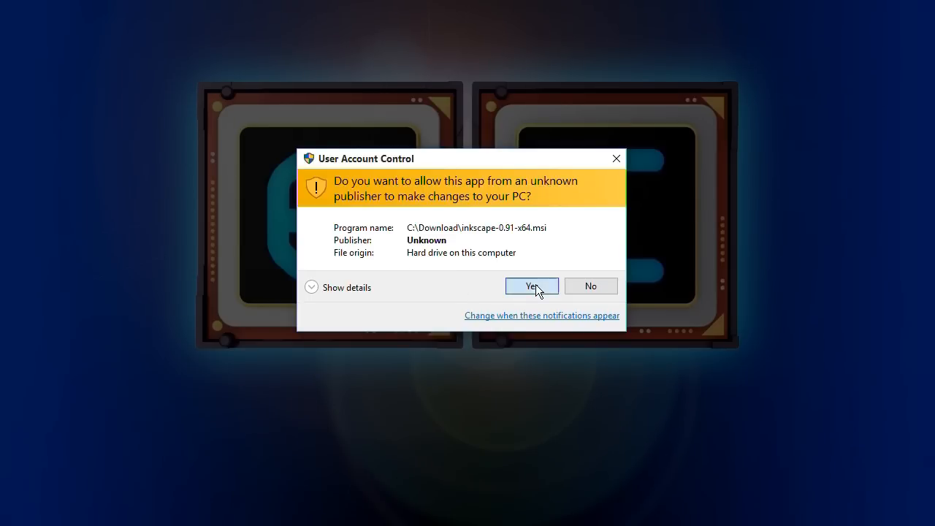
pyautogui.click(532, 286)
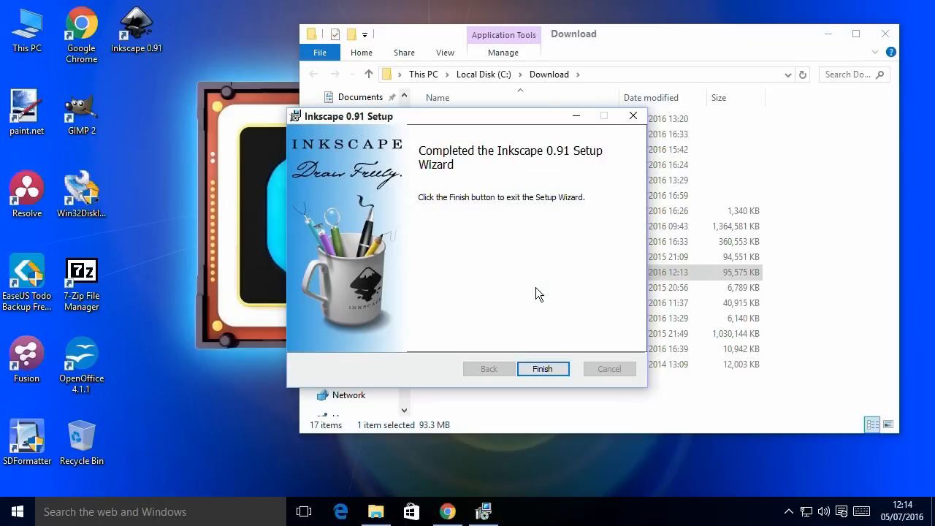
pyautogui.click(543, 368)
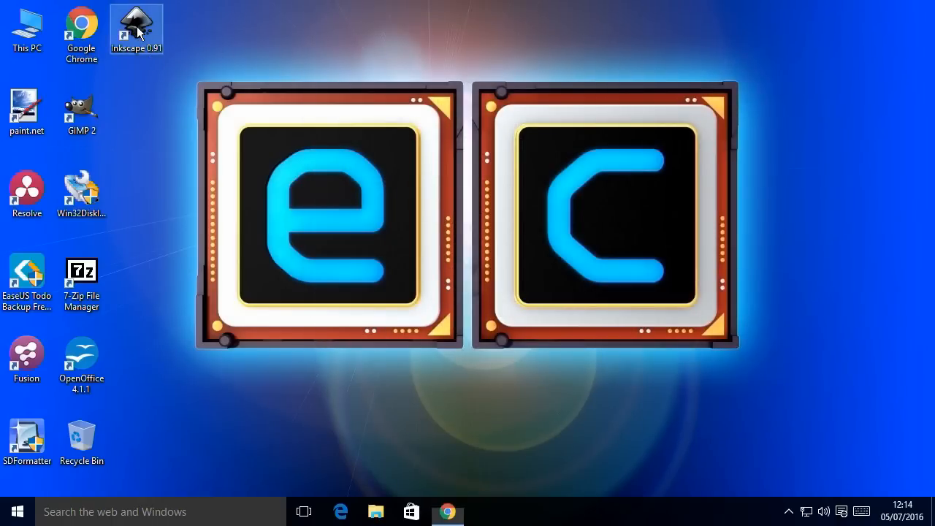
pyautogui.moveTo(303, 205)
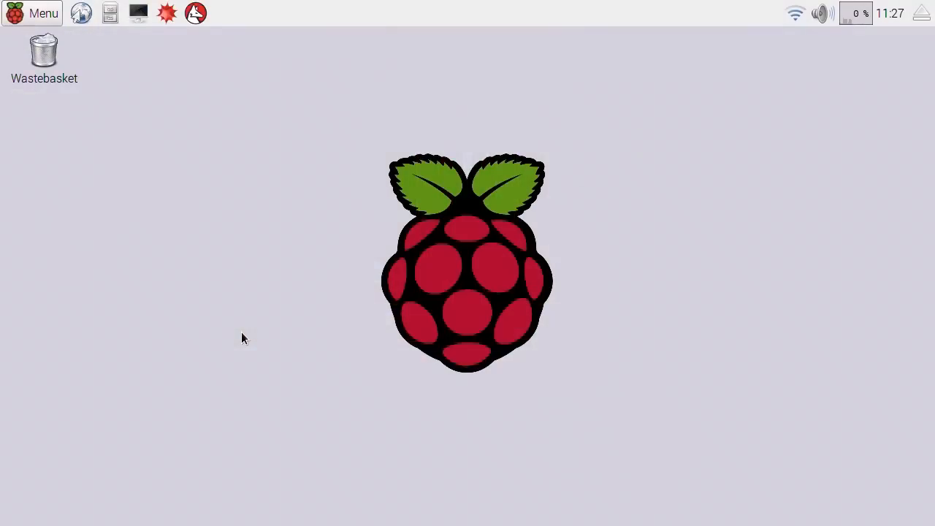
pyautogui.moveTo(387, 284)
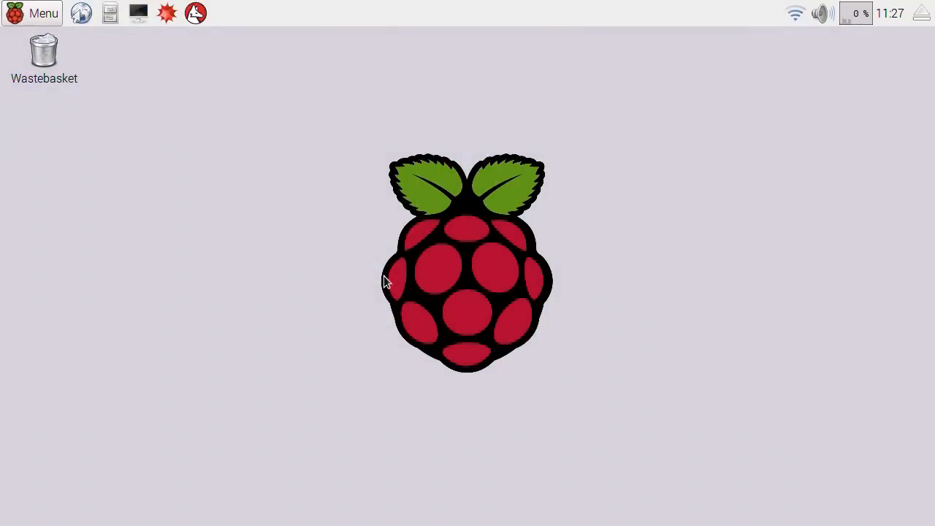
# Install Inkscape with sudo apt-get install inkscape, confirming with y, then close LXTerminal.
pyautogui.click(139, 13)
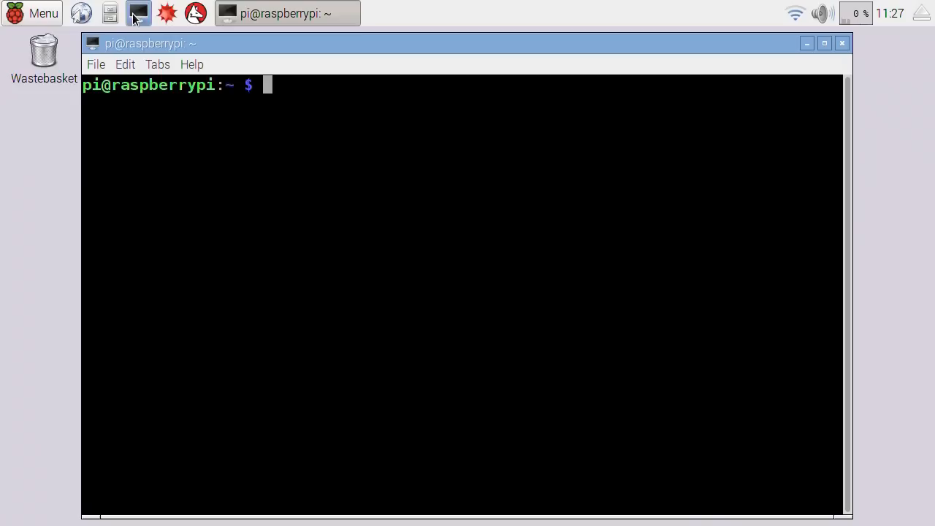
pyautogui.write('sudo')
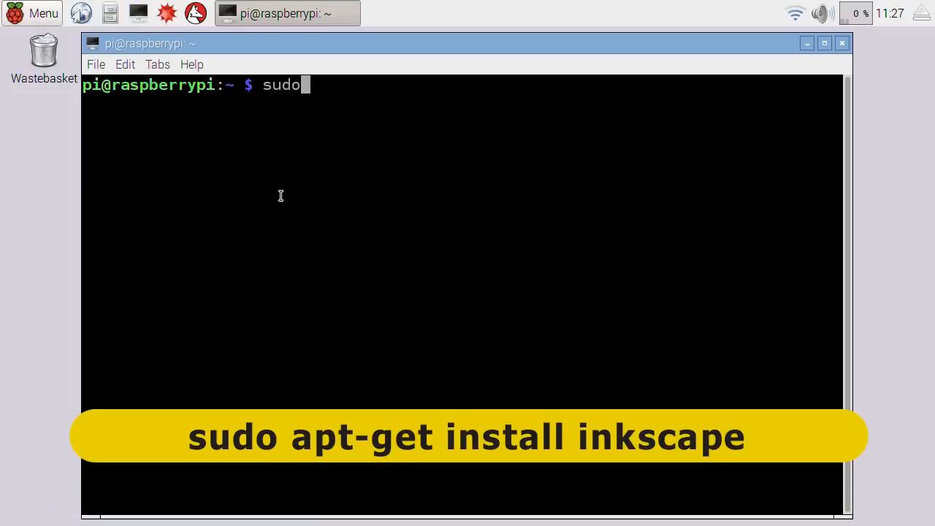
pyautogui.write('apt-get install ink')
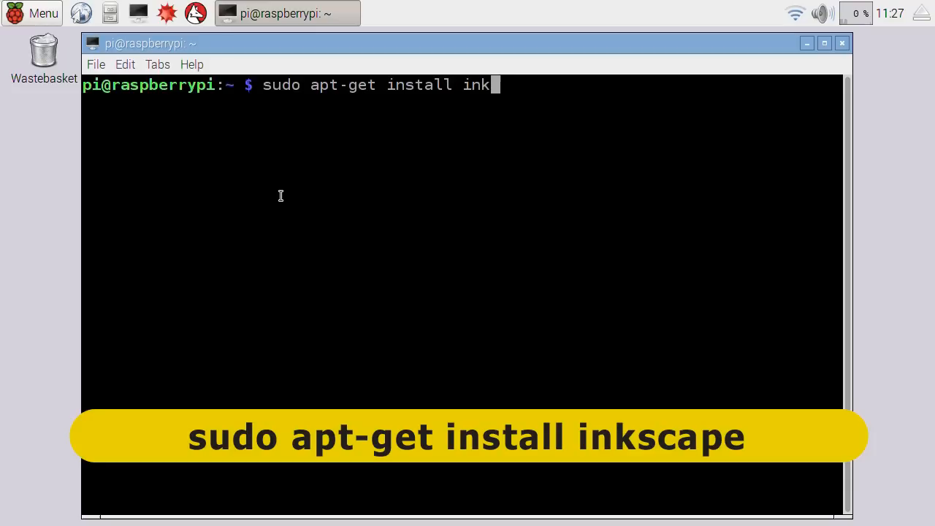
pyautogui.write('scape')
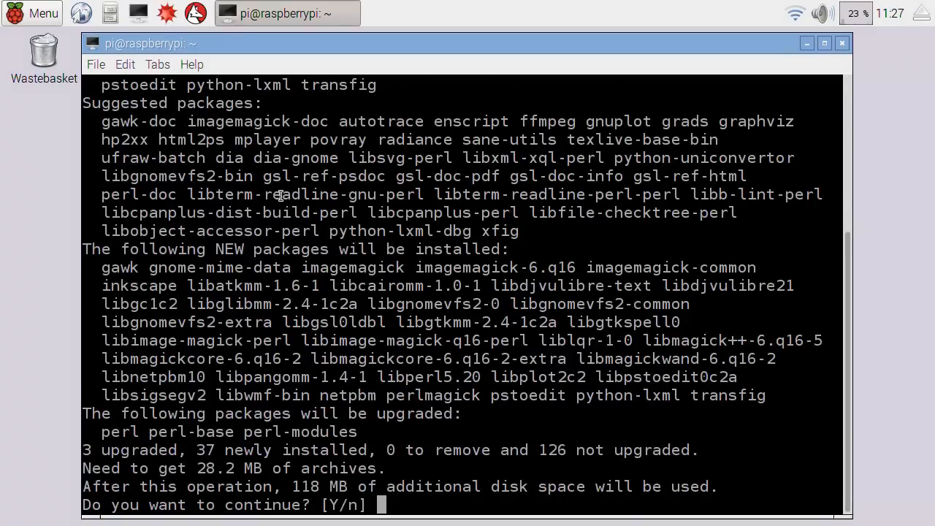
pyautogui.write('y')
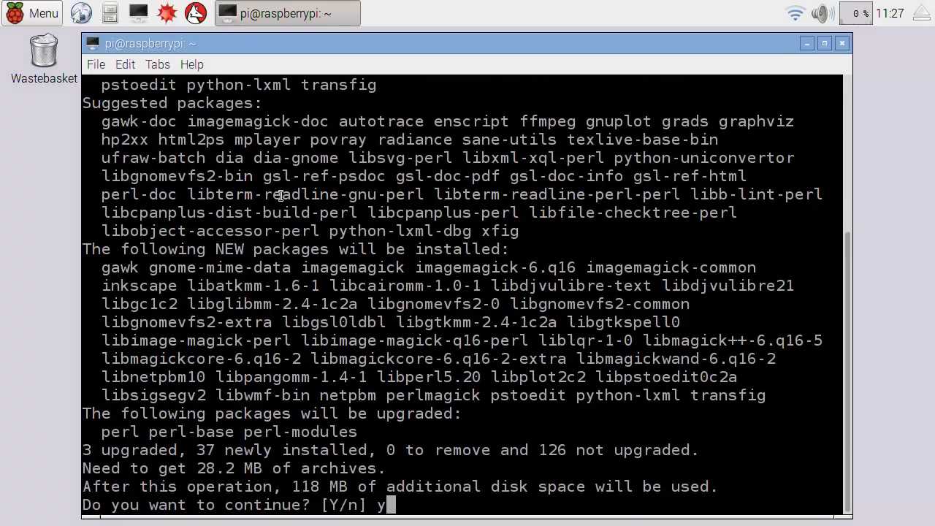
pyautogui.press('Return')
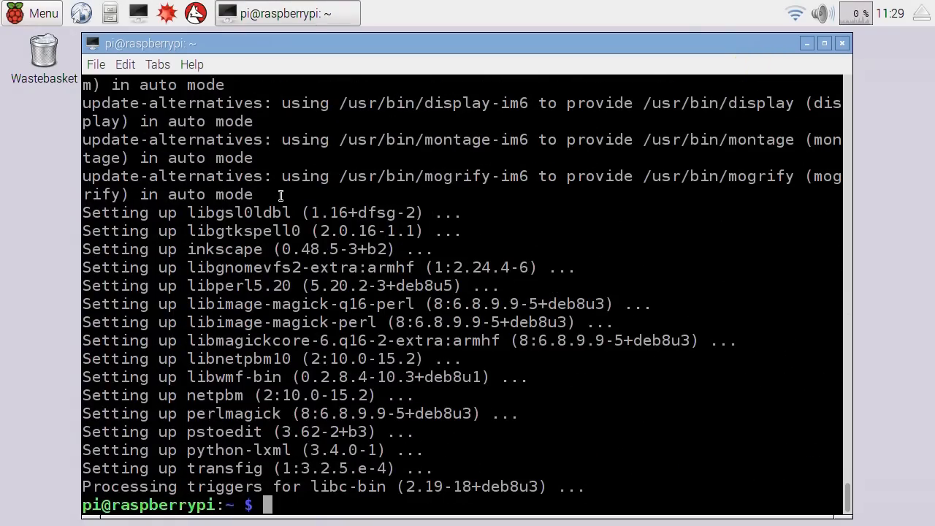
pyautogui.moveTo(842, 44)
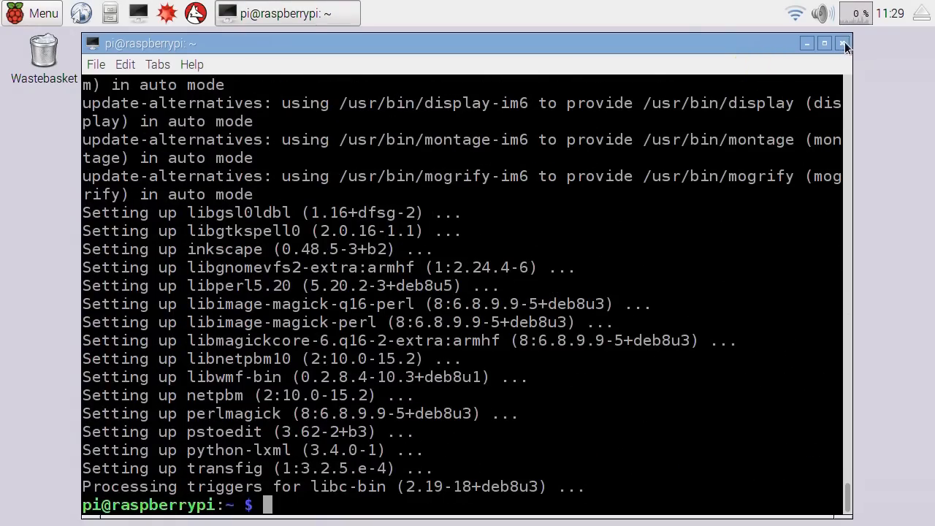
pyautogui.click(33, 13)
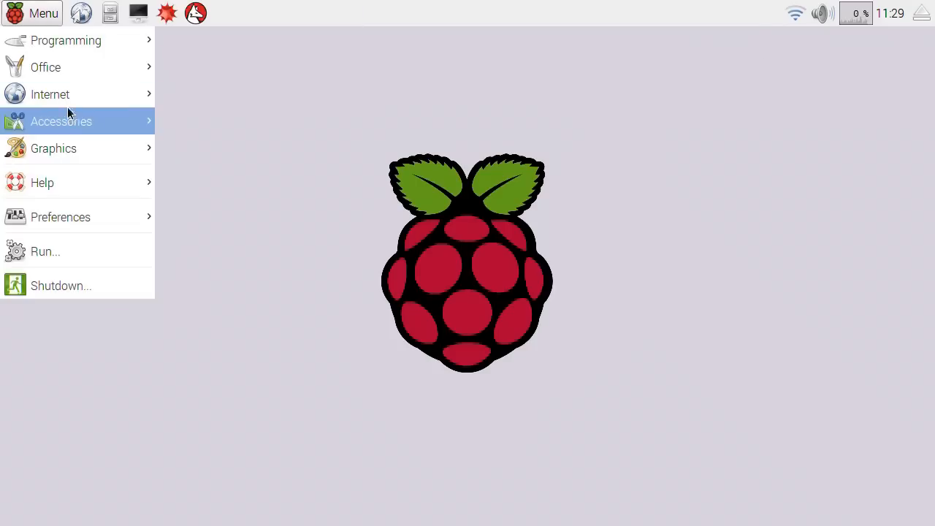
pyautogui.moveTo(53, 148)
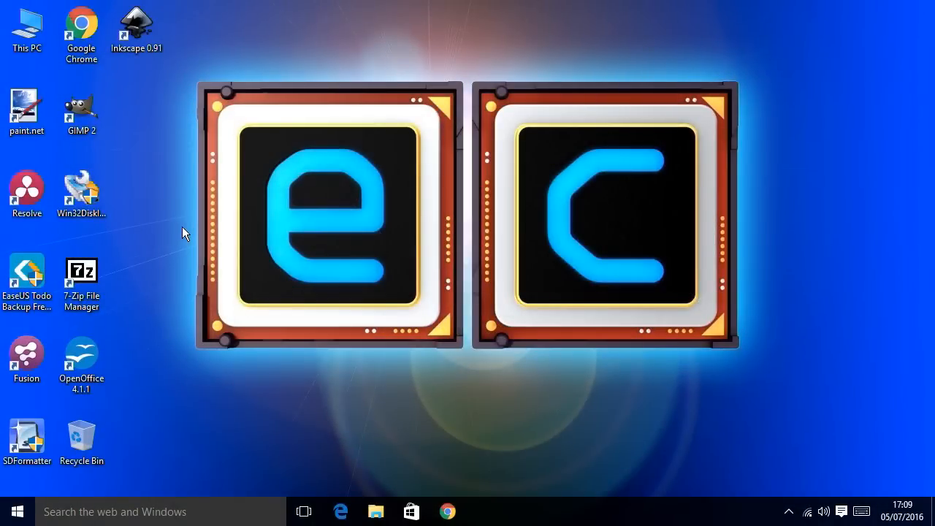
pyautogui.moveTo(140, 59)
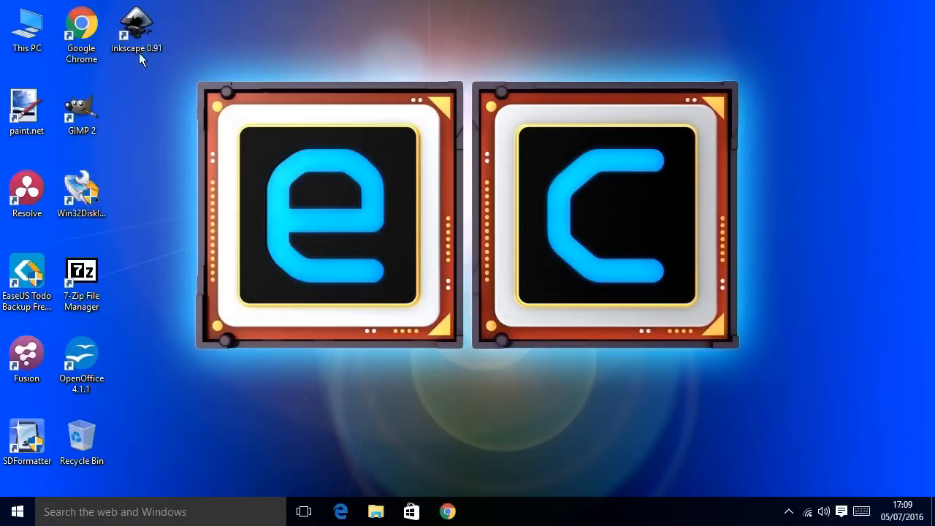
# Launch Inkscape 0.91 from its desktop shortcut.
pyautogui.click(136, 26)
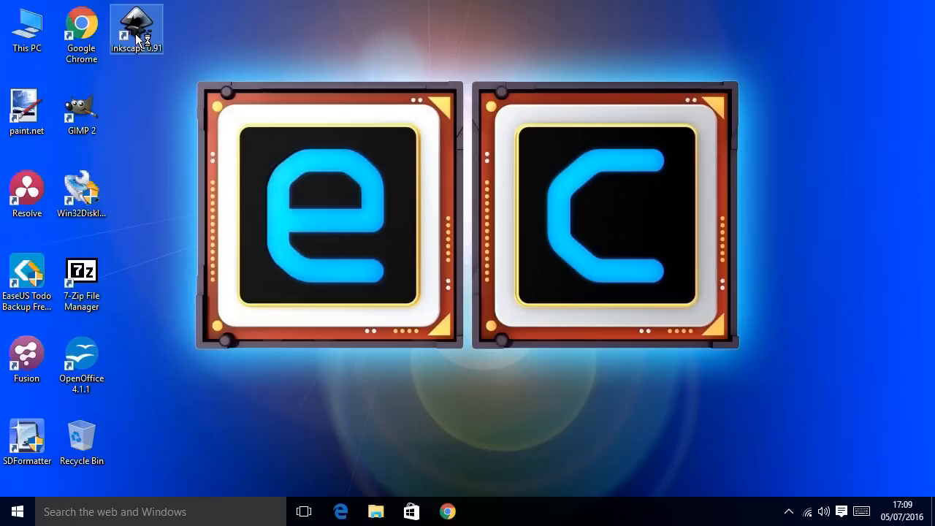
pyautogui.doubleClick(136, 26)
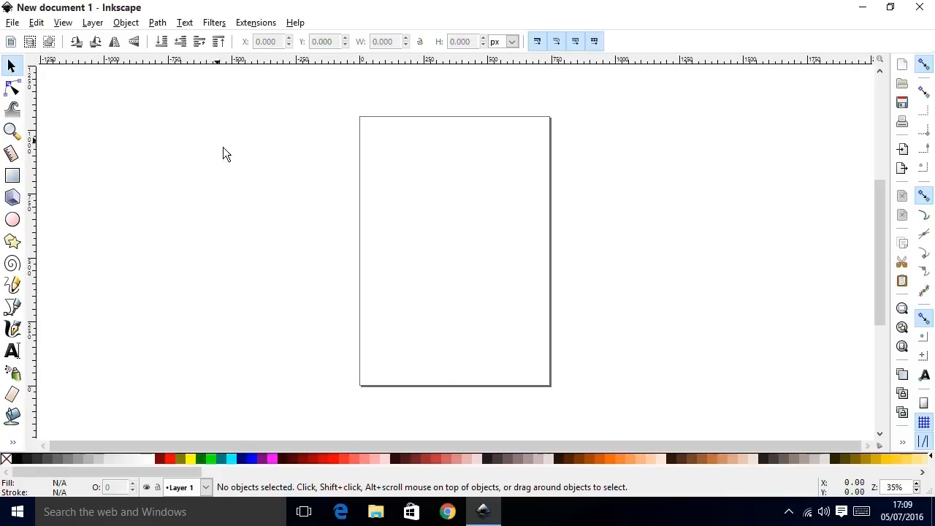
pyautogui.moveTo(397, 193)
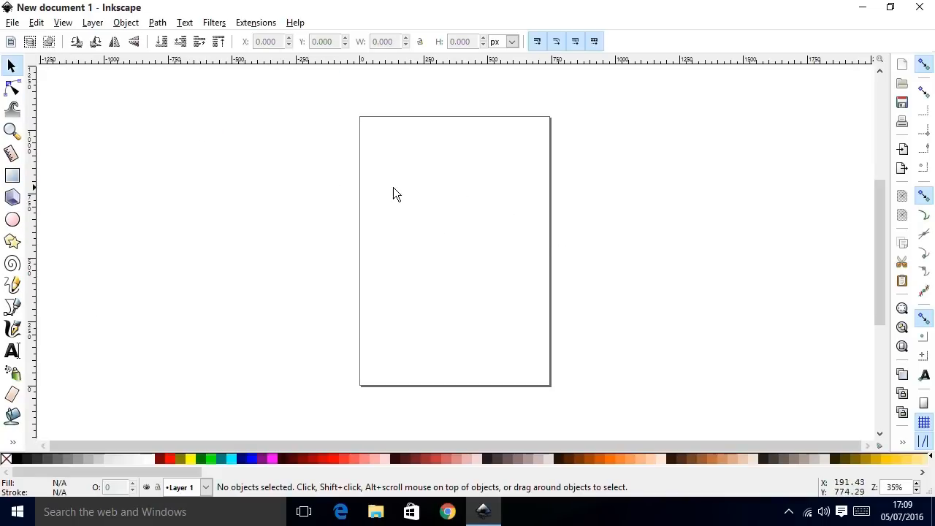
pyautogui.moveTo(379, 206)
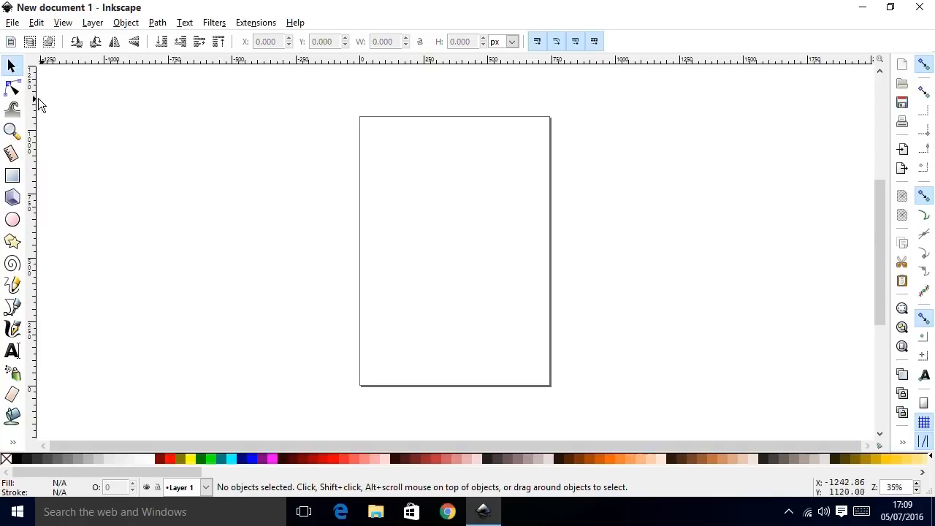
pyautogui.moveTo(146, 133)
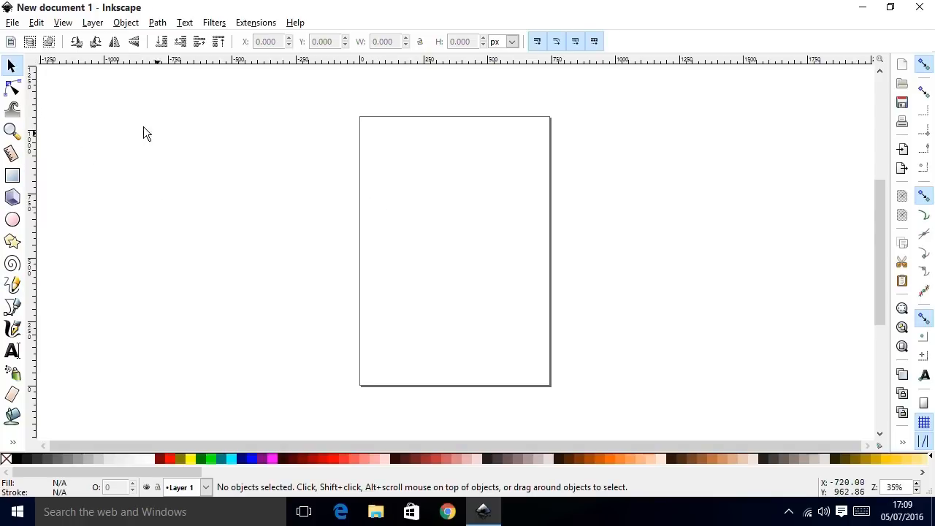
pyautogui.moveTo(12, 28)
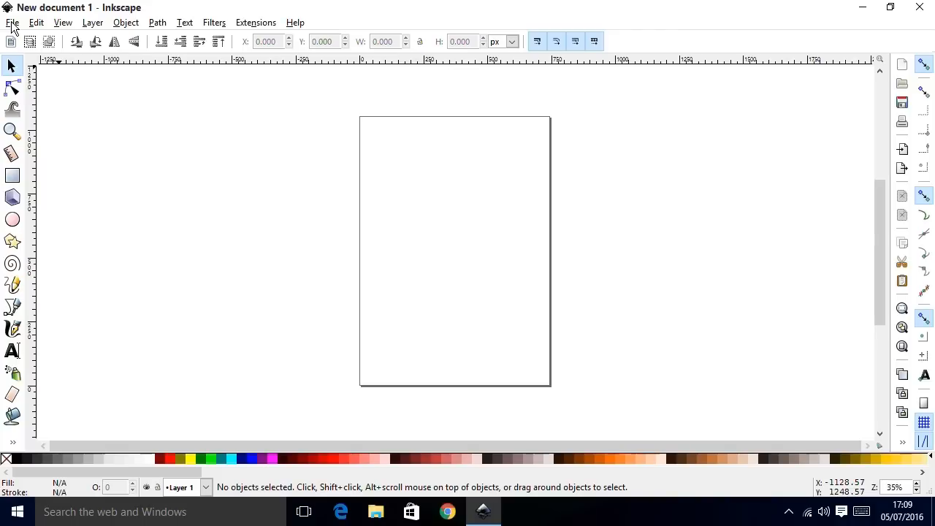
# Open the recent IR_Sensor_Setup.svg and select the short jumper wire near the bottom.
pyautogui.click(12, 23)
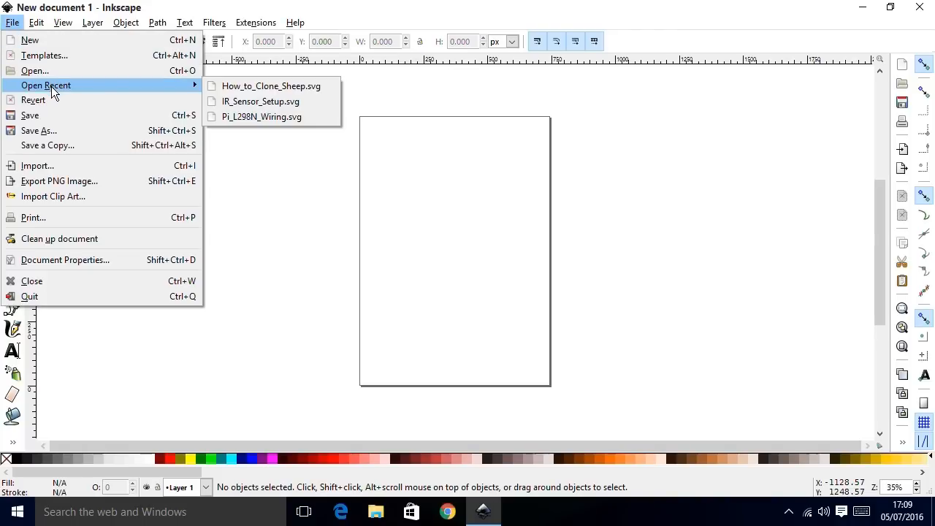
pyautogui.moveTo(260, 101)
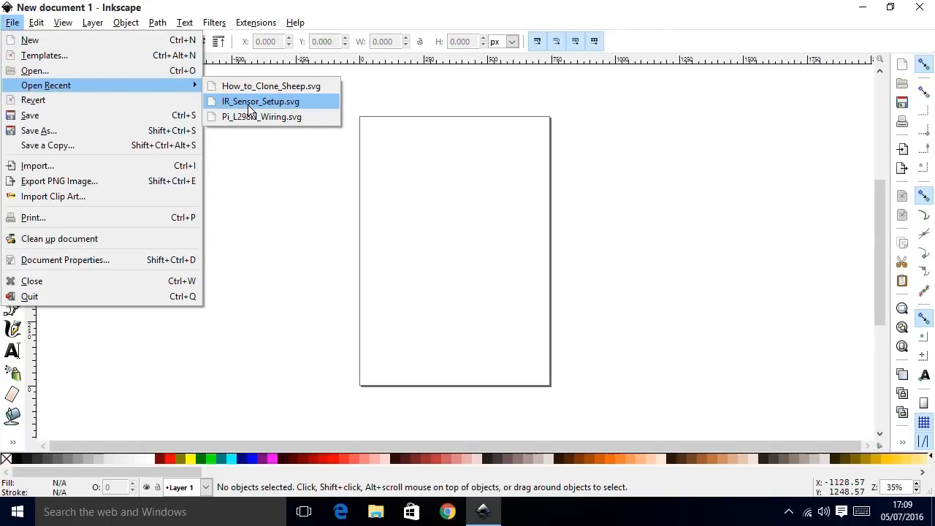
pyautogui.click(258, 101)
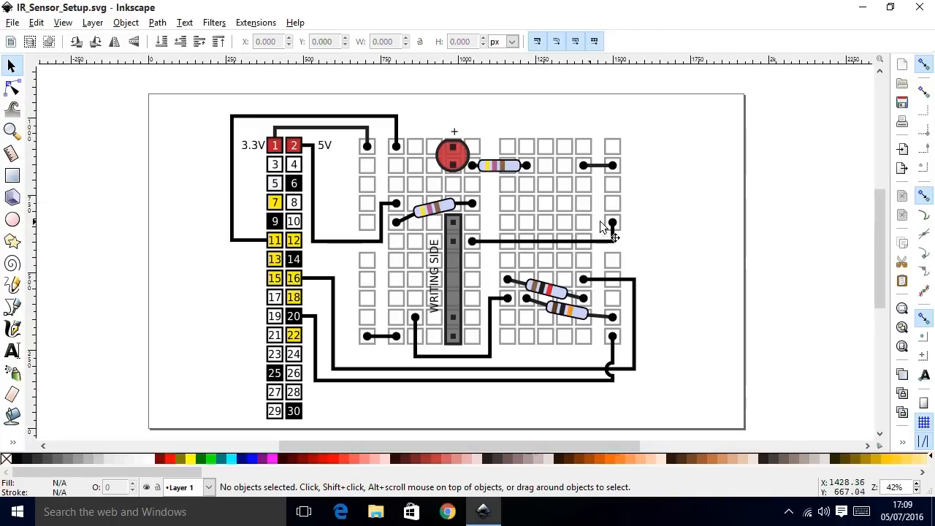
pyautogui.moveTo(658, 225)
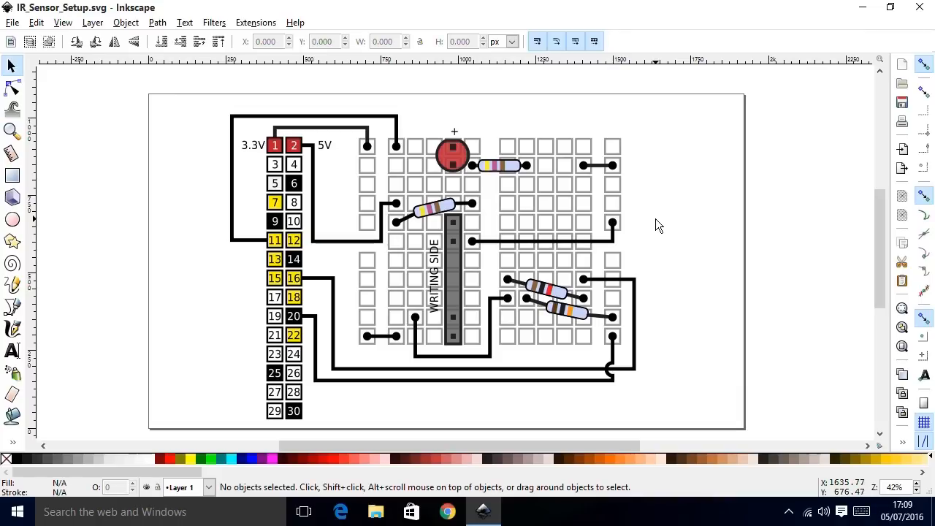
pyautogui.moveTo(656, 227)
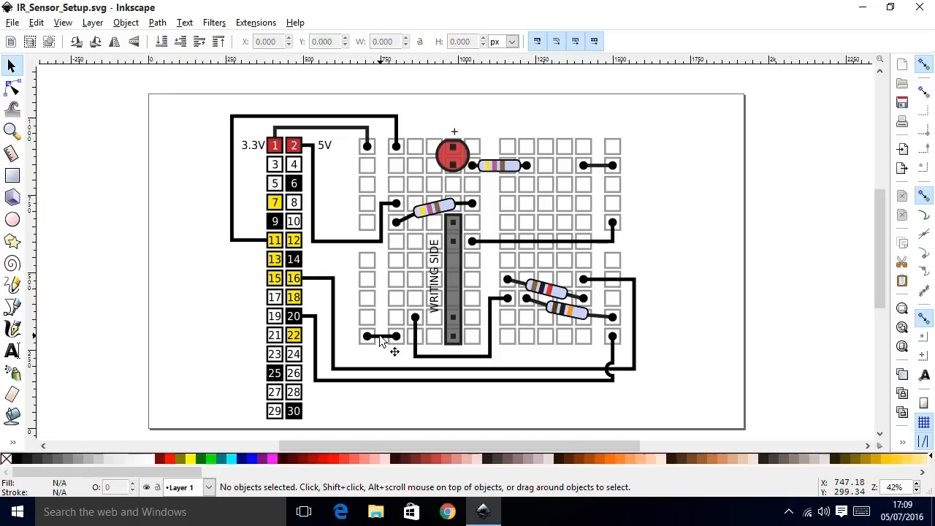
pyautogui.click(380, 336)
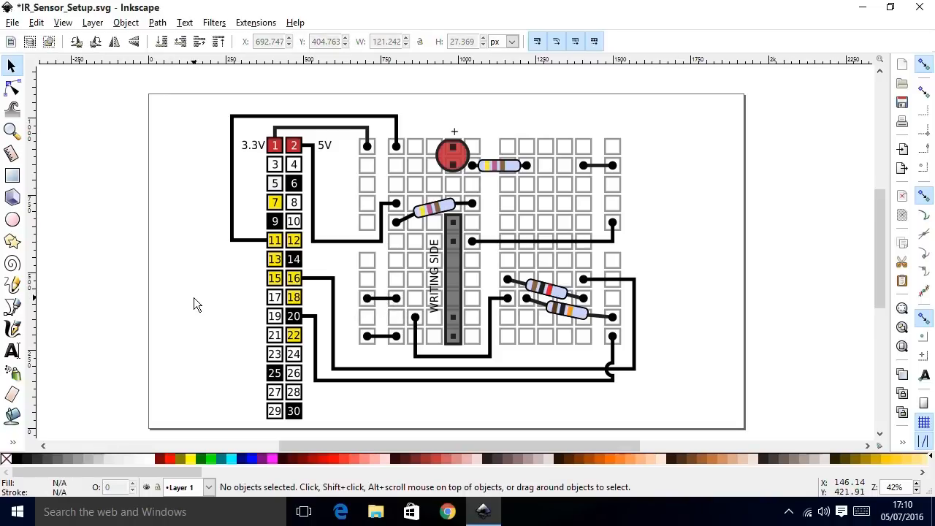
pyautogui.moveTo(200, 305)
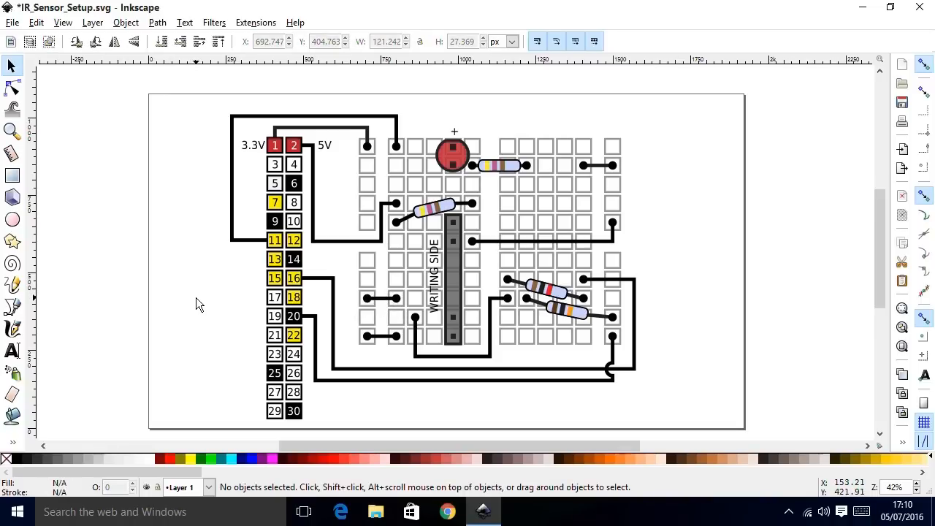
# Open How_to_Clone_Sheep.svg, zoom in, and fill the sheep's woolly body yellow.
pyautogui.click(12, 22)
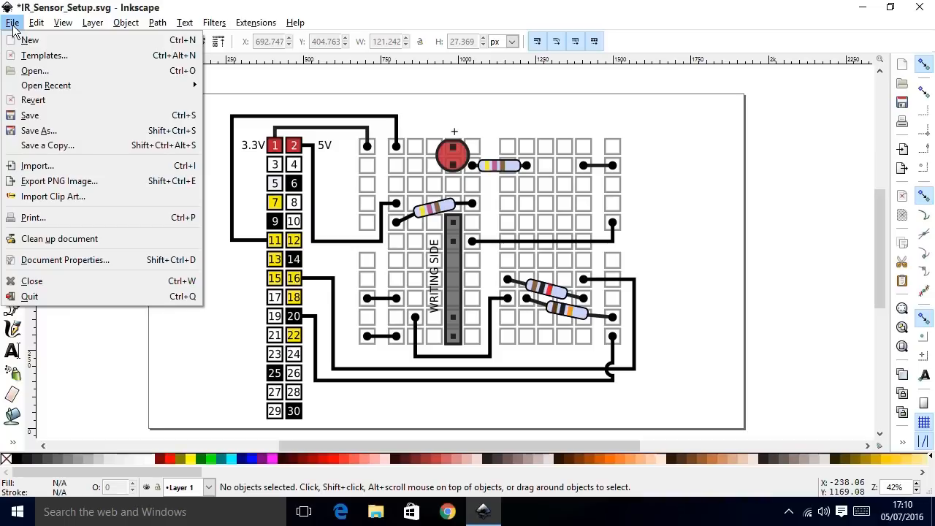
pyautogui.click(12, 21)
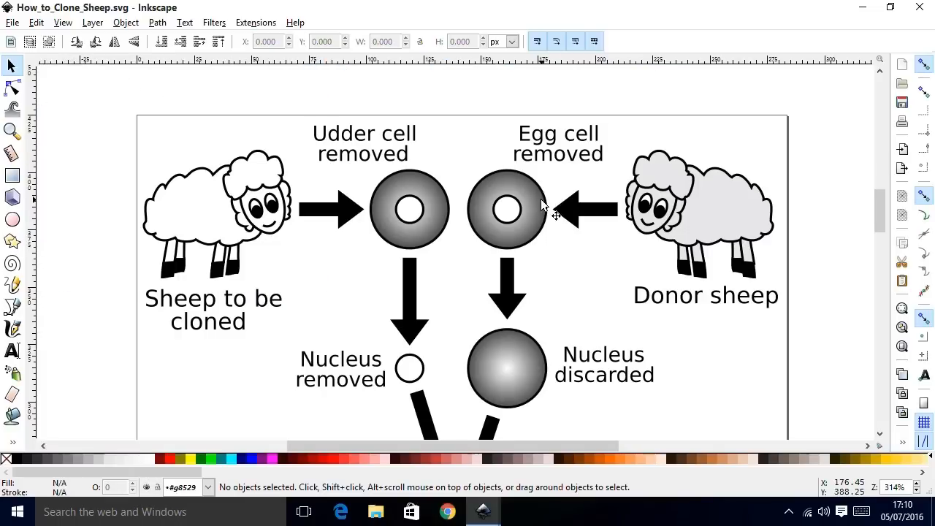
pyautogui.moveTo(575, 279)
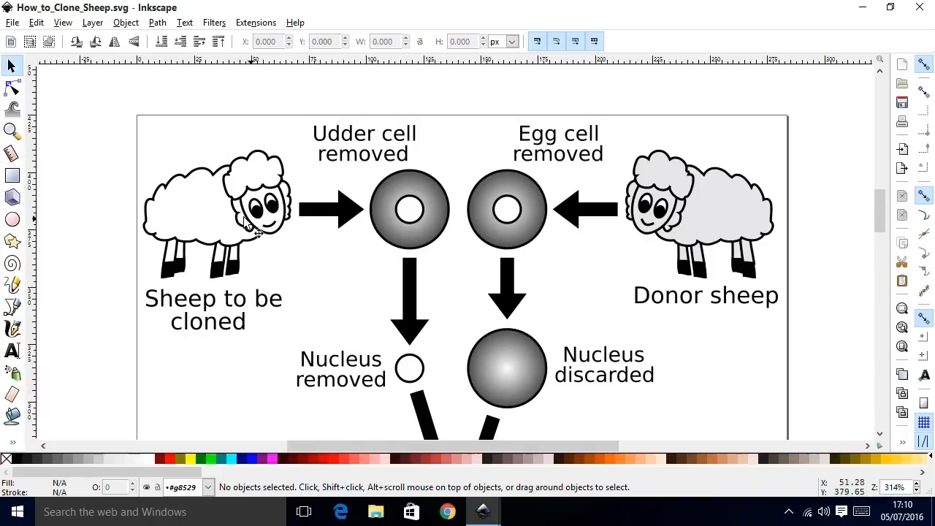
pyautogui.moveTo(12, 130)
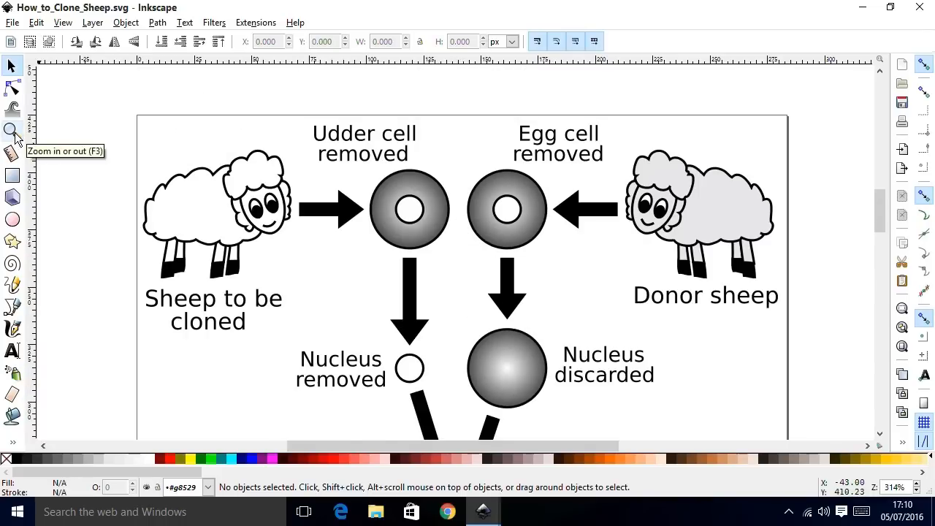
pyautogui.click(11, 130)
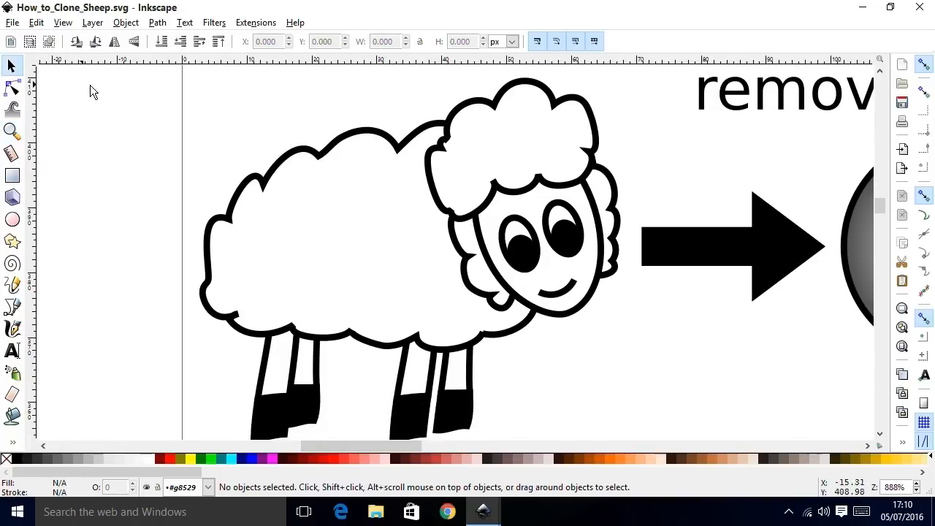
pyautogui.click(350, 143)
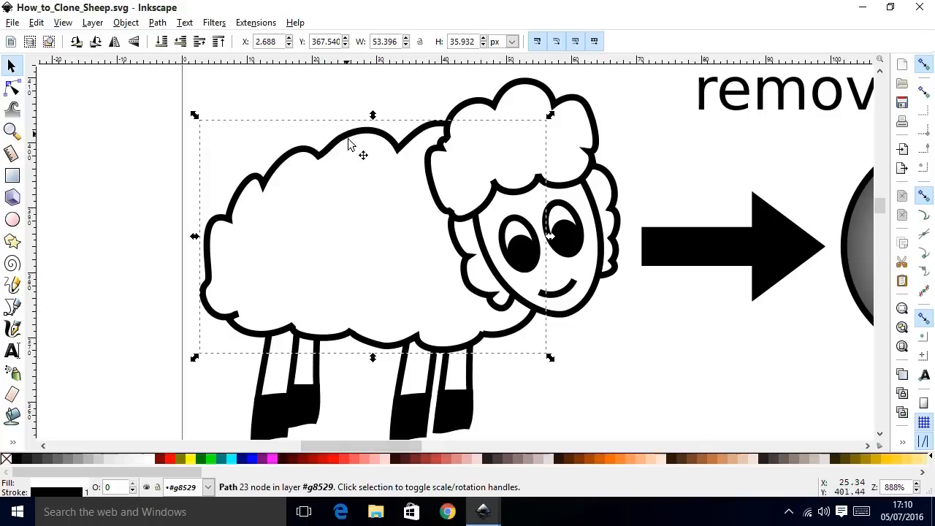
pyautogui.moveTo(210, 436)
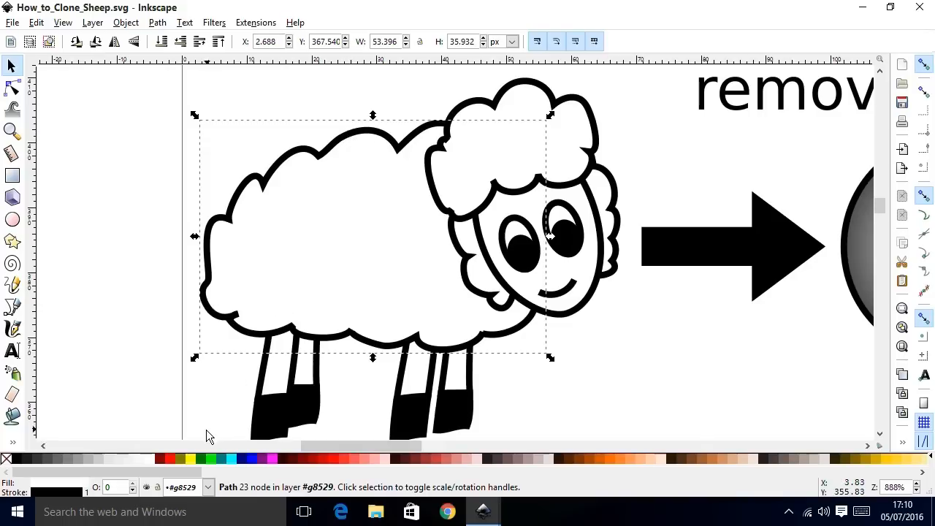
pyautogui.click(192, 459)
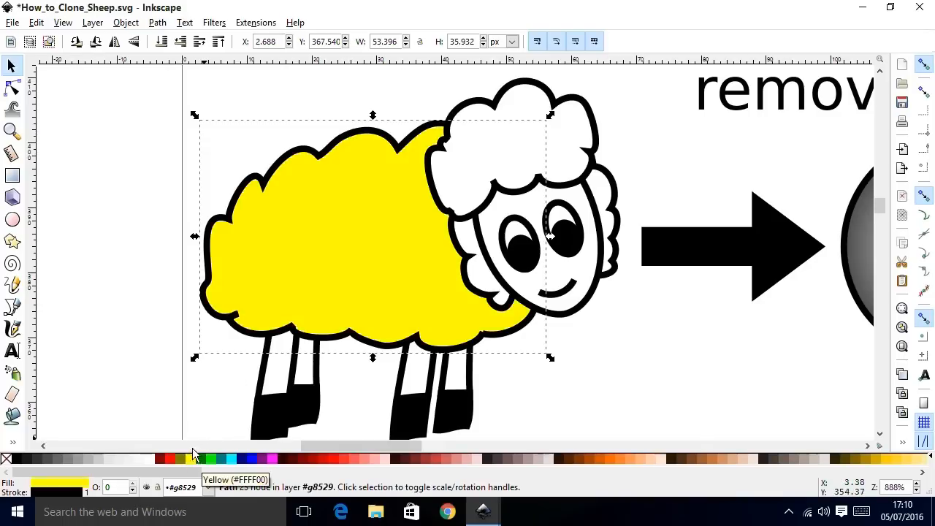
pyautogui.moveTo(256, 104)
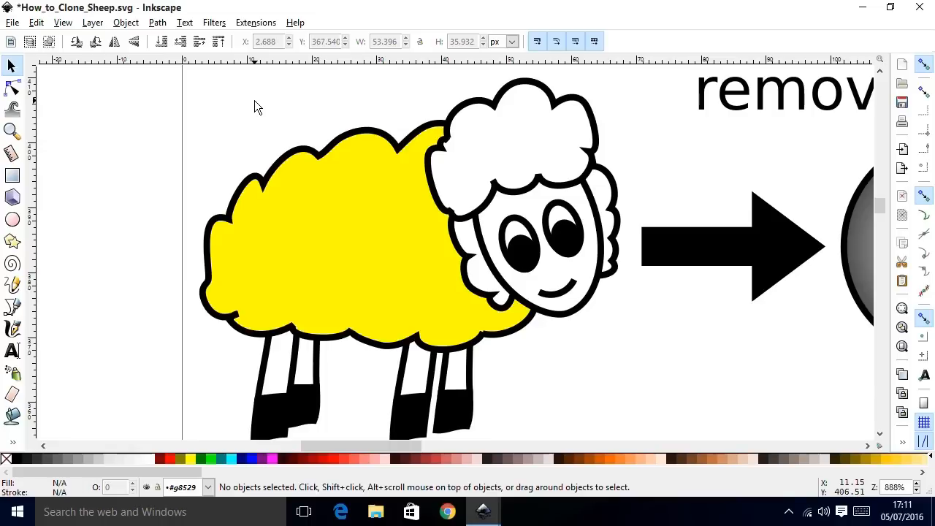
pyautogui.moveTo(332, 138)
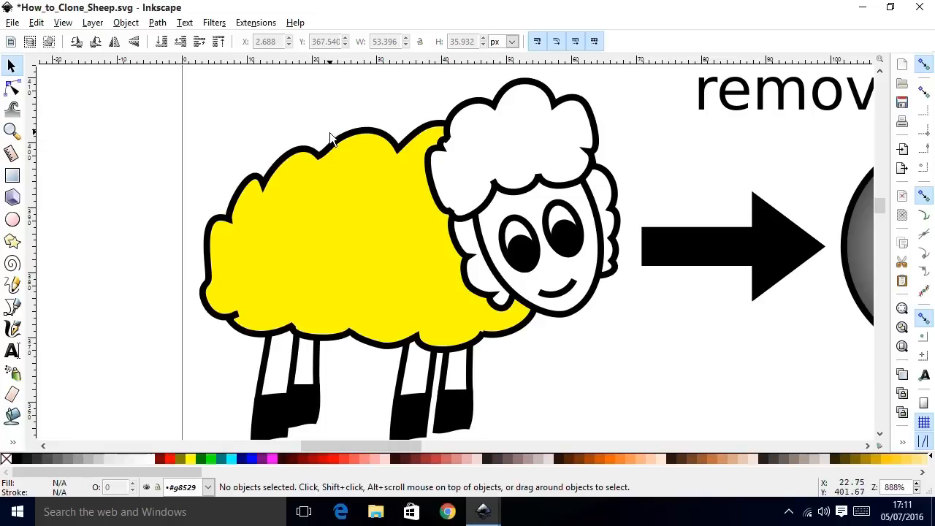
# Pull the sheep's left body nodes into spikes and reshape the eye into an angry brow.
pyautogui.click(331, 139)
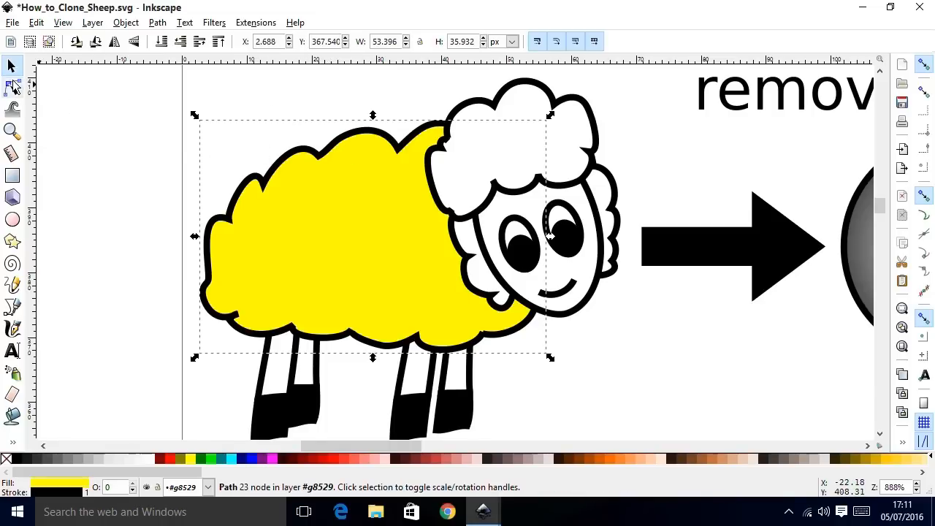
pyautogui.moveTo(14, 89)
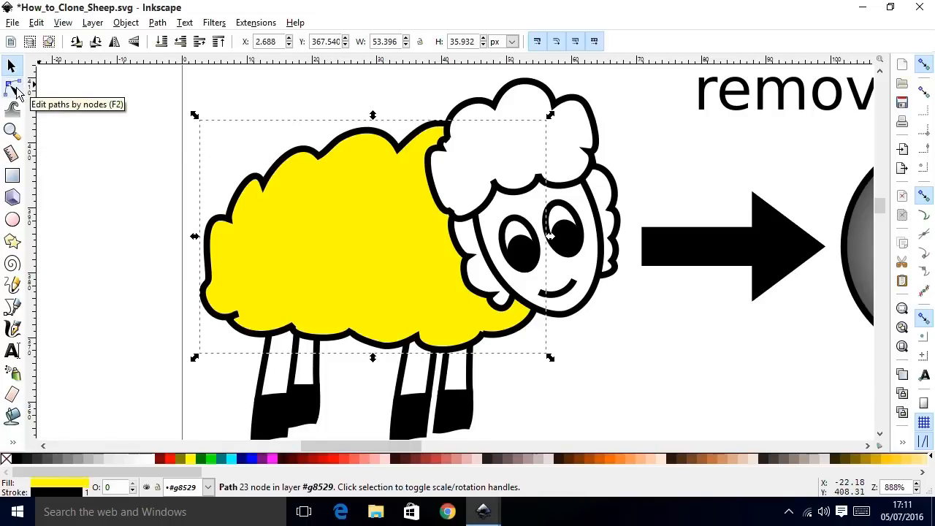
pyautogui.click(12, 88)
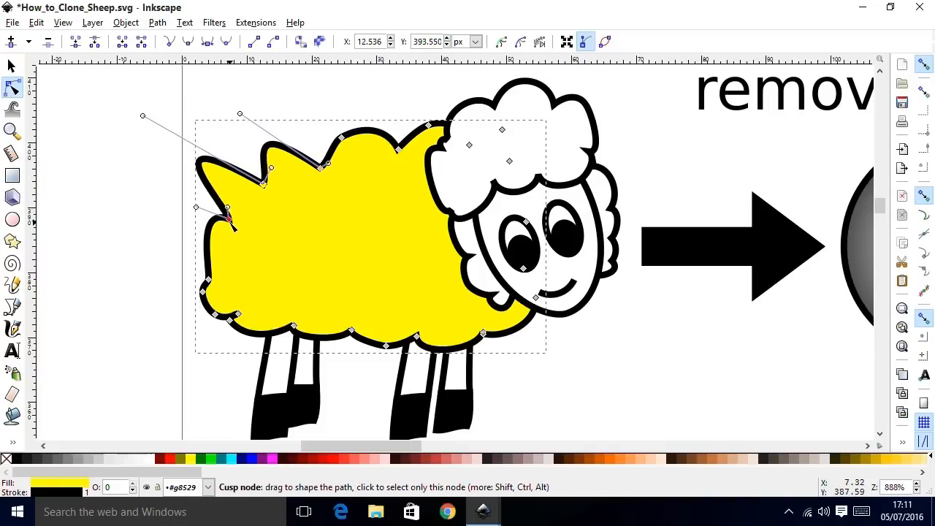
pyautogui.moveTo(231, 219); pyautogui.dragTo(285, 256)
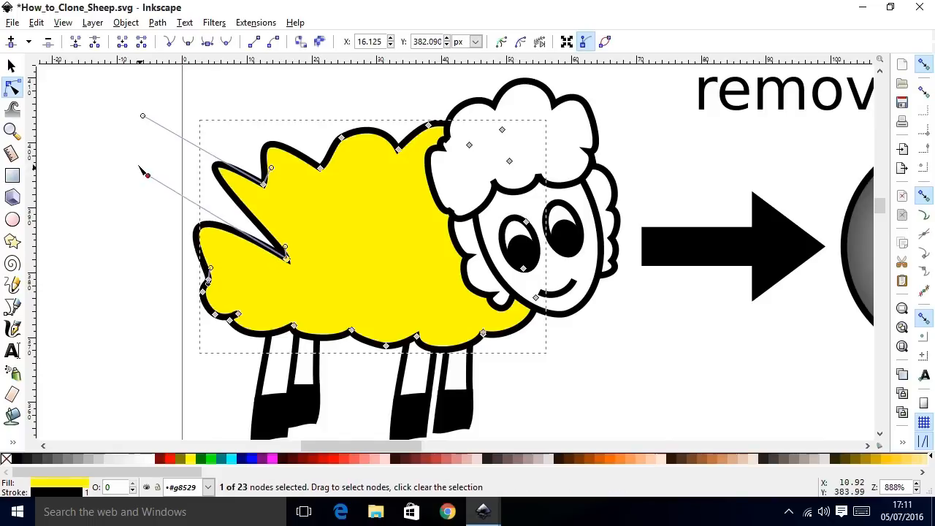
pyautogui.moveTo(285, 256); pyautogui.dragTo(280, 249)
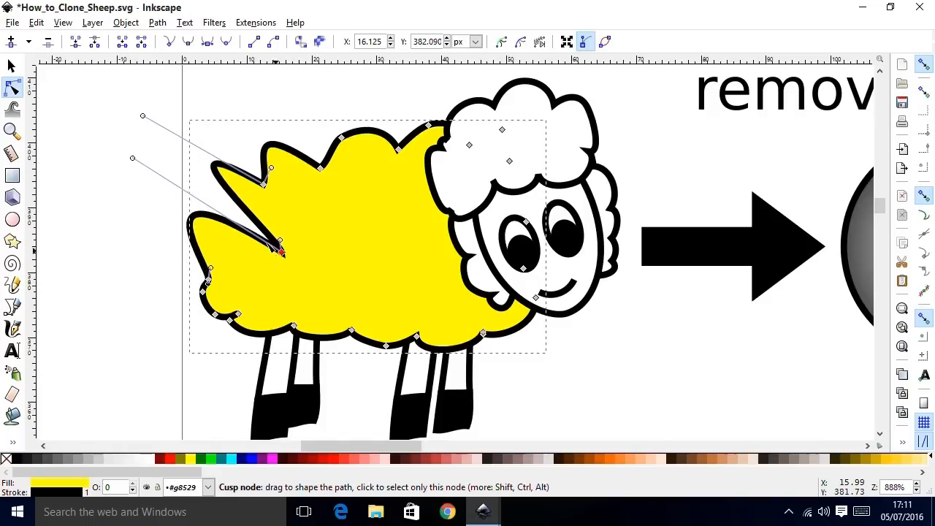
pyautogui.moveTo(278, 242); pyautogui.dragTo(249, 226)
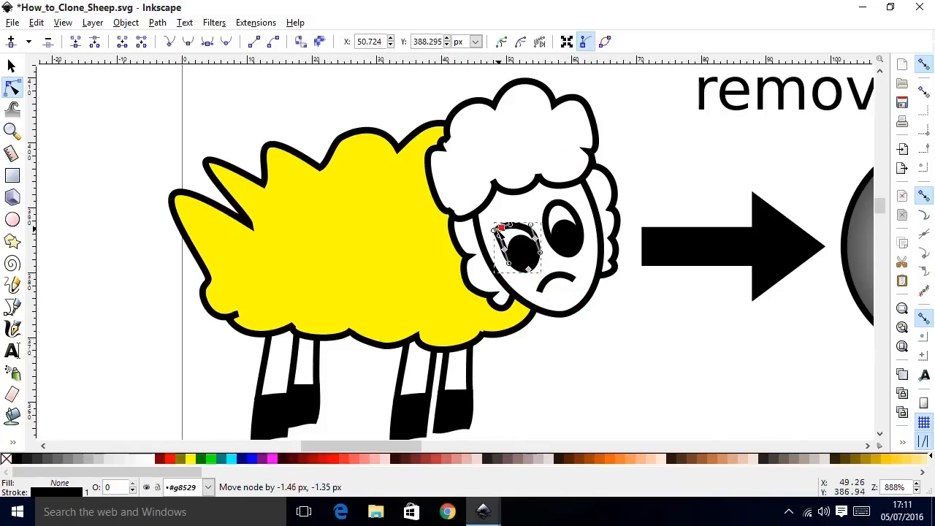
pyautogui.moveTo(504, 228); pyautogui.dragTo(555, 206)
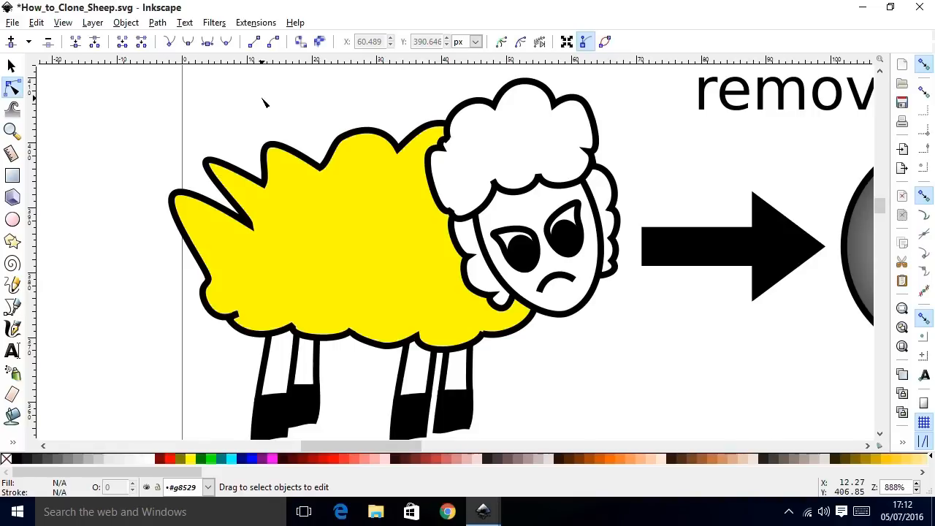
pyautogui.click(12, 22)
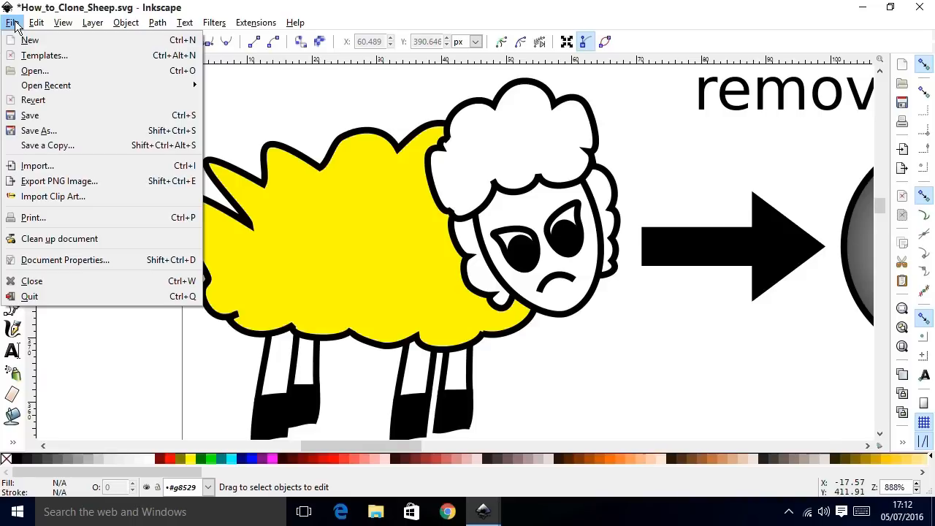
# Create a new document from the Video HDTV 1920x1080 template.
pyautogui.click(44, 54)
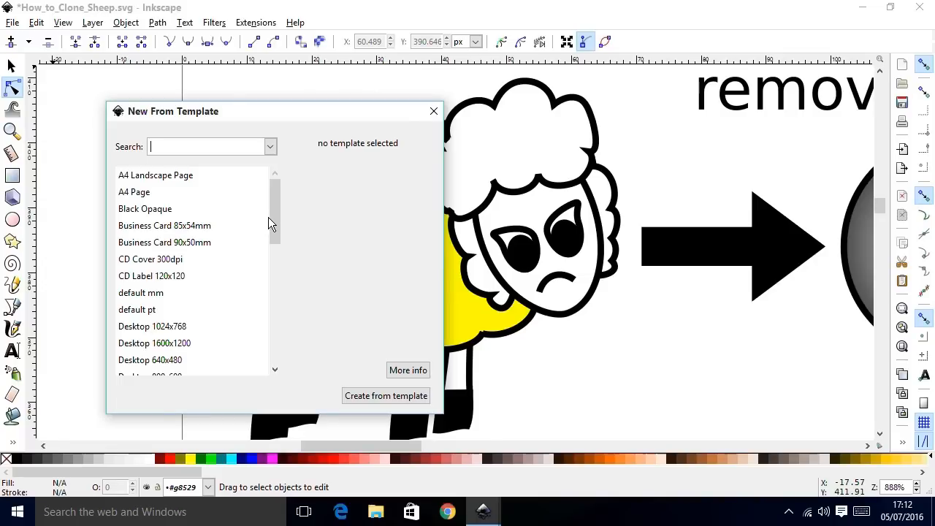
pyautogui.moveTo(217, 205)
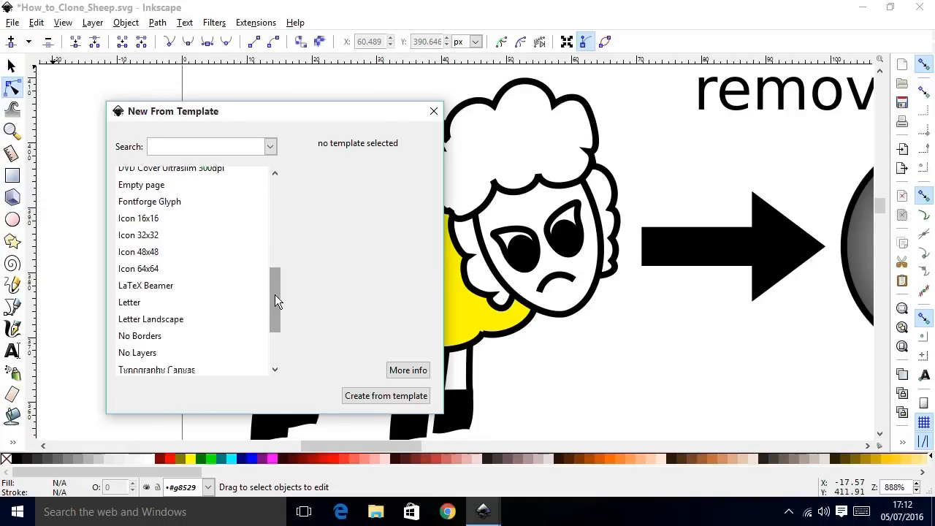
pyautogui.click(162, 288)
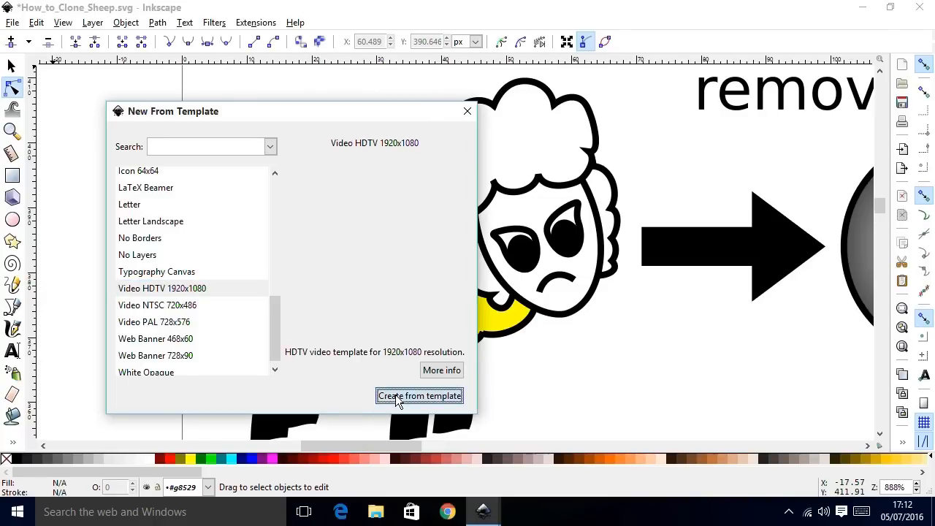
pyautogui.click(419, 396)
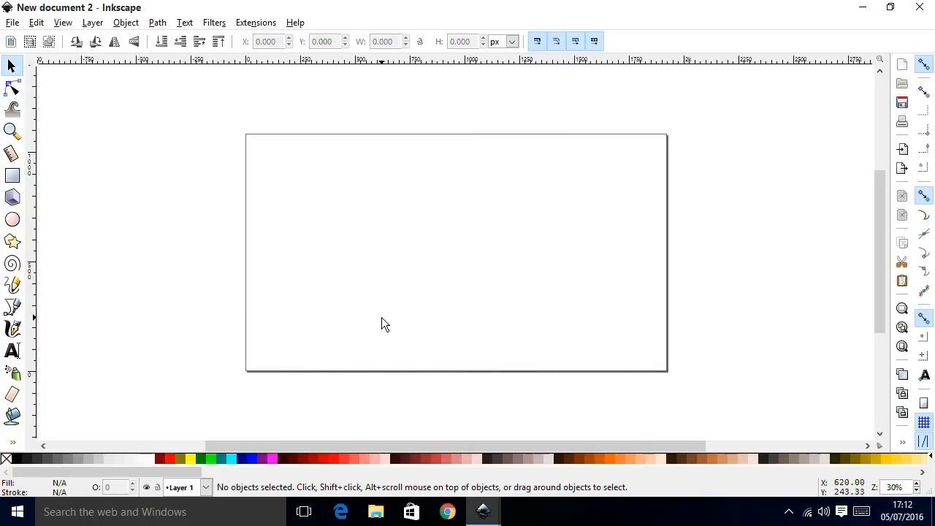
pyautogui.moveTo(374, 320)
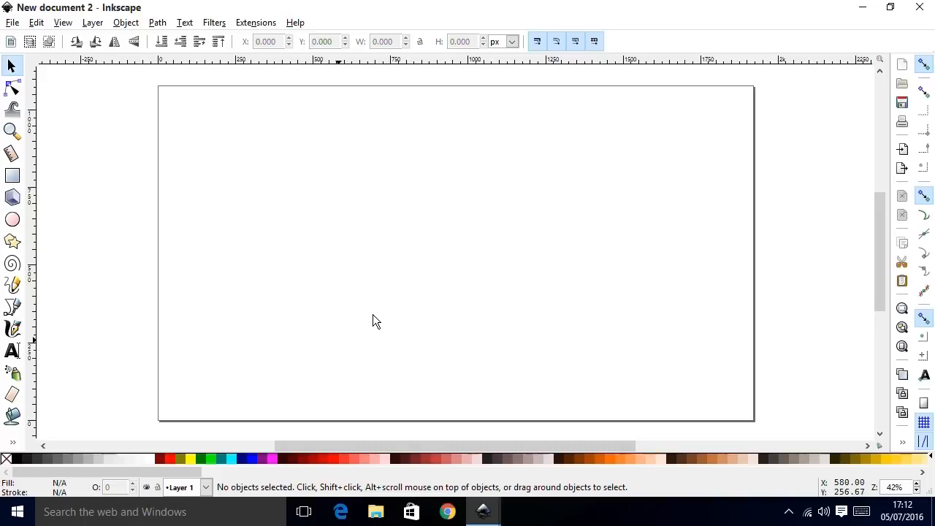
pyautogui.moveTo(375, 321)
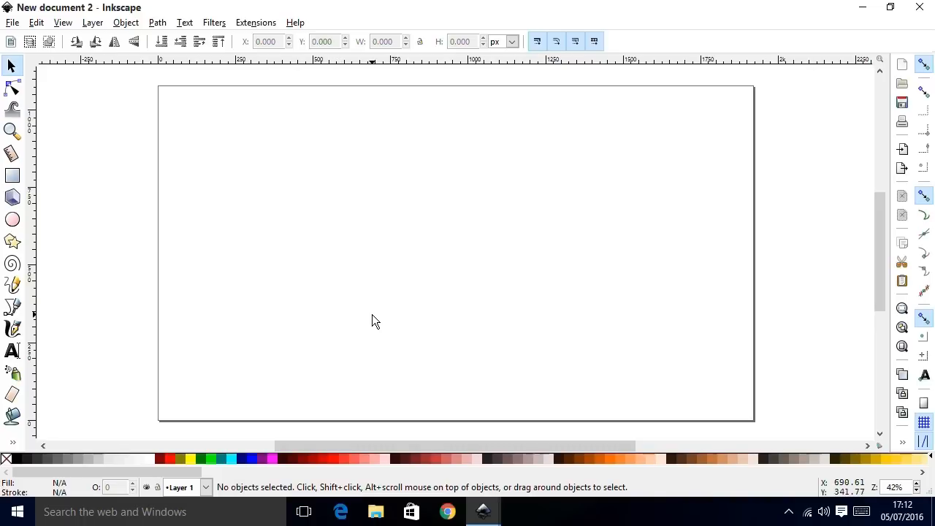
pyautogui.moveTo(375, 322)
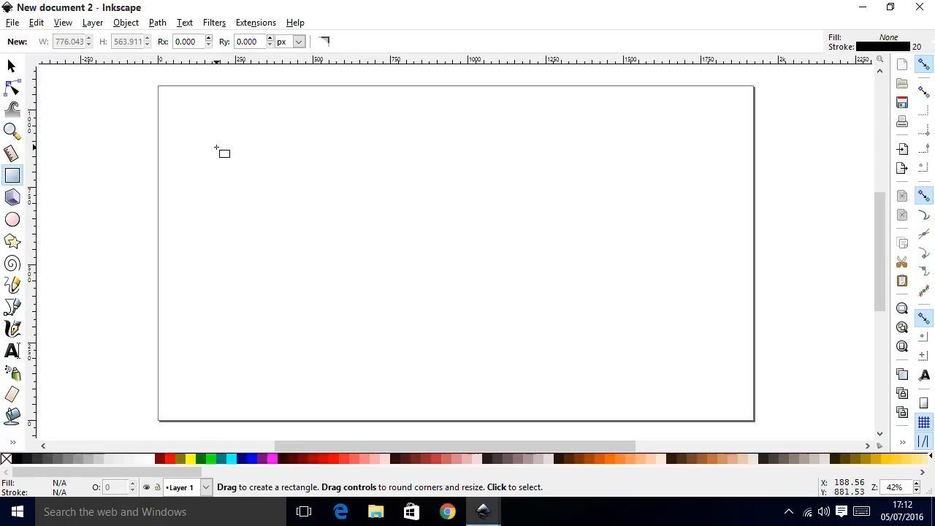
# Draw a rectangle, nudge it lower, and select it together with the overlapping ellipse.
pyautogui.moveTo(223, 152); pyautogui.dragTo(430, 300)
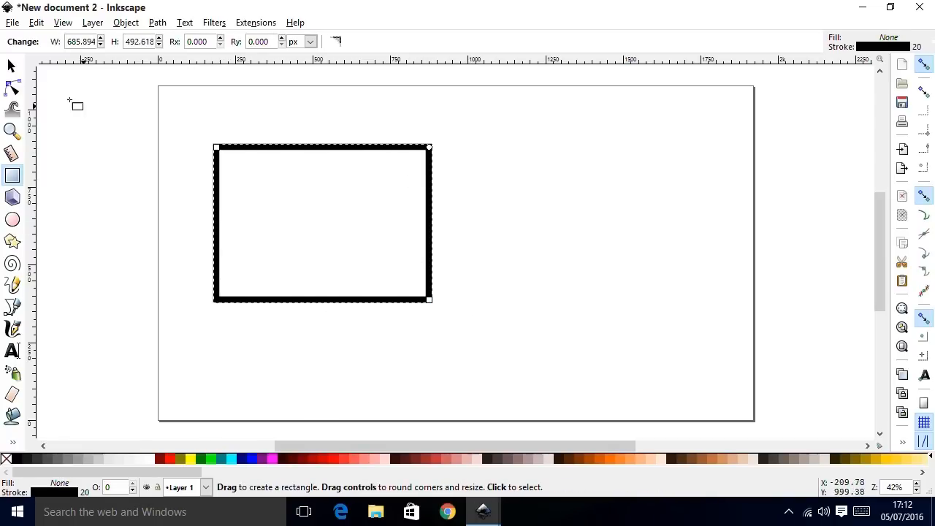
pyautogui.click(11, 65)
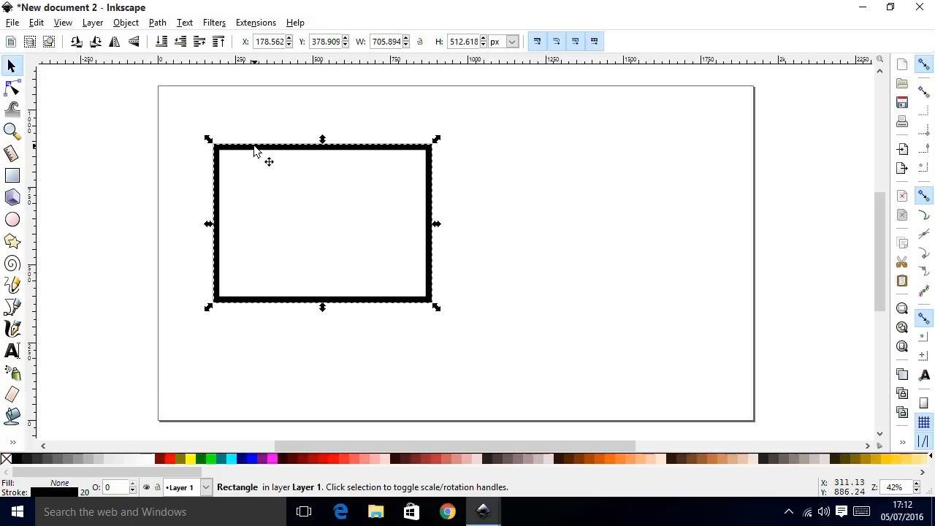
pyautogui.moveTo(322, 140); pyautogui.dragTo(322, 150)
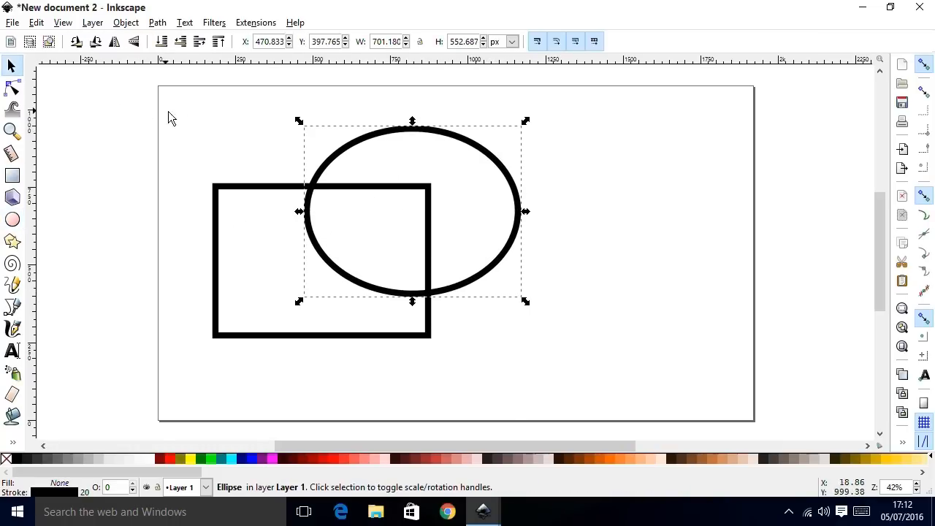
pyautogui.click(221, 126)
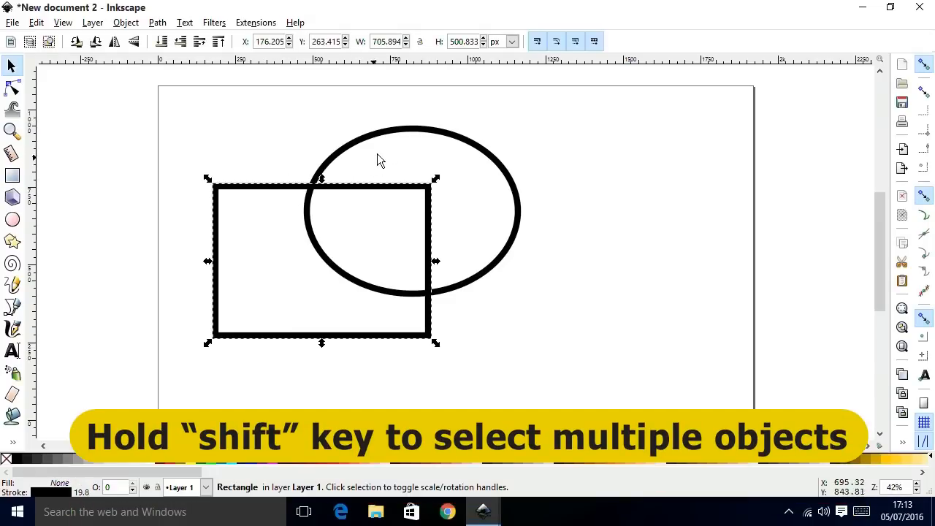
pyautogui.click(380, 159)
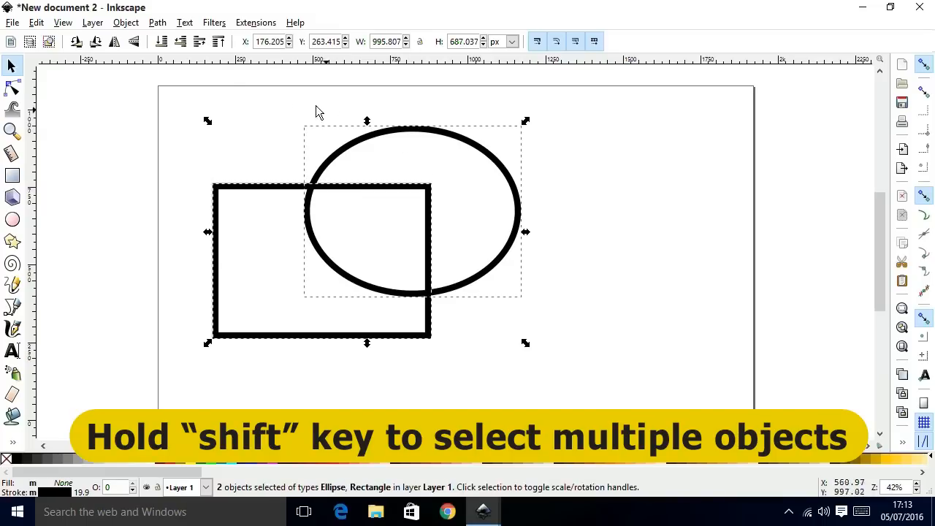
pyautogui.click(157, 22)
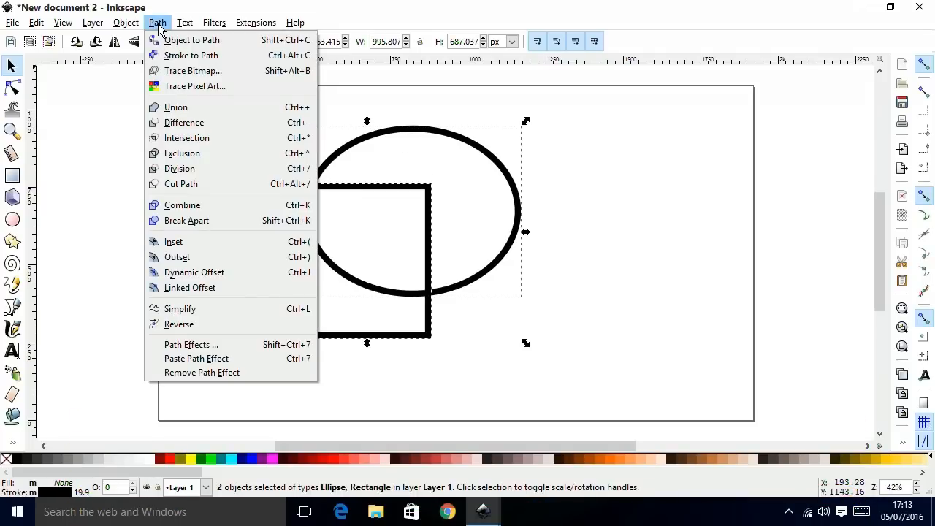
# Subtract the ellipse from the rectangle and select the notched result.
pyautogui.click(184, 122)
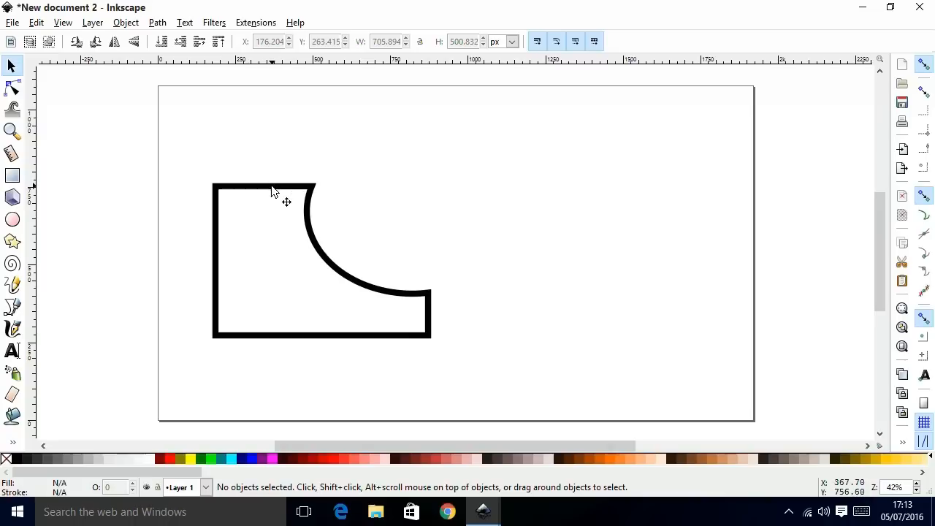
pyautogui.click(287, 191)
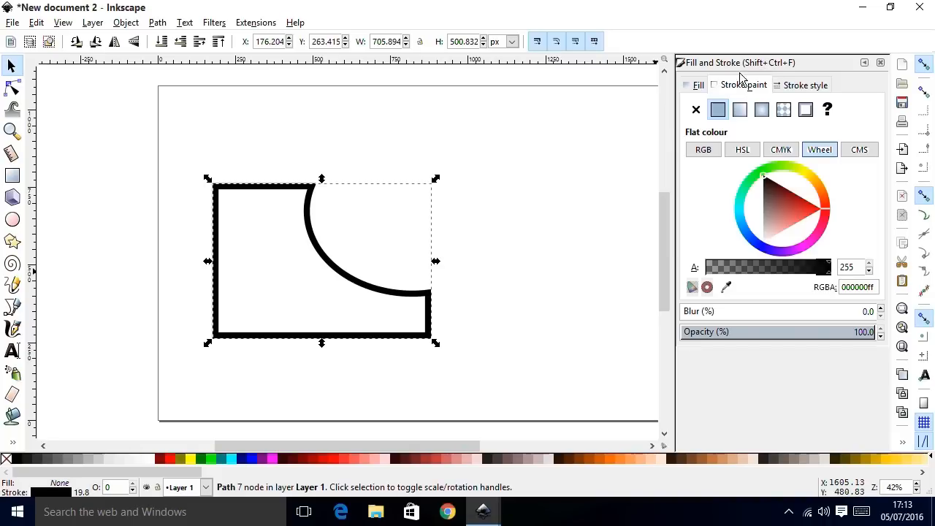
# Give the cut-out shape a flat yellow fill.
pyautogui.click(699, 85)
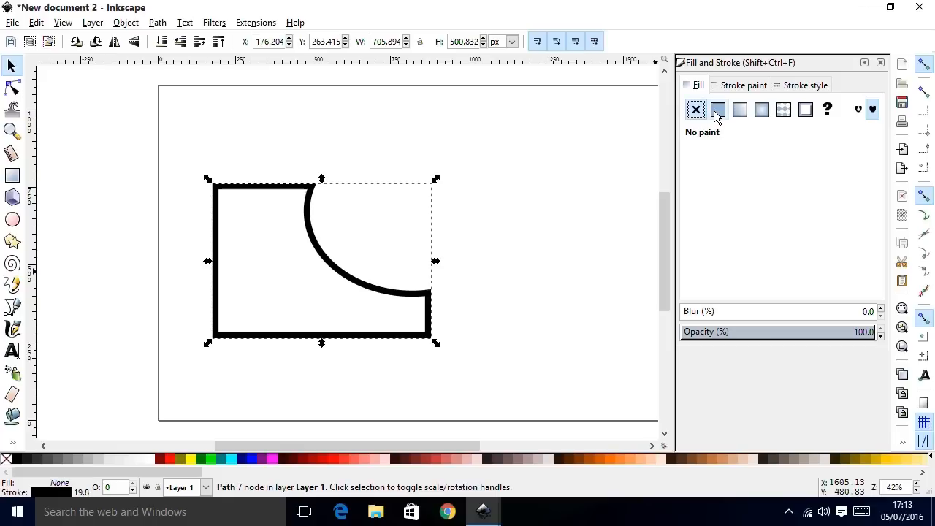
pyautogui.click(718, 110)
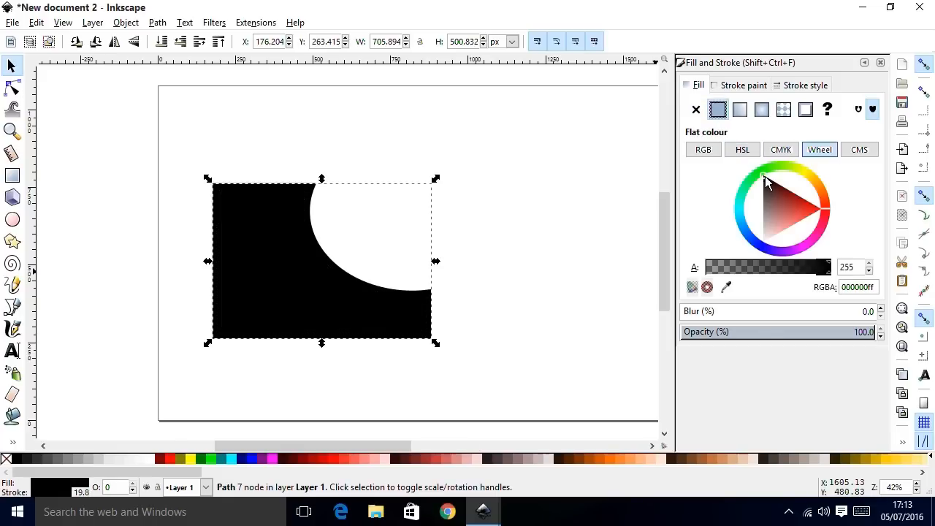
pyautogui.click(797, 185)
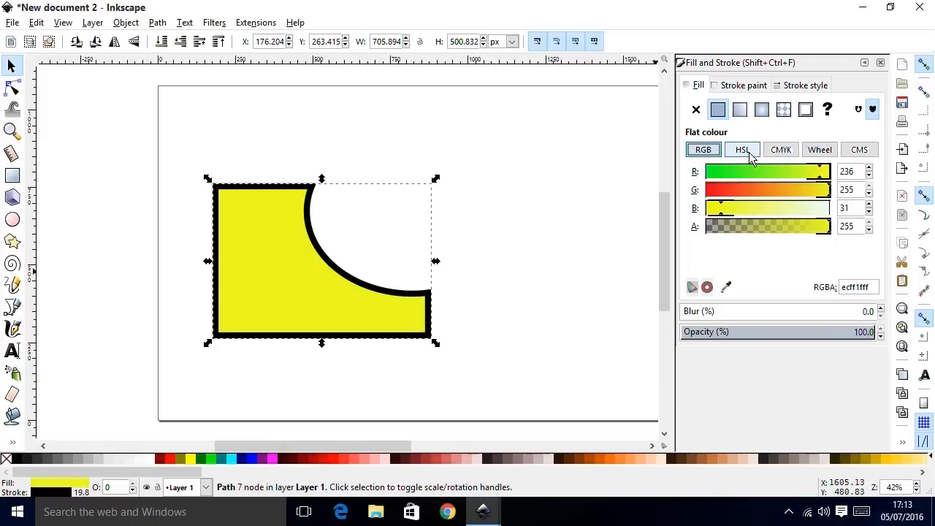
# Preview CMYK, wheel and linear gradient modes, revert to flat fill, and keep a black stroke.
pyautogui.click(781, 149)
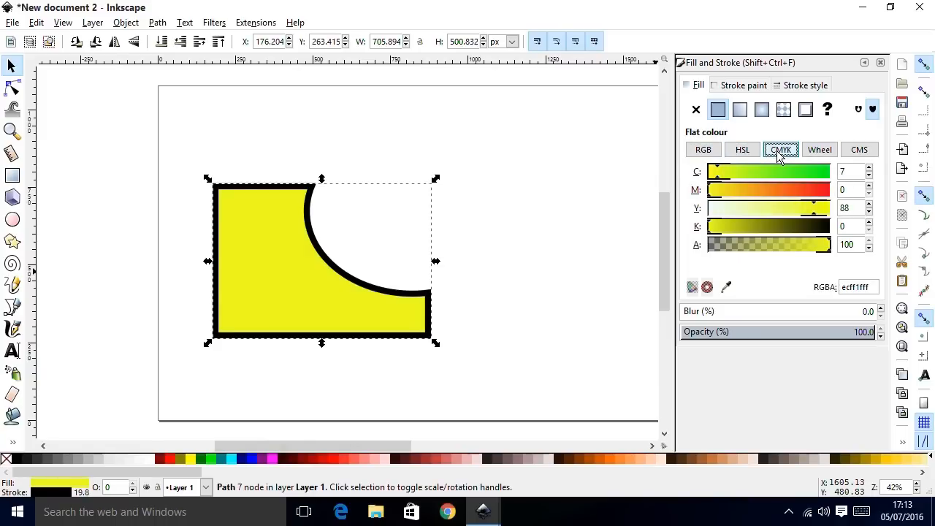
pyautogui.click(819, 149)
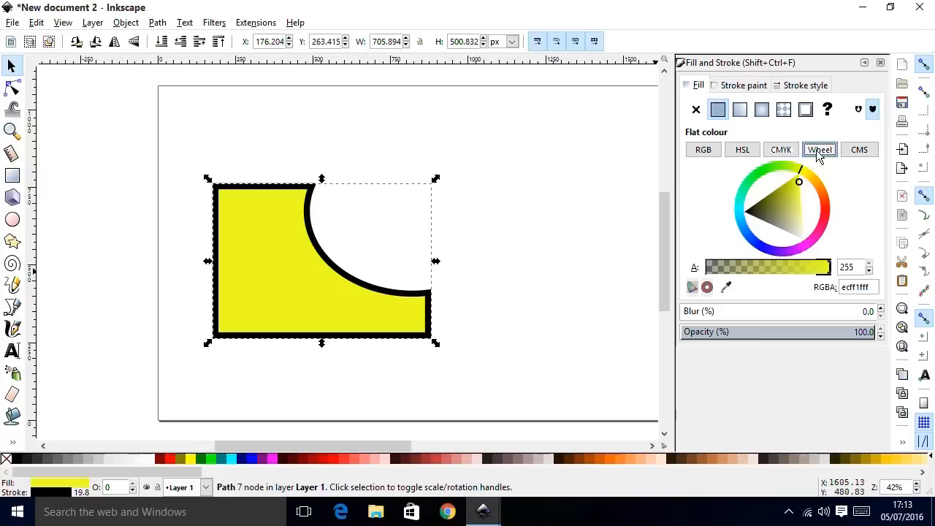
pyautogui.click(740, 109)
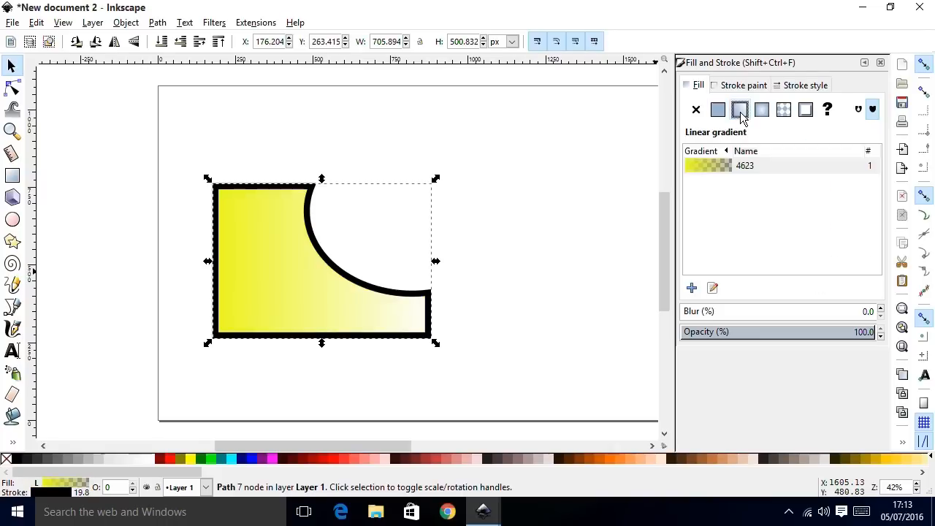
pyautogui.click(717, 108)
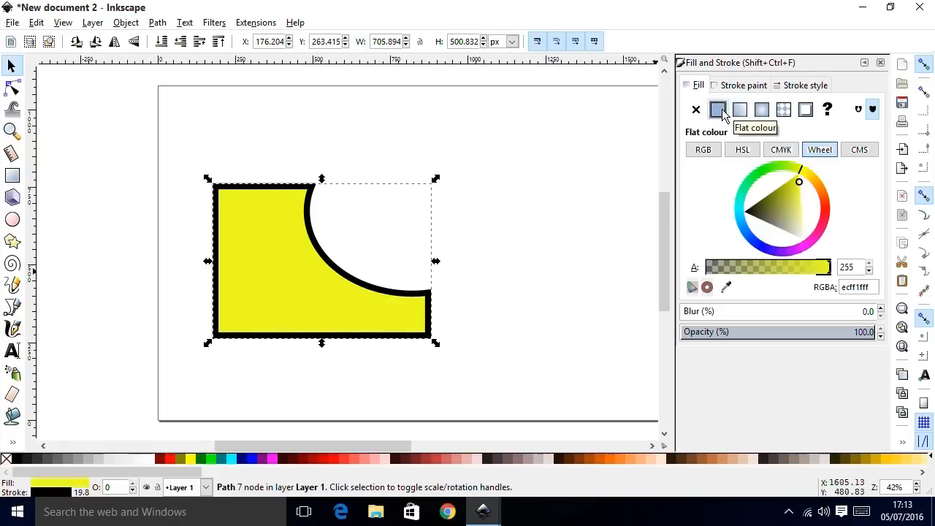
pyautogui.click(744, 85)
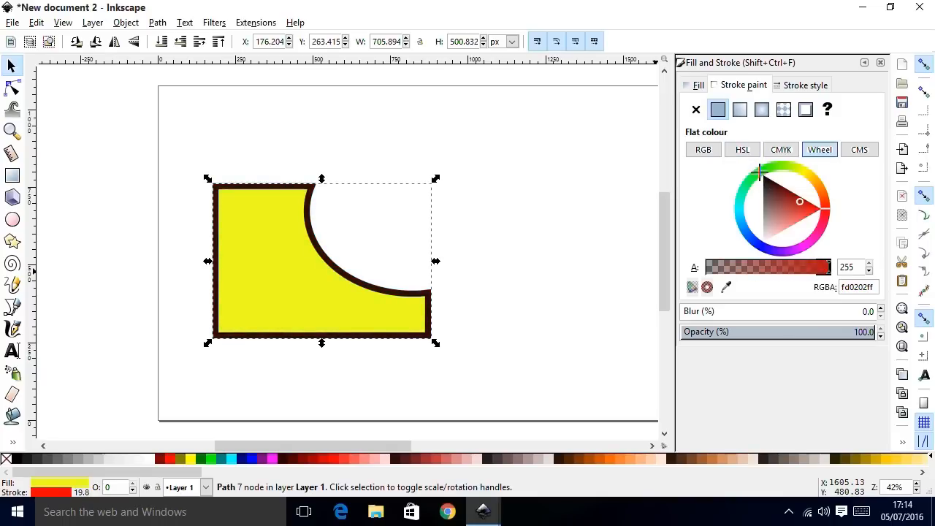
pyautogui.click(763, 174)
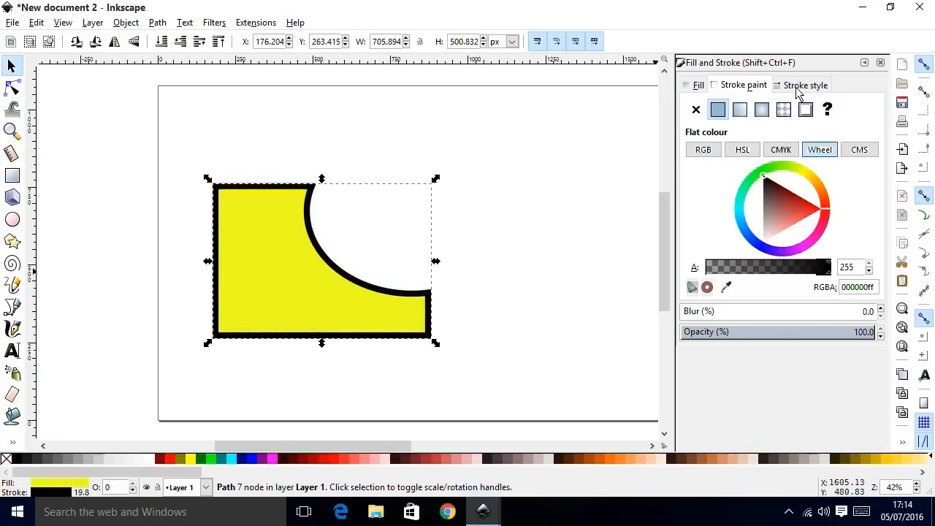
# Set the yellow shape's outline to 40 px with round joins, then deselect.
pyautogui.click(805, 84)
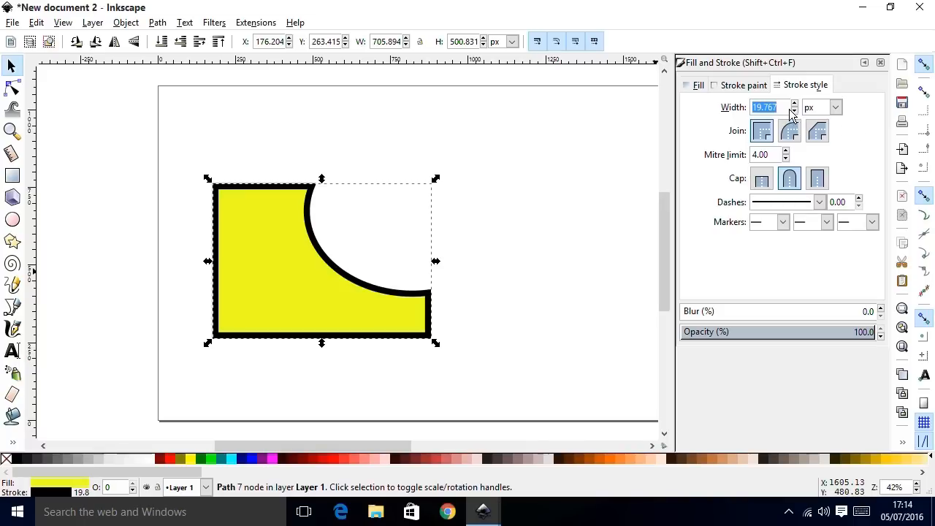
pyautogui.moveTo(775, 107)
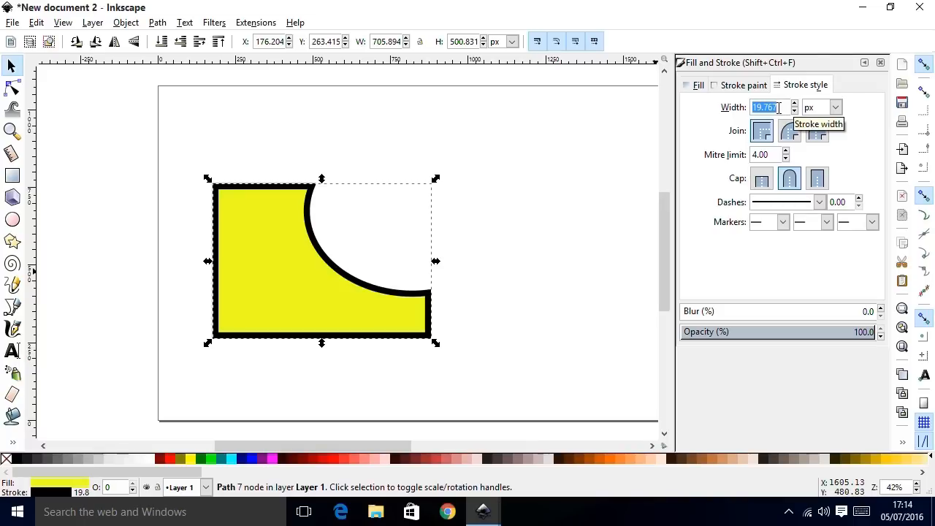
pyautogui.write('40.000')
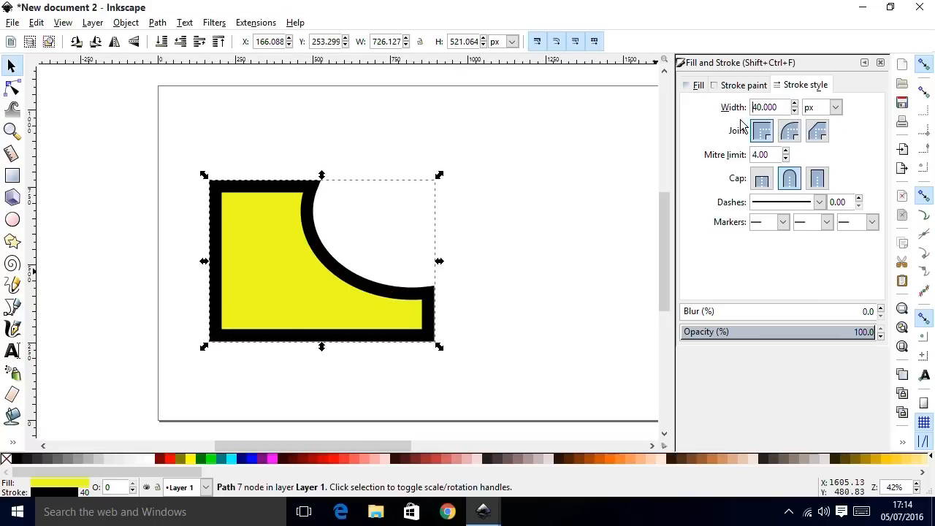
pyautogui.moveTo(577, 130)
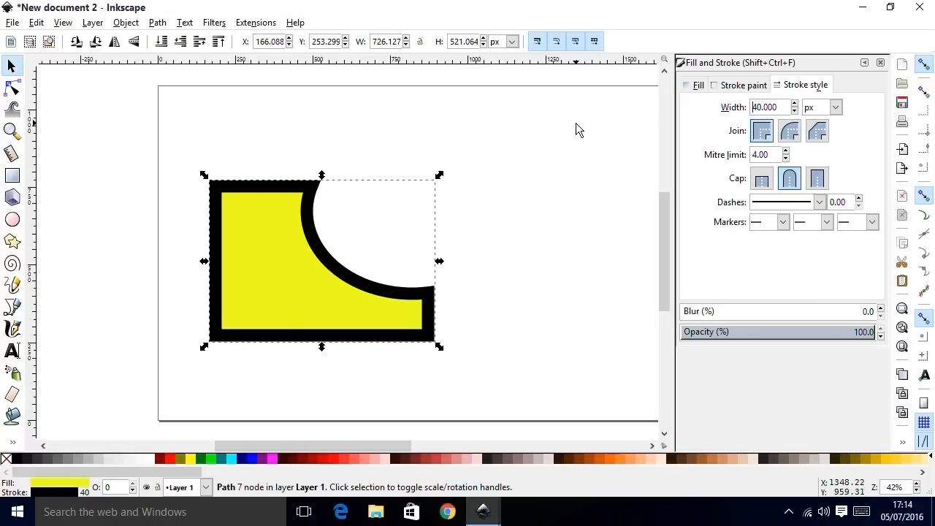
pyautogui.click(789, 131)
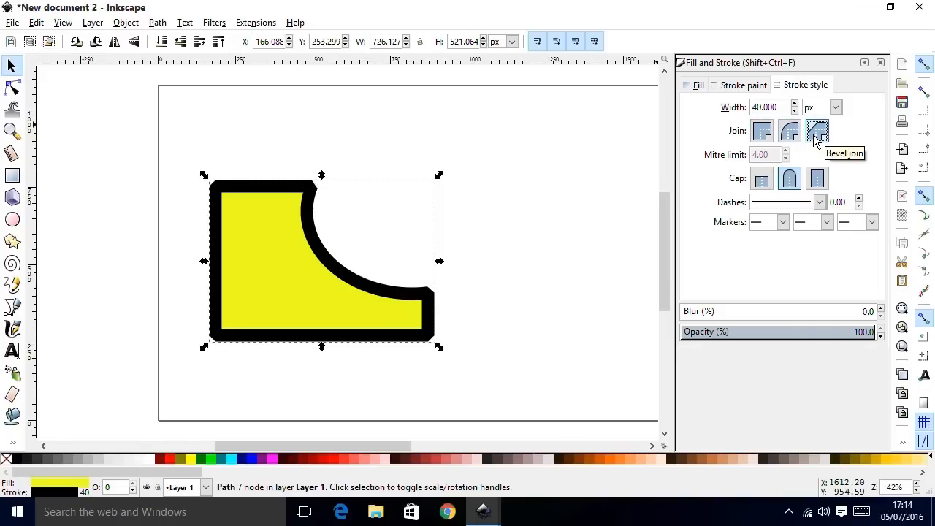
pyautogui.moveTo(790, 132)
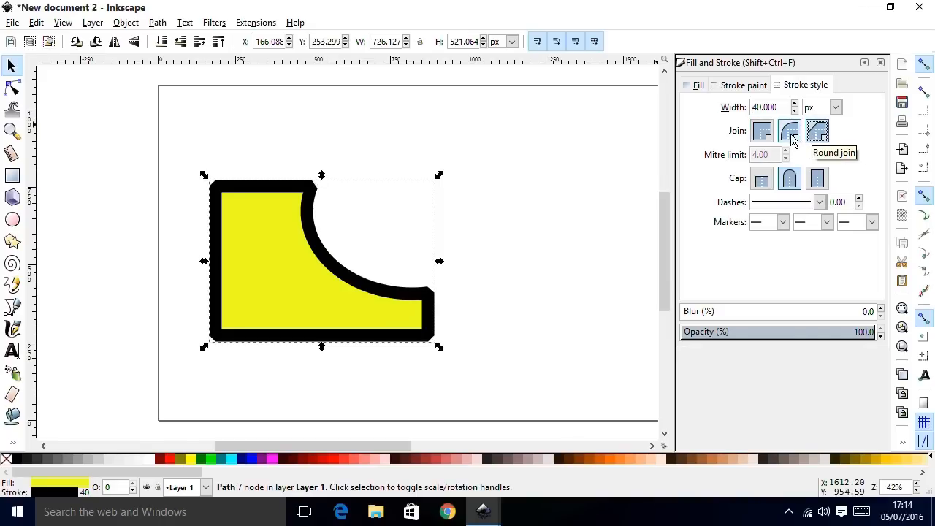
pyautogui.click(790, 131)
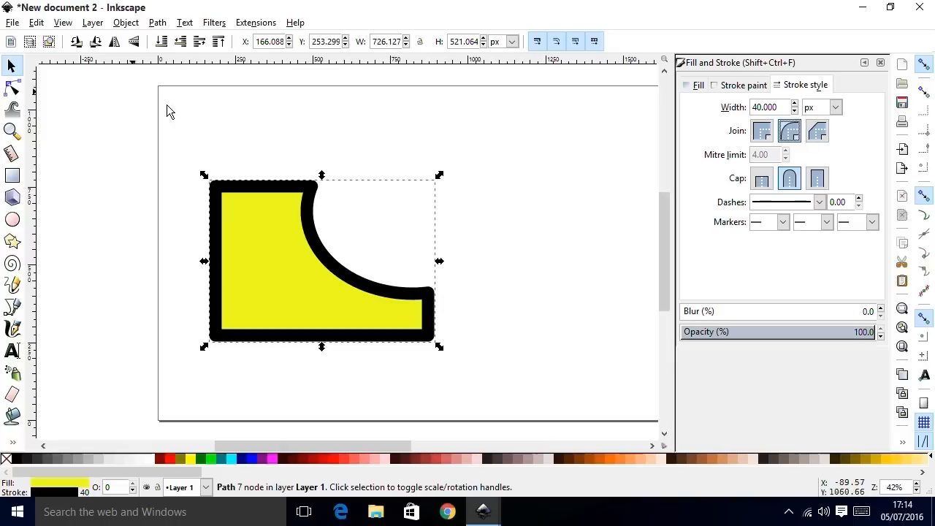
pyautogui.click(285, 114)
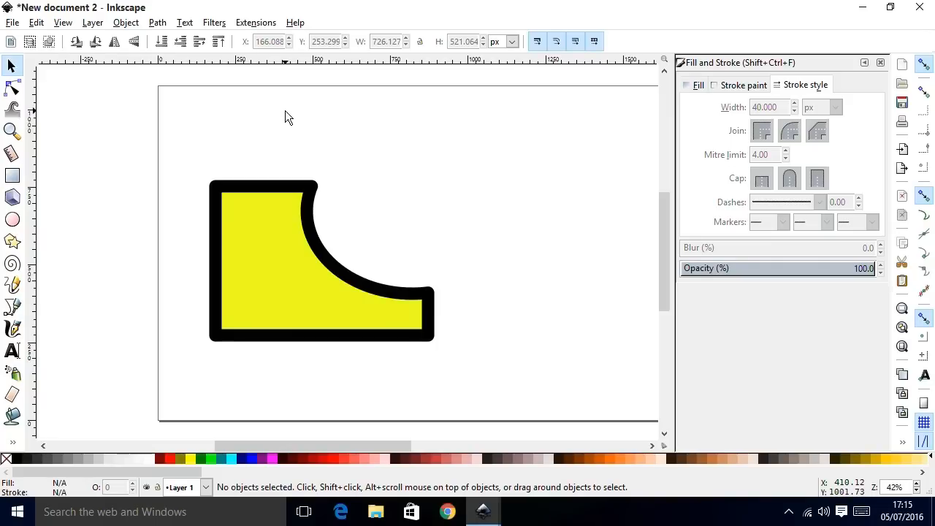
# Draw a three-segment black zigzag line across the page with the Bezier pen.
pyautogui.click(264, 263)
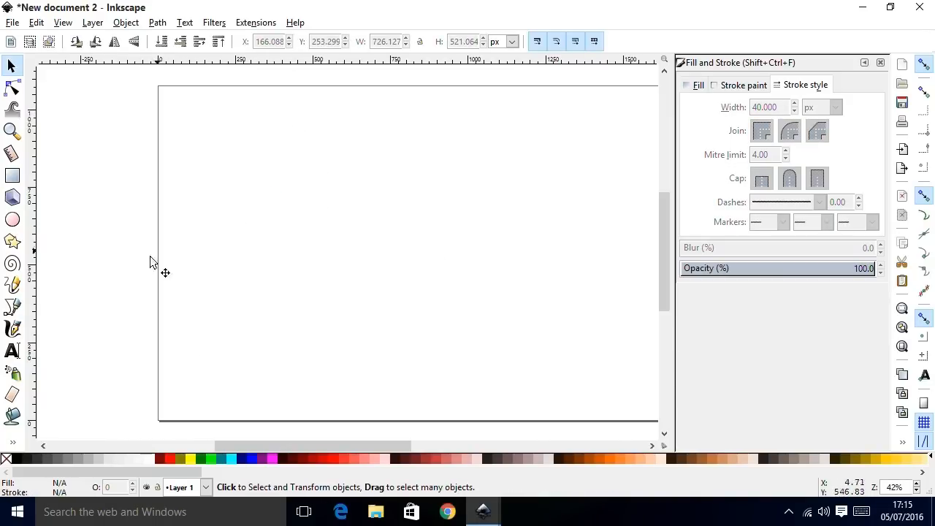
pyautogui.moveTo(13, 307)
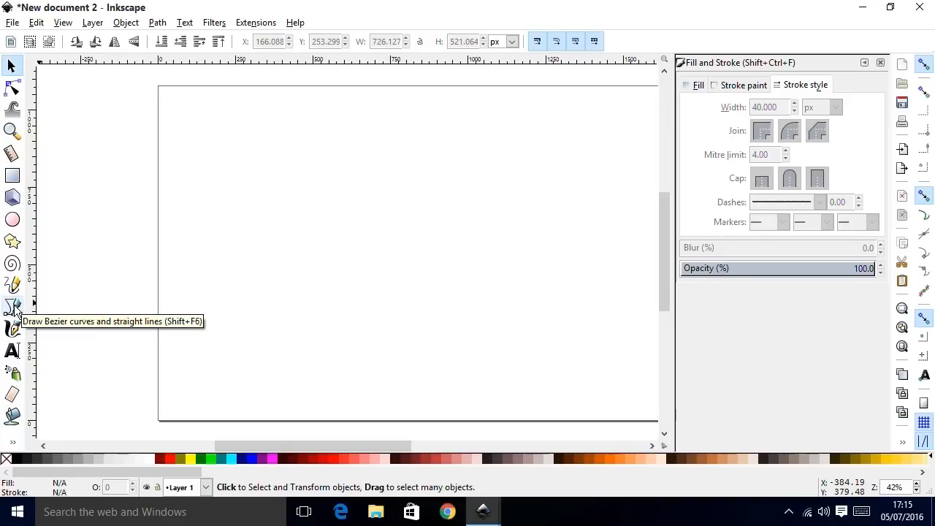
pyautogui.click(12, 305)
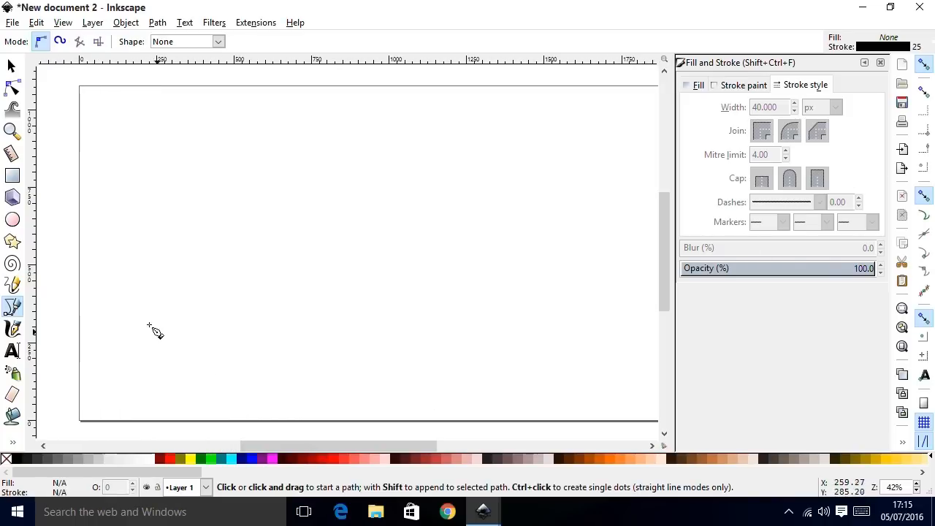
pyautogui.moveTo(139, 320)
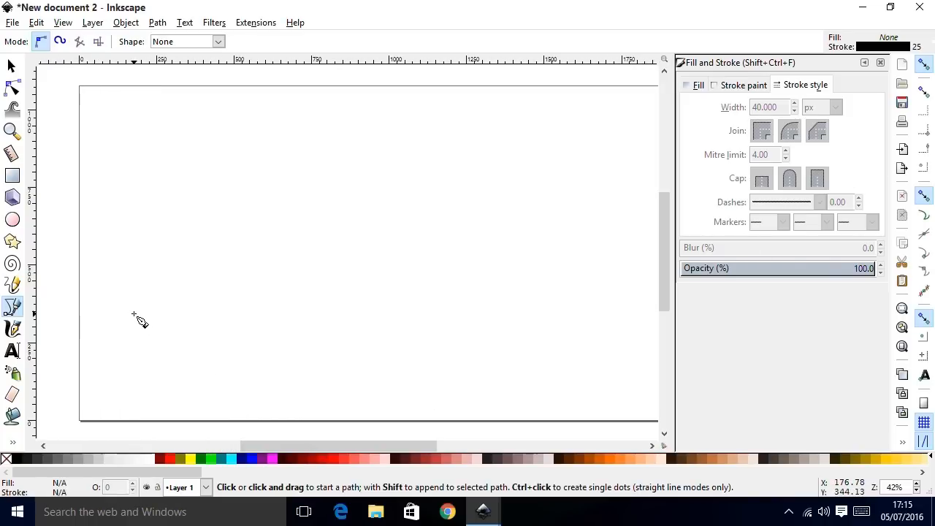
pyautogui.click(134, 313)
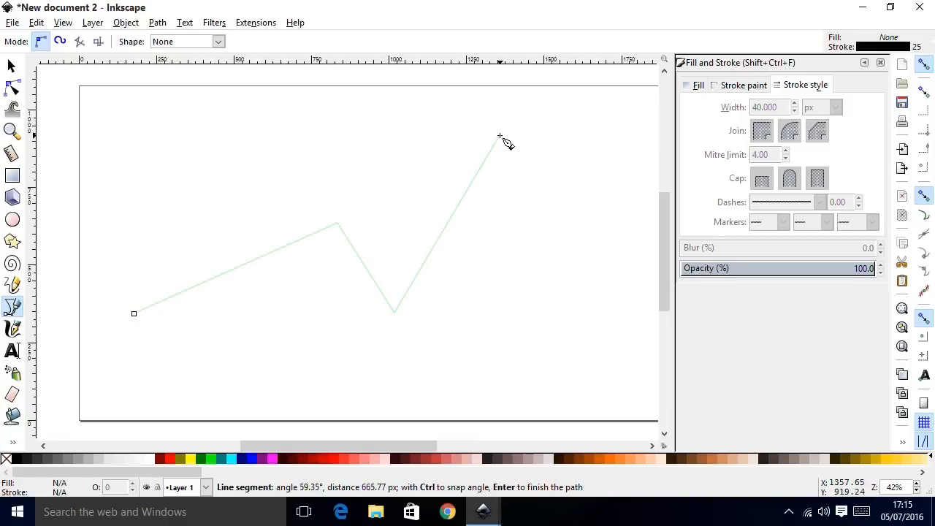
pyautogui.press('Return')
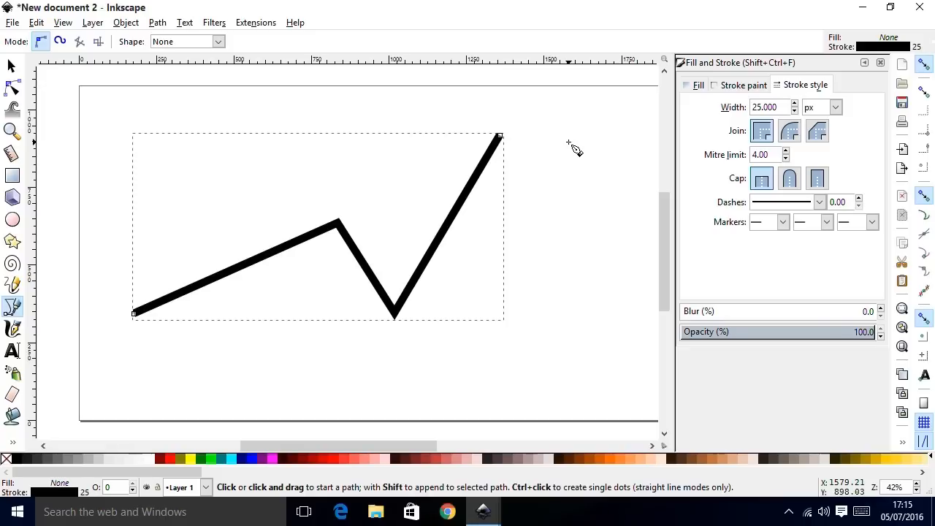
# Give the zigzag a 50 px stroke with round caps and a start arrow marker.
pyautogui.click(767, 107)
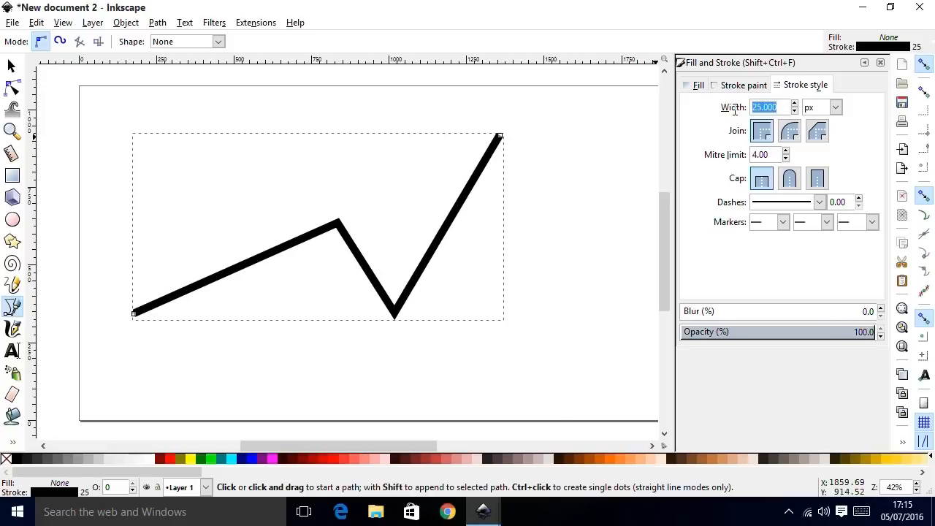
pyautogui.write('50.000')
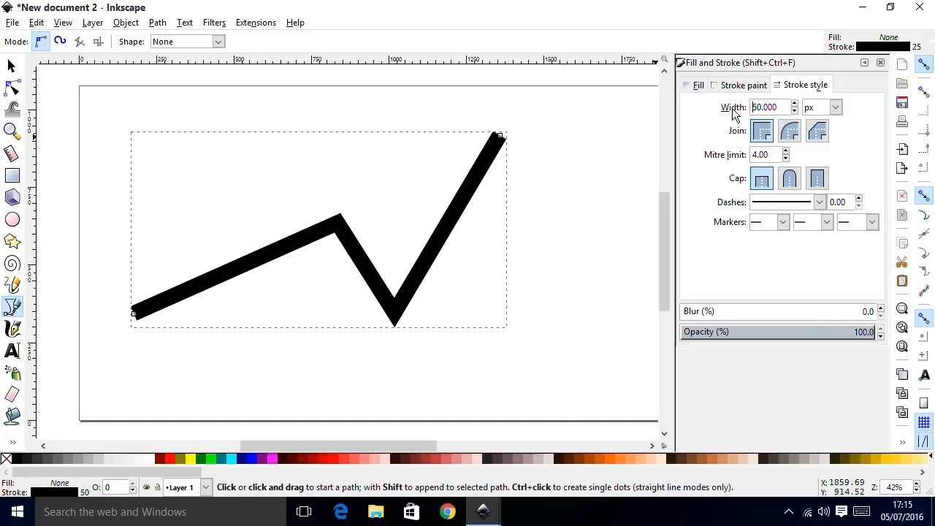
pyautogui.click(789, 178)
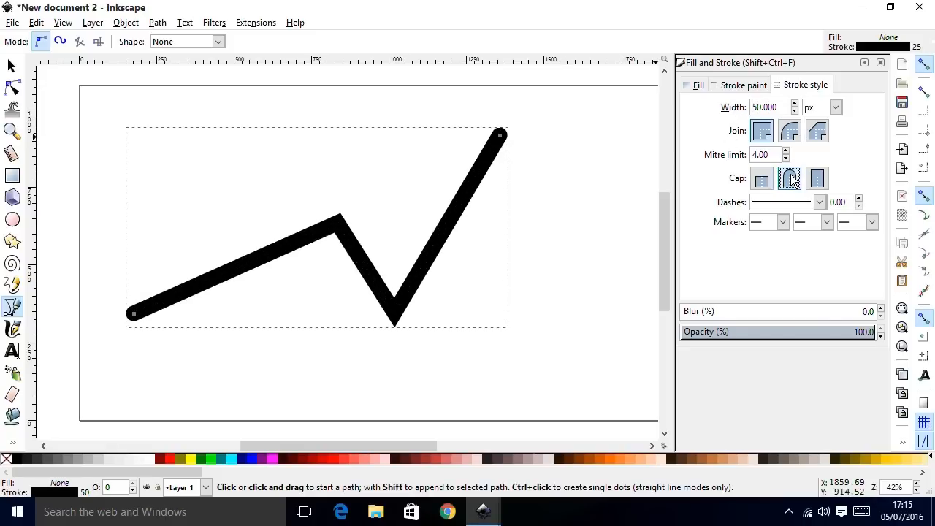
pyautogui.moveTo(790, 178)
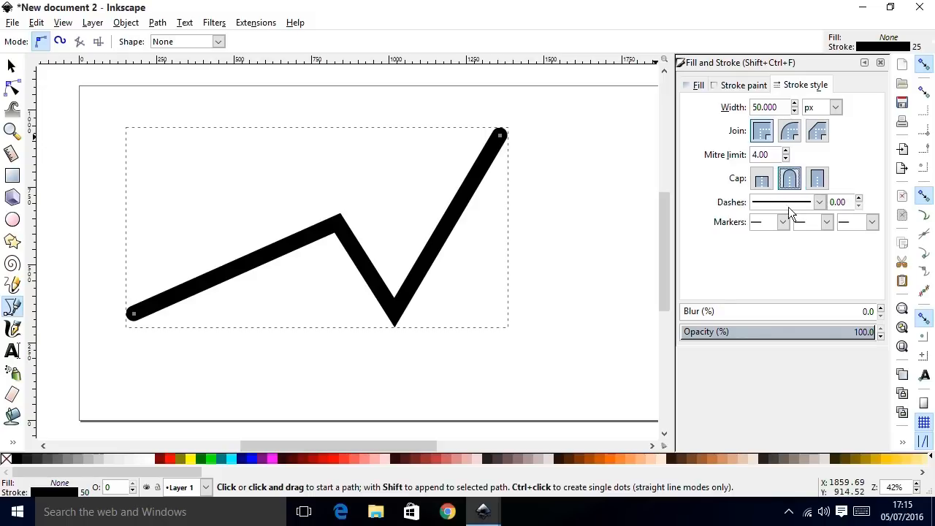
pyautogui.moveTo(784, 221)
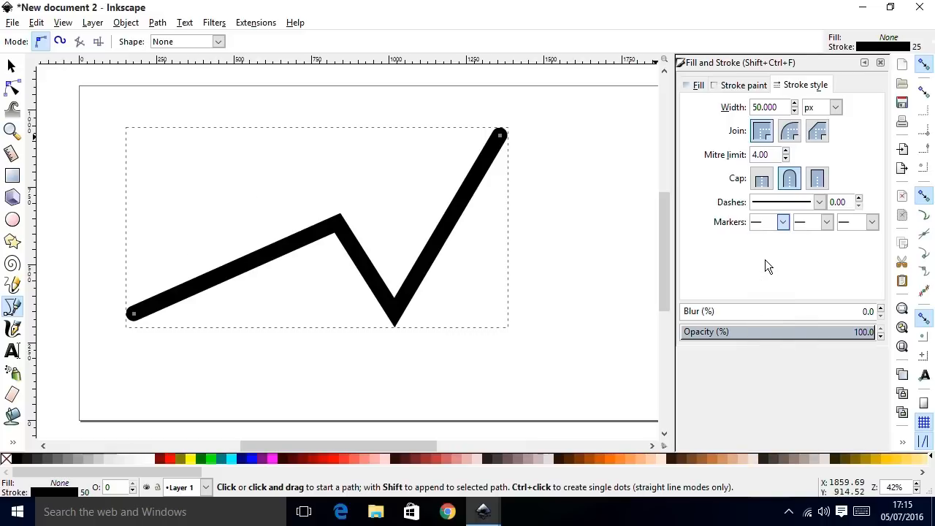
pyautogui.click(783, 221)
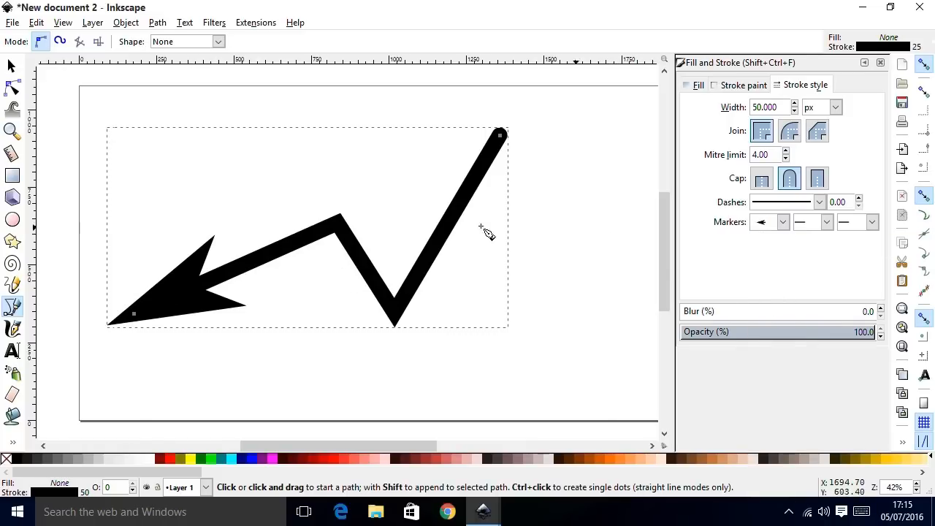
# Reshape the zigzag by dragging its lower bend up and its right end down.
pyautogui.click(11, 66)
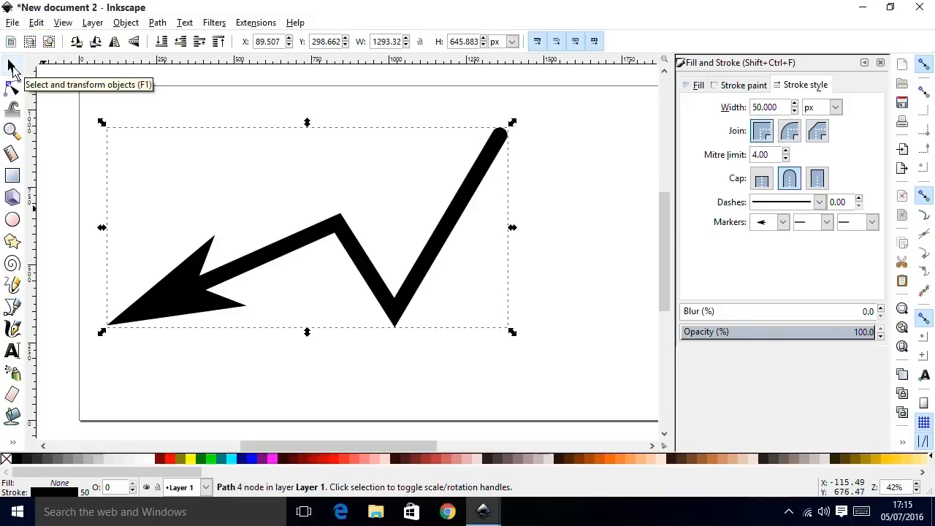
pyautogui.click(13, 89)
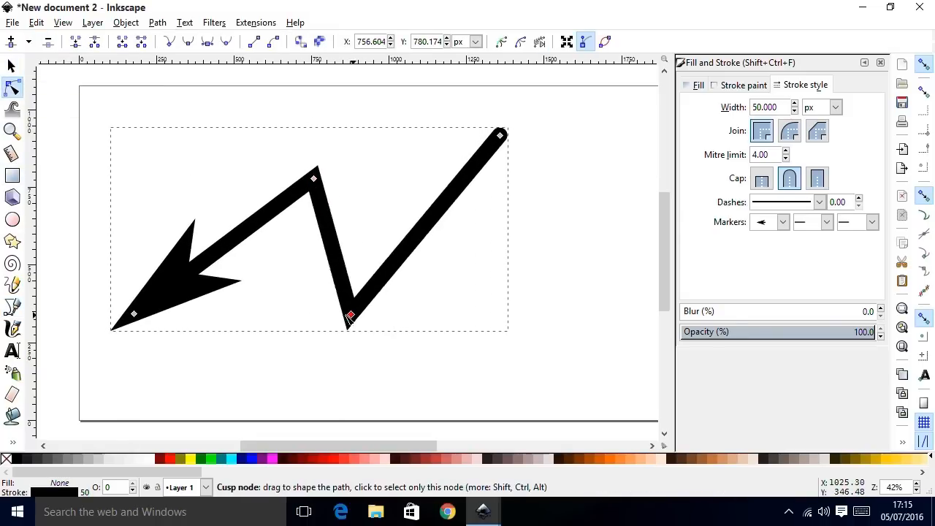
pyautogui.moveTo(351, 314); pyautogui.dragTo(371, 275)
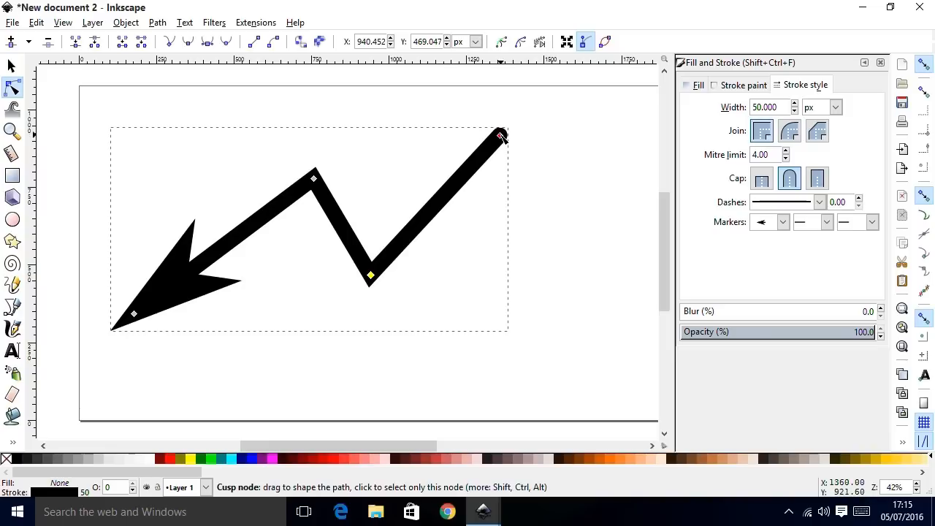
pyautogui.moveTo(501, 137); pyautogui.dragTo(544, 192)
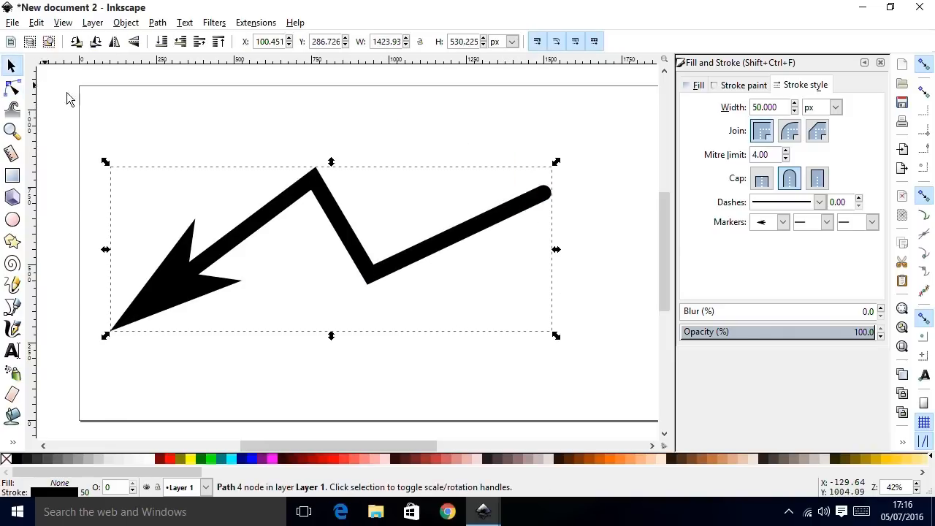
# Delete the zigzag arrow and draw a closed teardrop curve with the Bezier tool.
pyautogui.press('Delete')
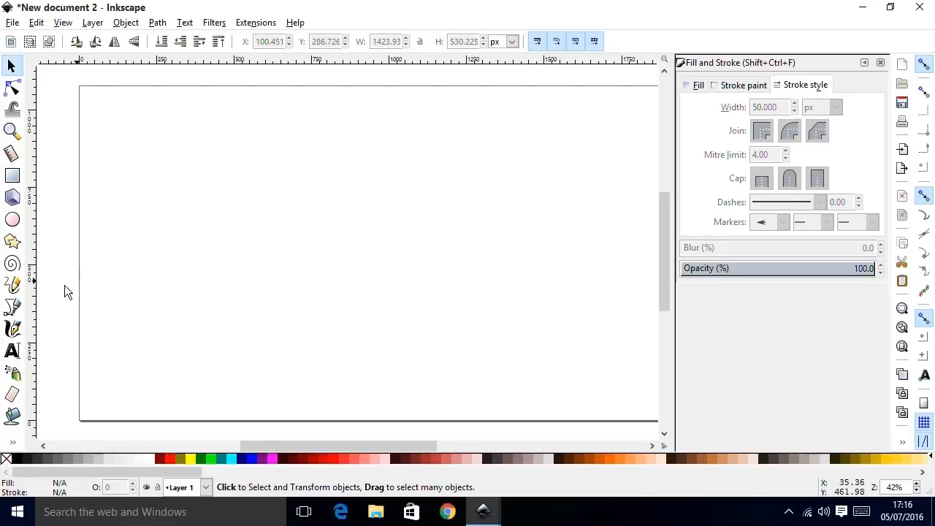
pyautogui.click(13, 306)
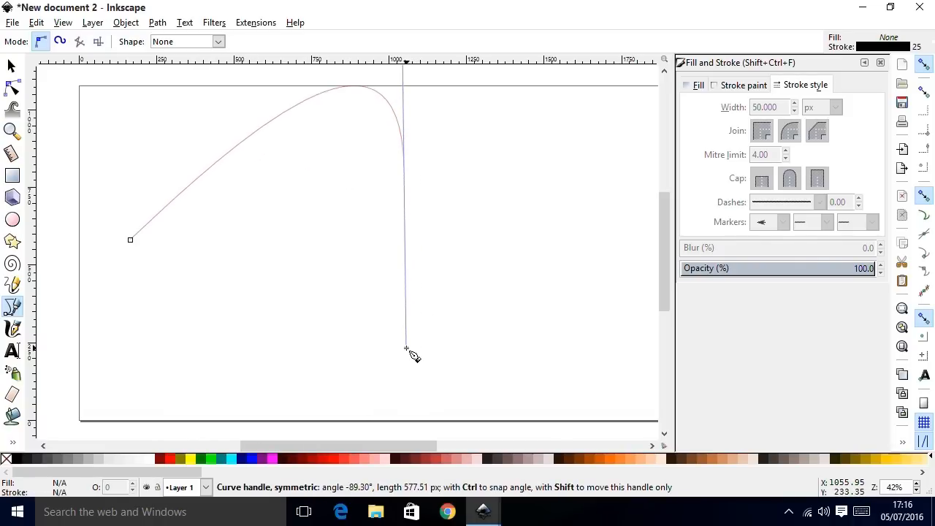
pyautogui.moveTo(407, 348); pyautogui.dragTo(241, 307)
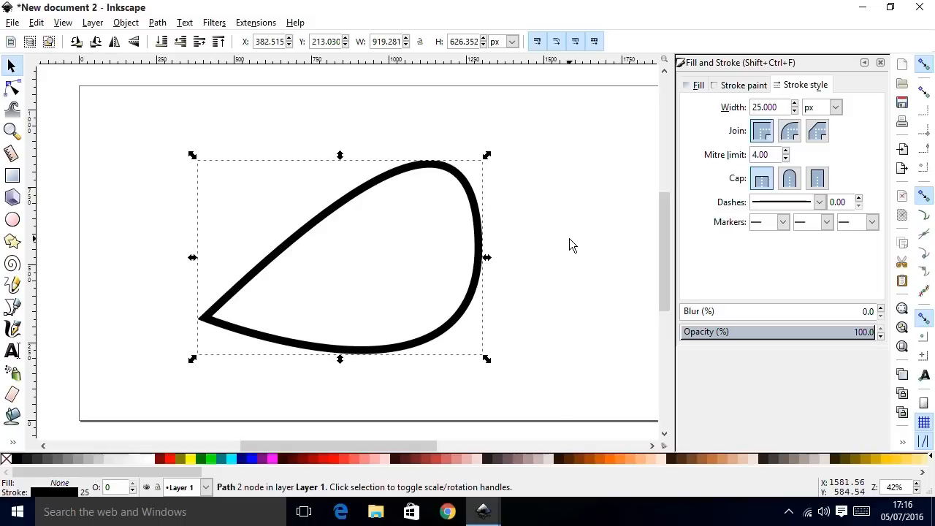
pyautogui.moveTo(140, 124)
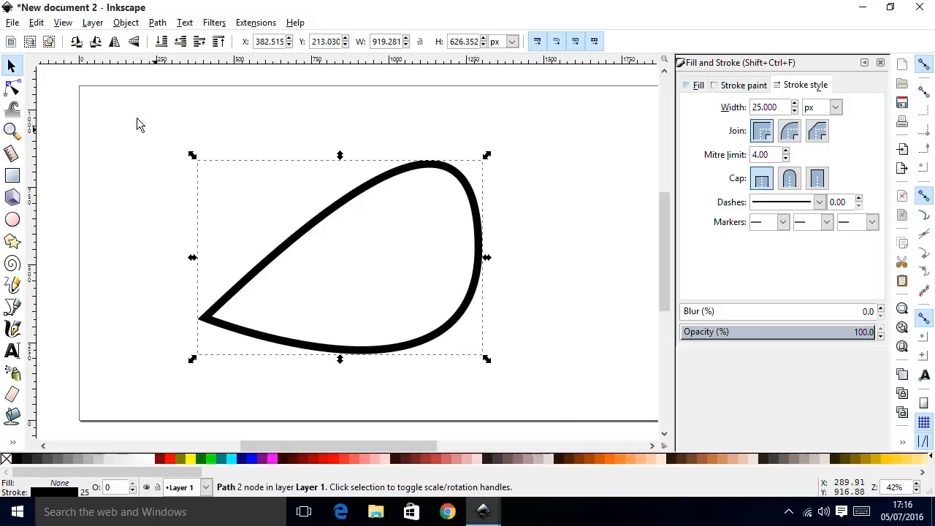
# Reshape the teardrop's right curve with the Node tool and shift it up-left.
pyautogui.click(11, 88)
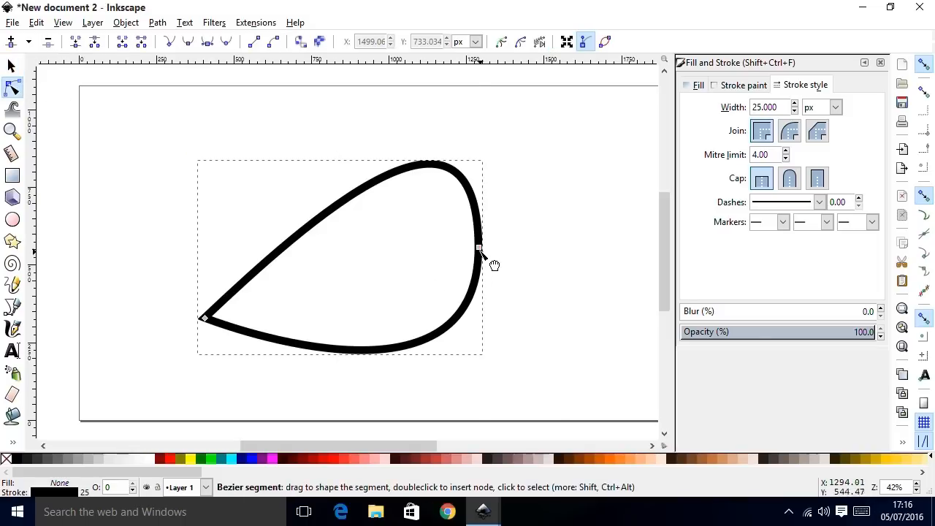
pyautogui.click(479, 247)
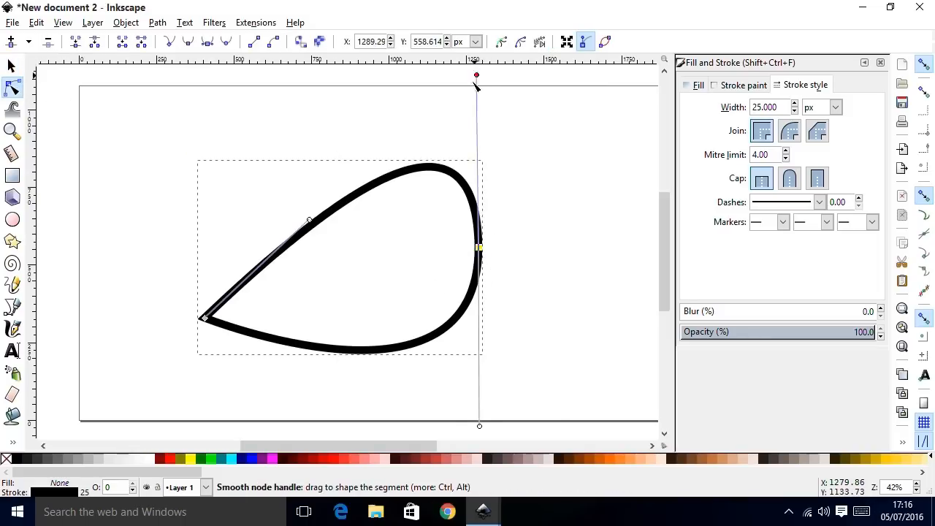
pyautogui.moveTo(476, 75); pyautogui.dragTo(500, 117)
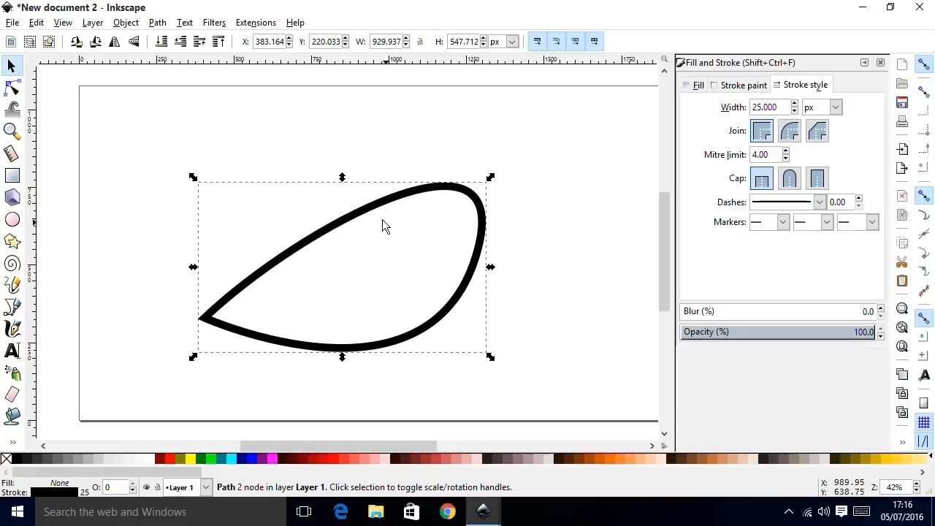
pyautogui.moveTo(386, 225); pyautogui.dragTo(364, 219)
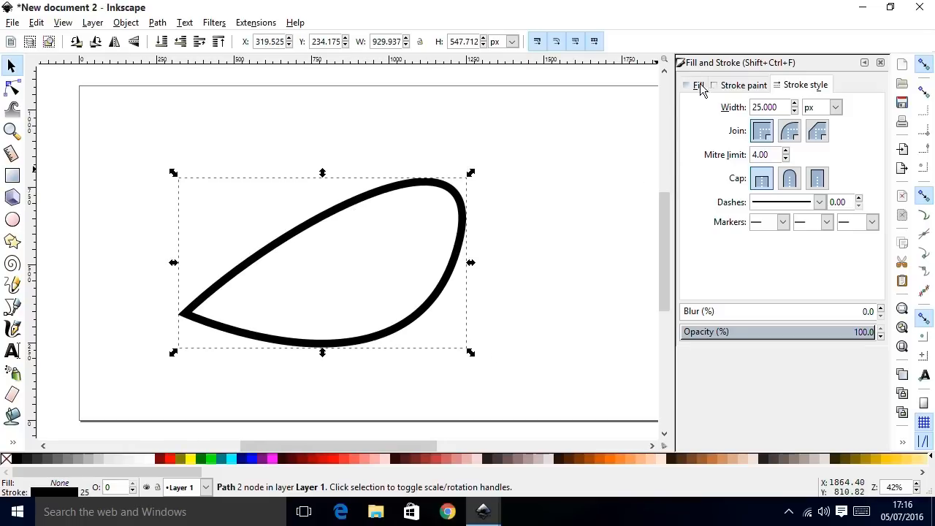
# Fill the teardrop body with light orange (ff9955).
pyautogui.click(698, 85)
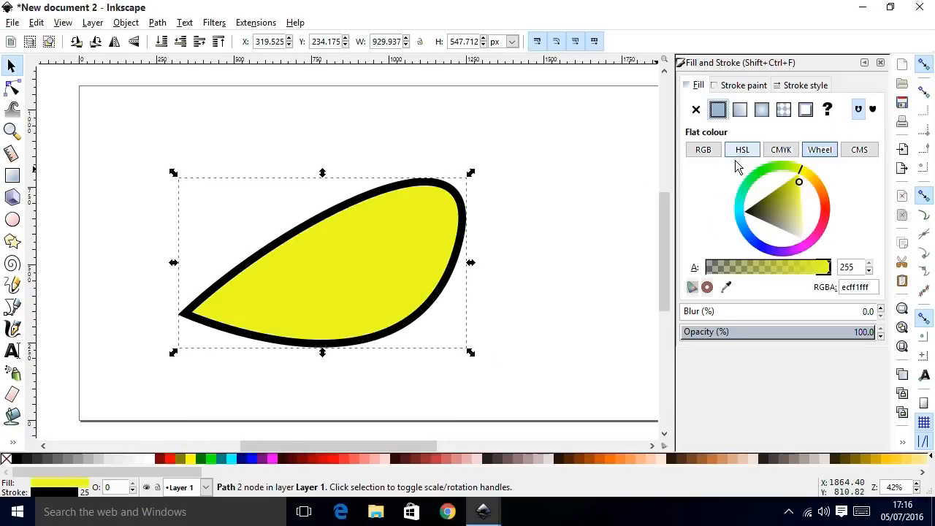
pyautogui.click(795, 214)
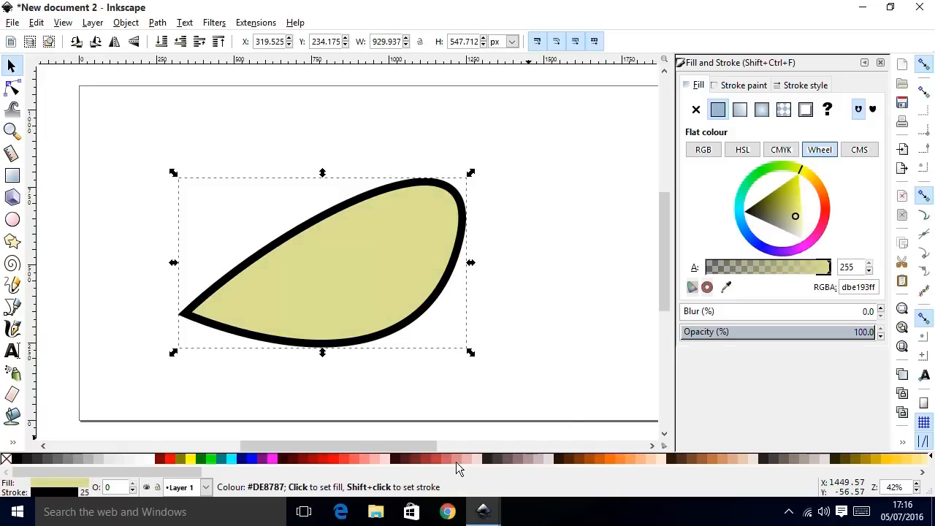
pyautogui.click(616, 459)
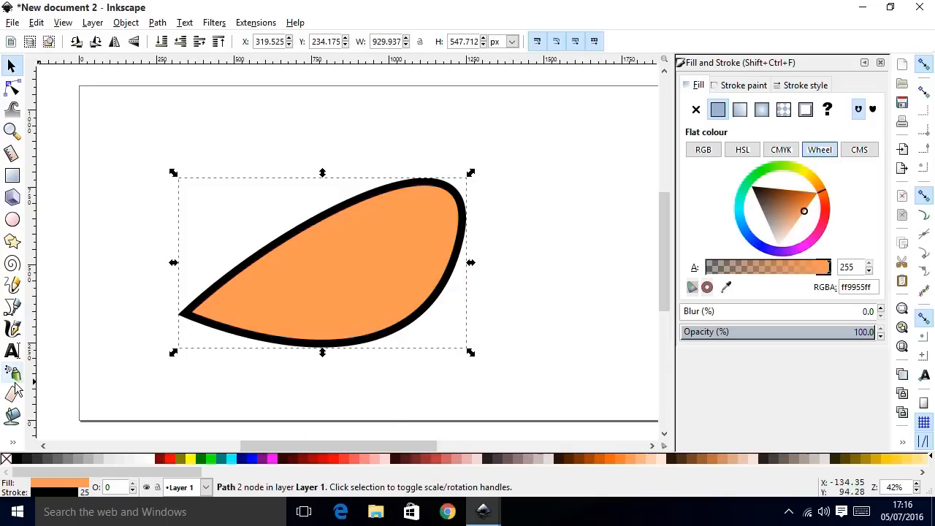
# Draw an oval head over the teardrop's top right and fill it light orange.
pyautogui.click(12, 219)
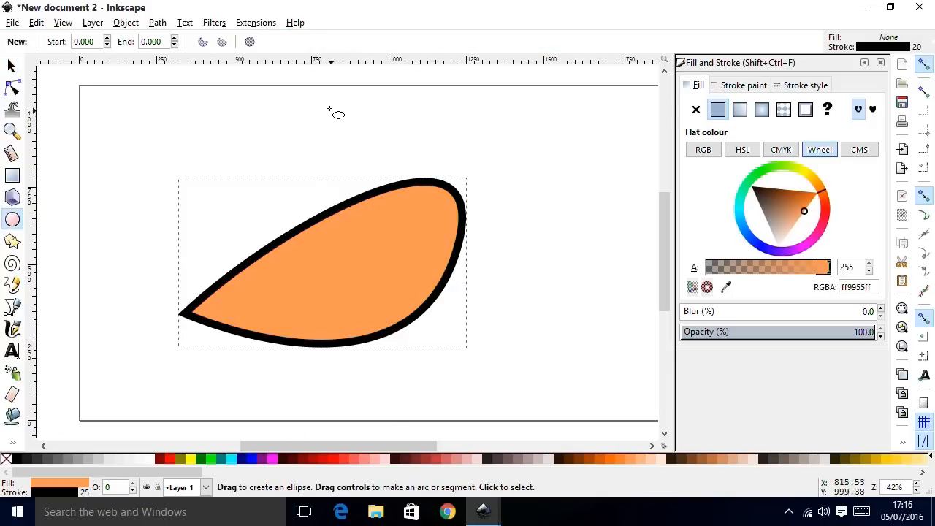
pyautogui.moveTo(336, 108); pyautogui.dragTo(516, 269)
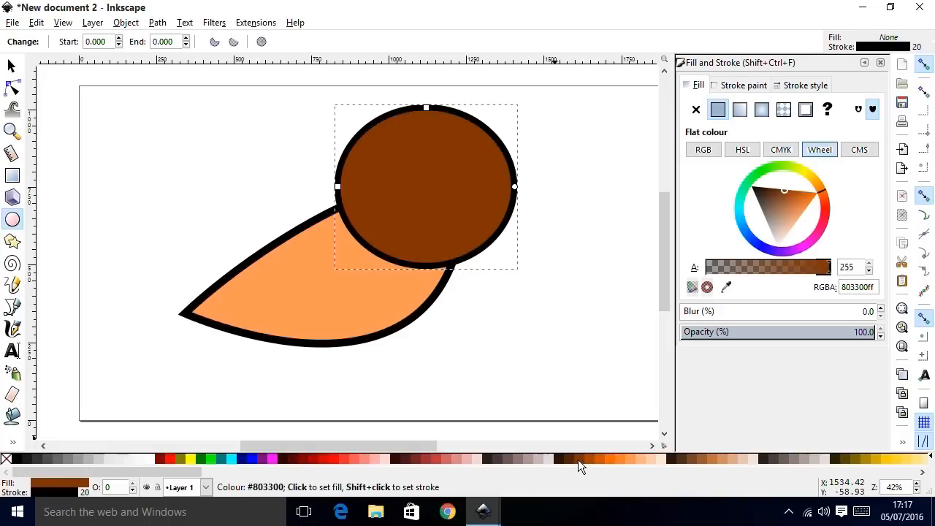
pyautogui.click(610, 459)
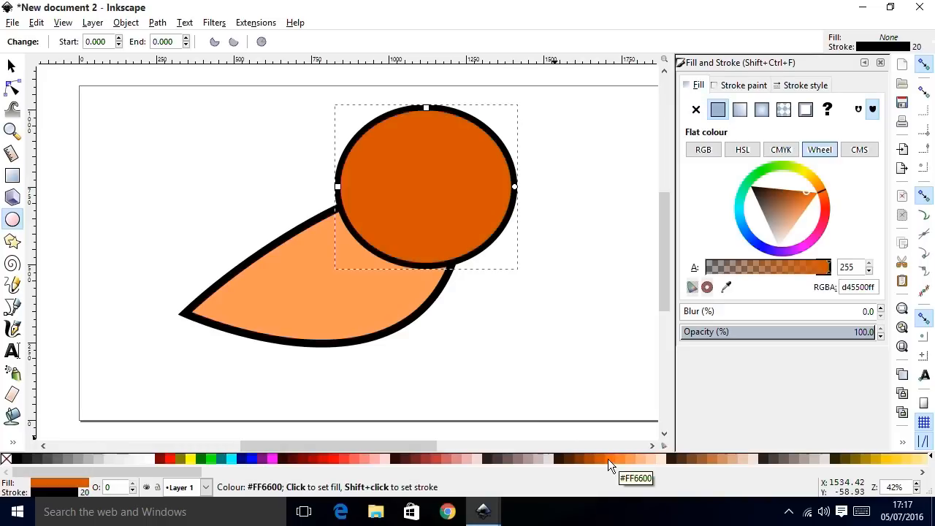
pyautogui.click(804, 211)
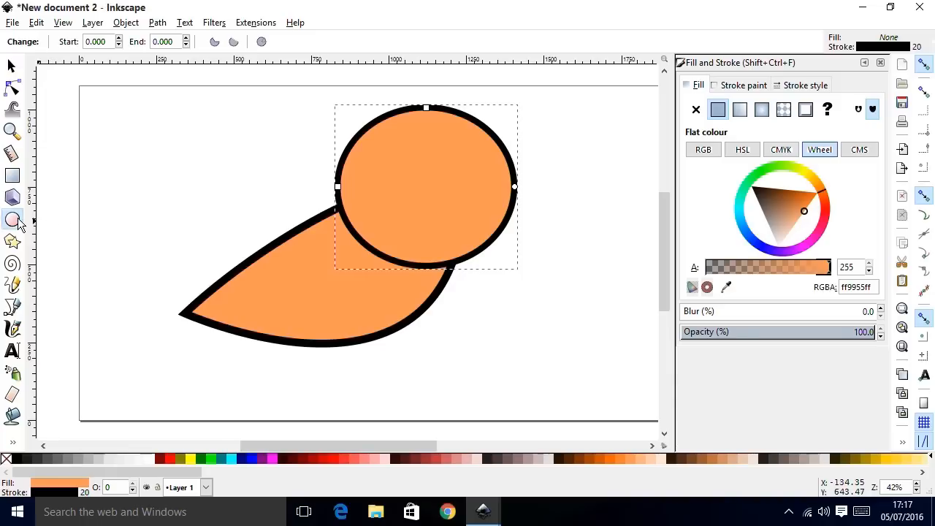
# Draw a small oval eye on the body and fill it white.
pyautogui.moveTo(304, 238); pyautogui.dragTo(333, 282)
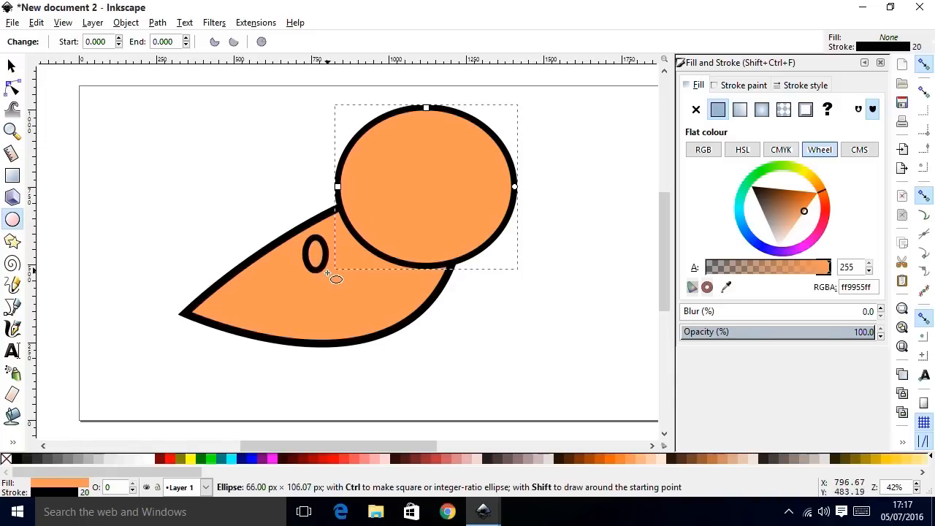
pyautogui.click(696, 109)
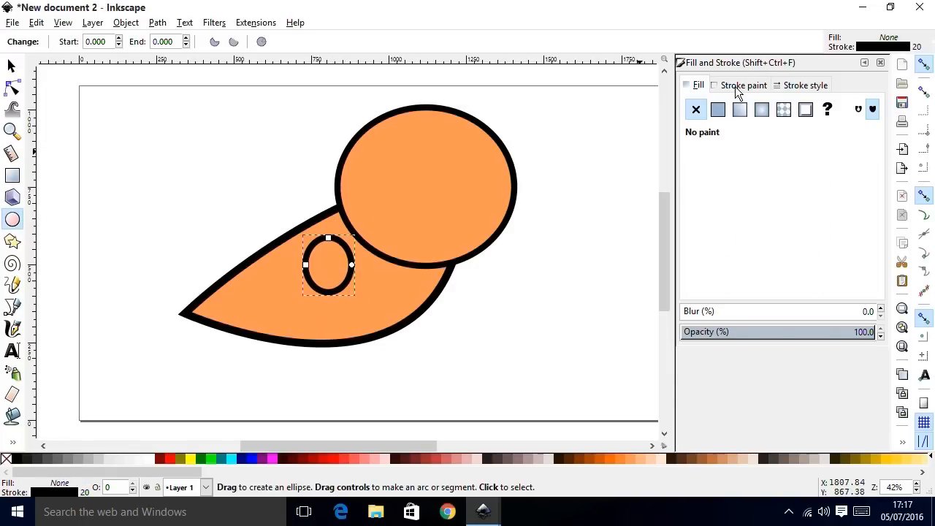
pyautogui.click(718, 109)
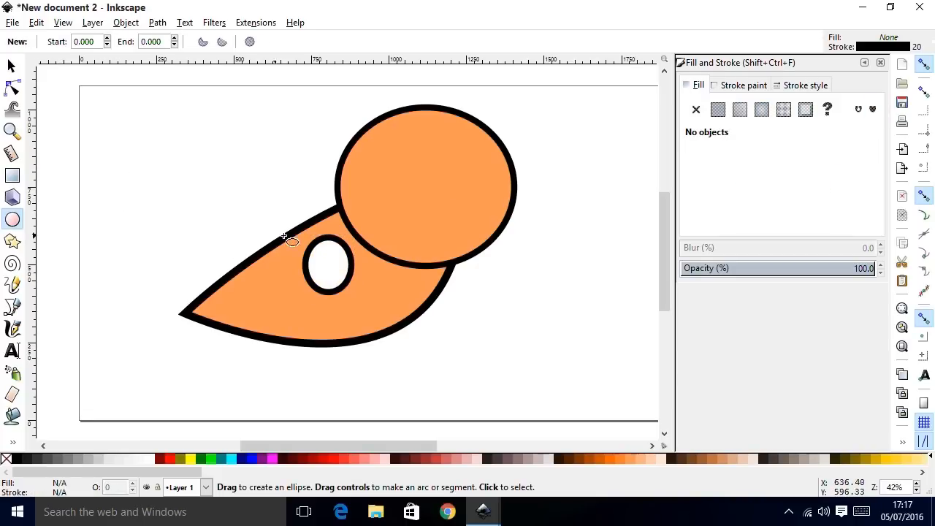
# Draw a black pupil inside the eye and deselect everything.
pyautogui.moveTo(292, 241); pyautogui.dragTo(347, 291)
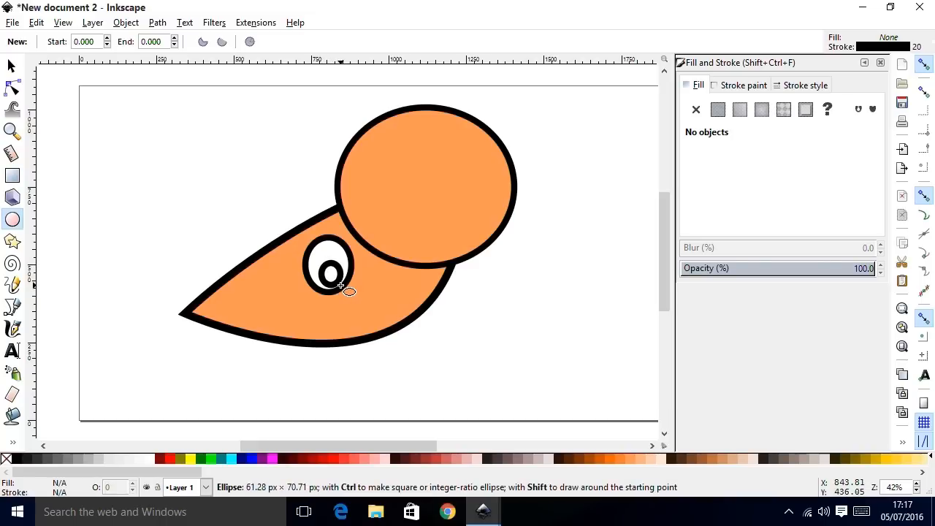
pyautogui.click(718, 109)
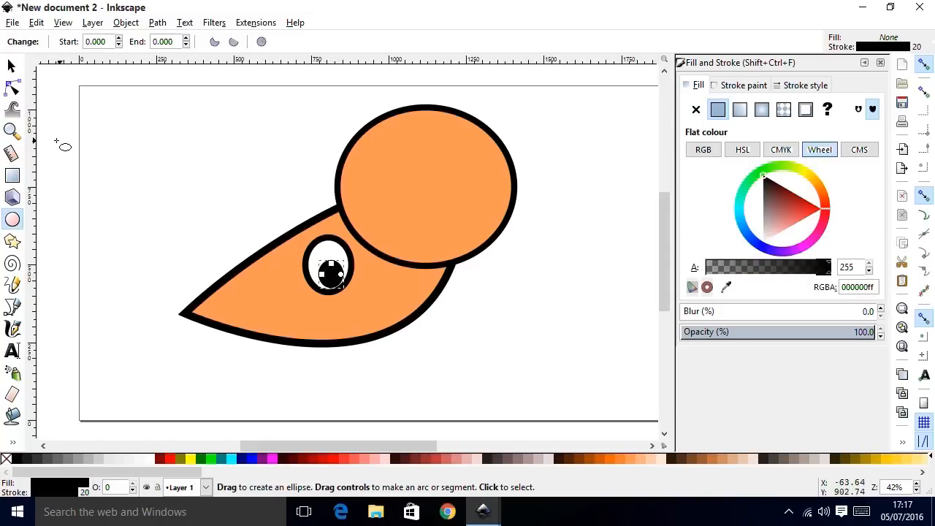
pyautogui.click(11, 66)
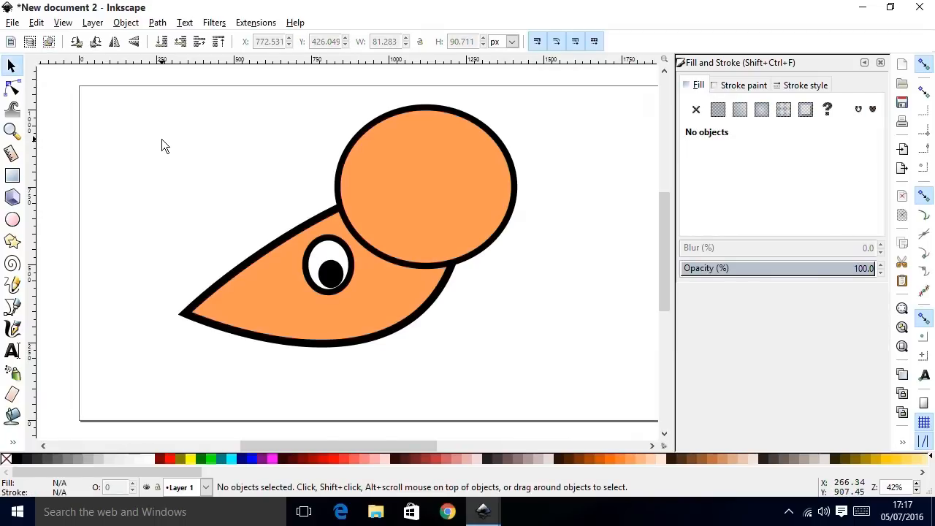
pyautogui.click(12, 352)
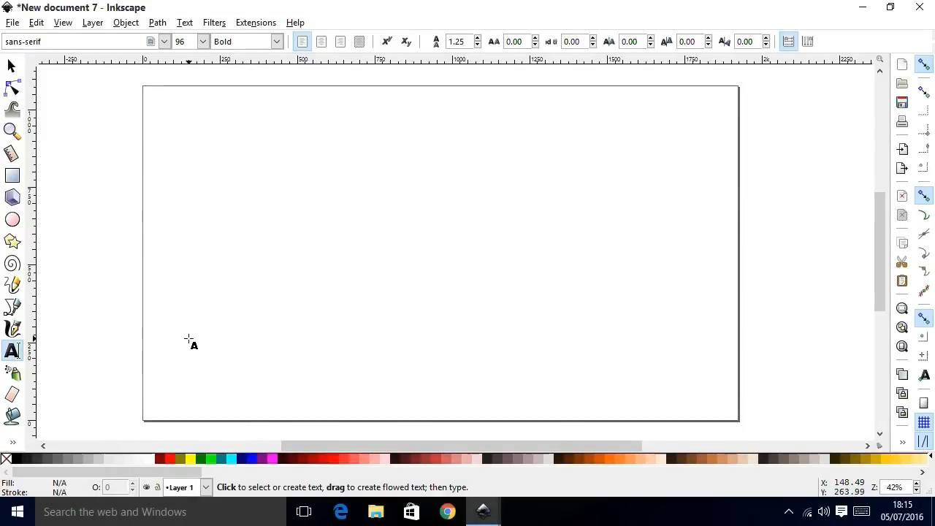
pyautogui.moveTo(264, 150)
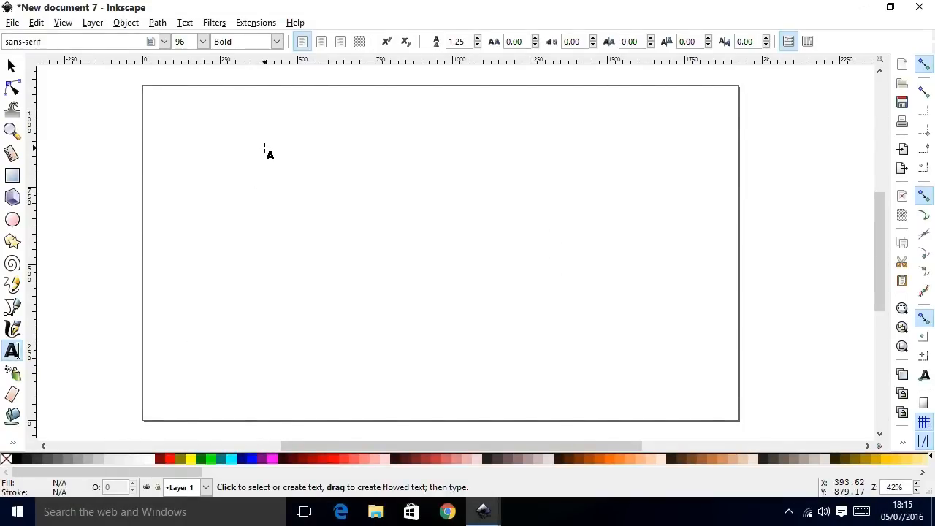
pyautogui.moveTo(13, 351)
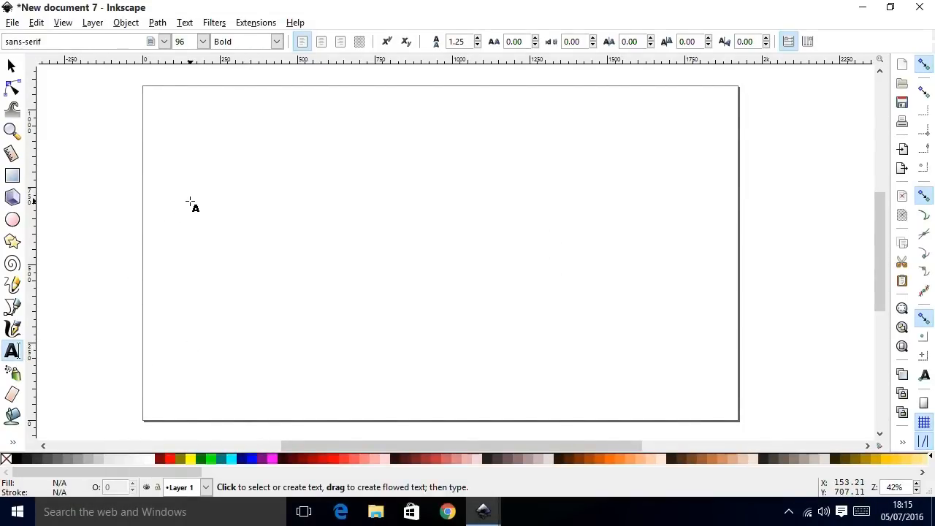
# Type 'ExplainingComputers.com' on the new page with the Text tool.
pyautogui.click(191, 201)
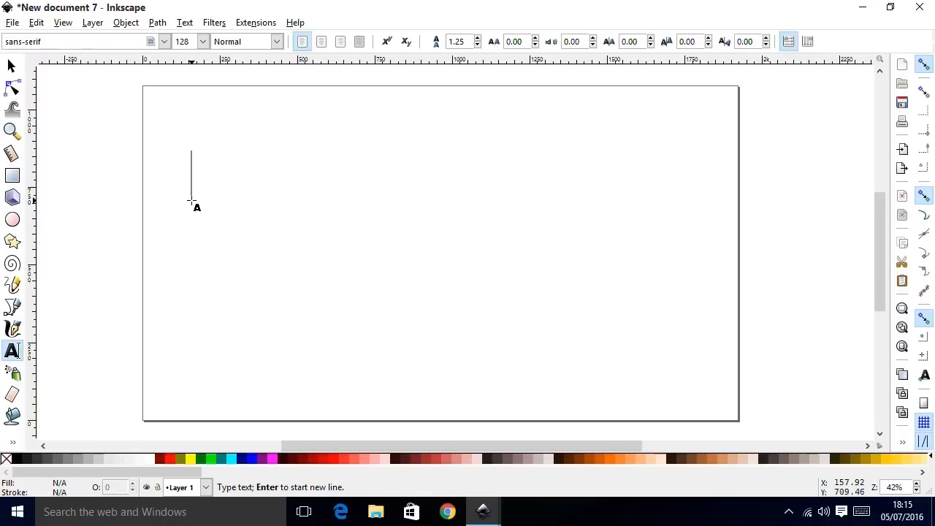
pyautogui.write('Explaini')
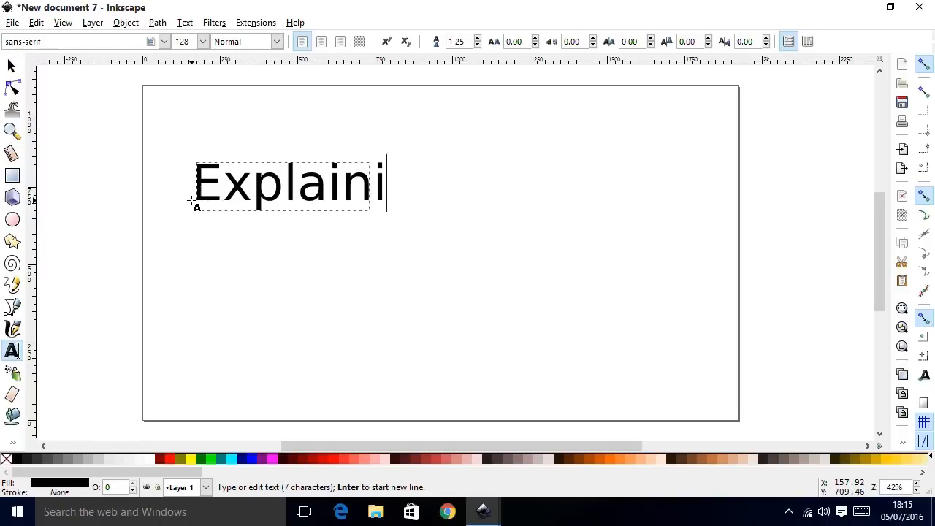
pyautogui.write('ngComputers')
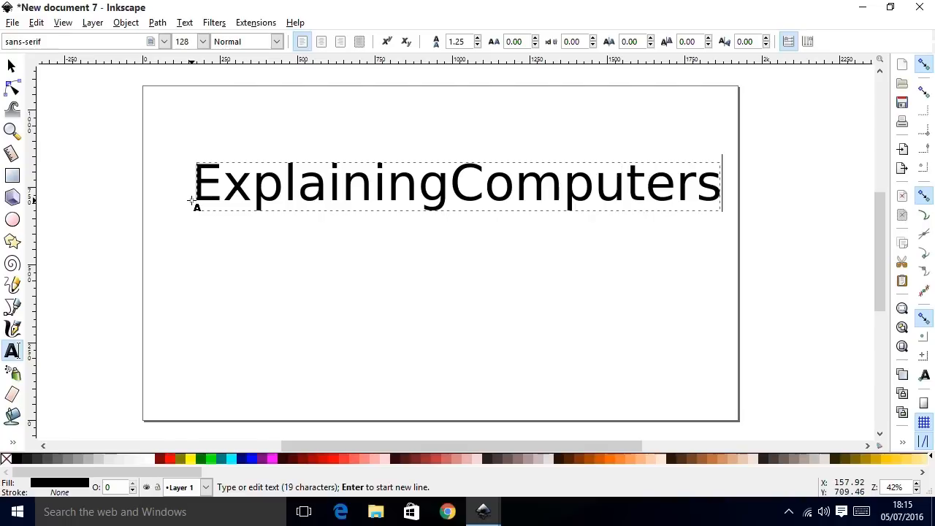
pyautogui.write('.com')
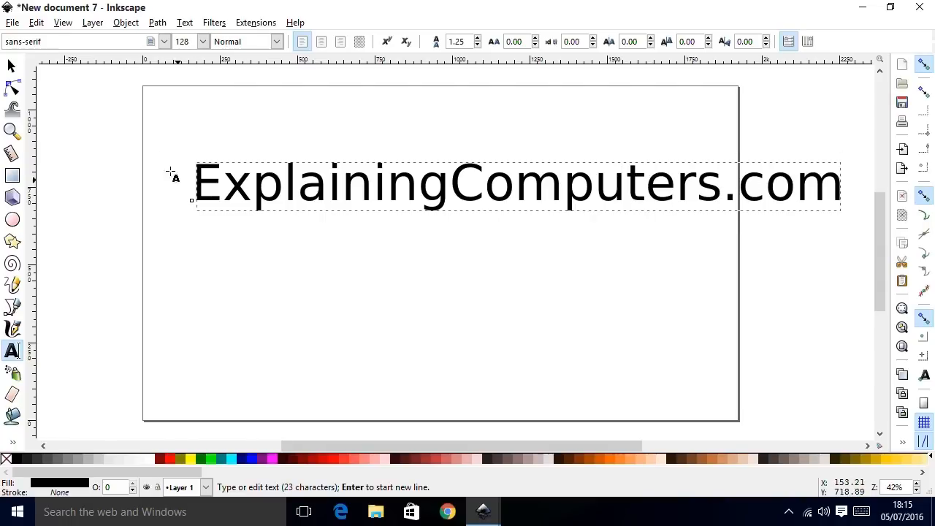
# Set the text to font size 92 and Bold style.
pyautogui.click(203, 41)
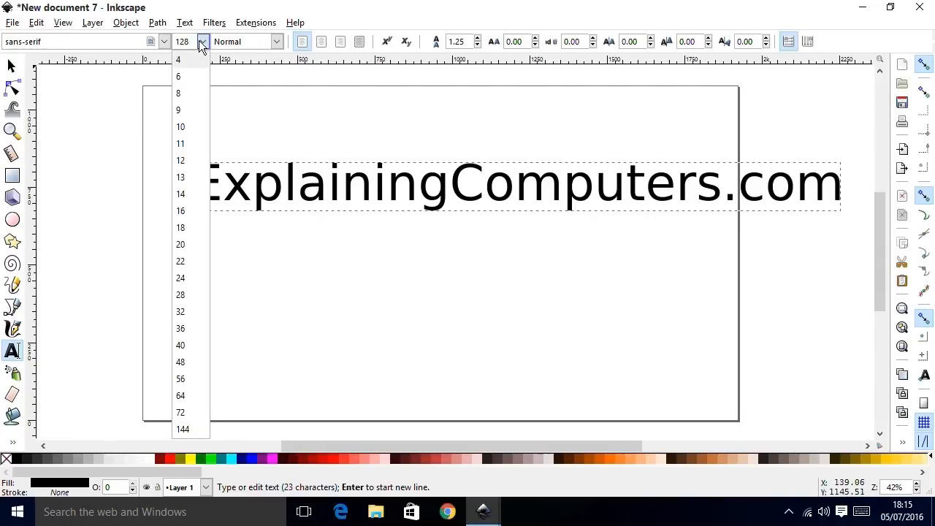
pyautogui.click(203, 41)
pyautogui.write('92')
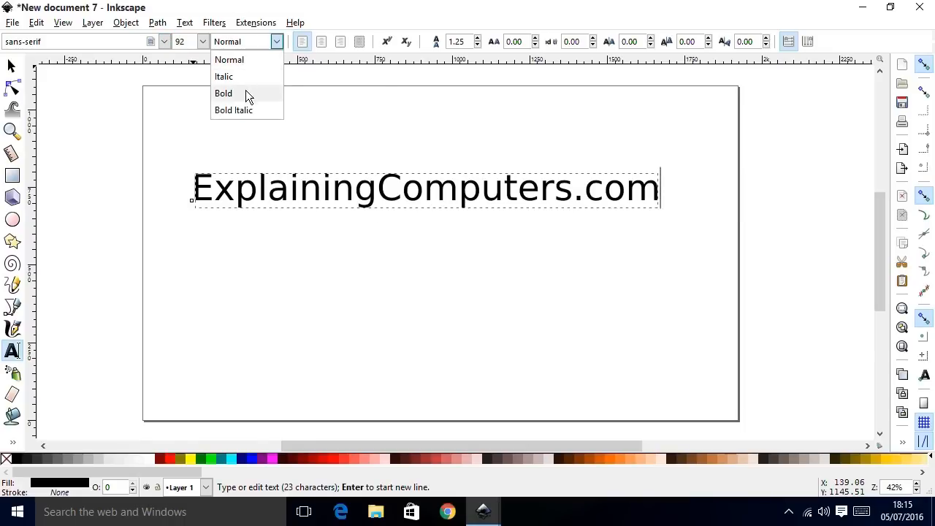
pyautogui.click(223, 93)
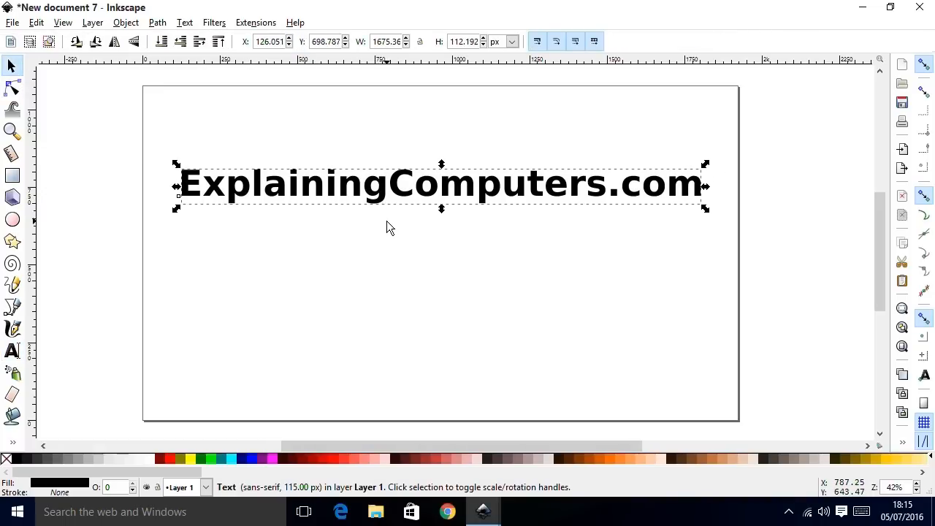
pyautogui.moveTo(285, 163)
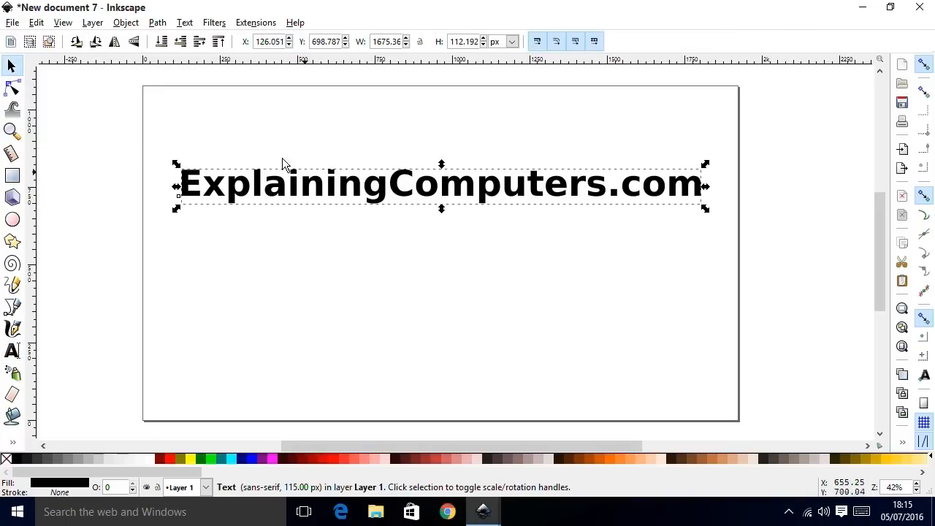
# Remove the glowing metal filter from the ExplainingComputers.com text and deselect it.
pyautogui.click(214, 22)
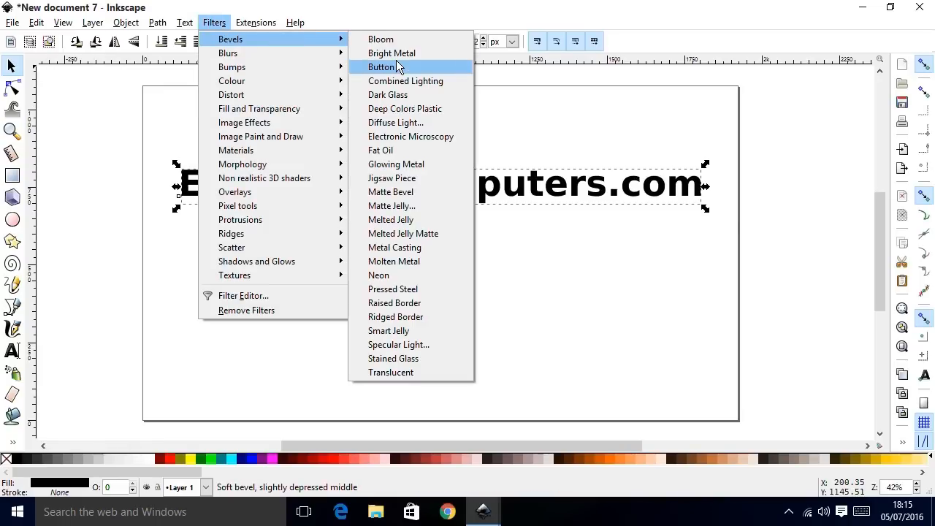
pyautogui.moveTo(413, 164)
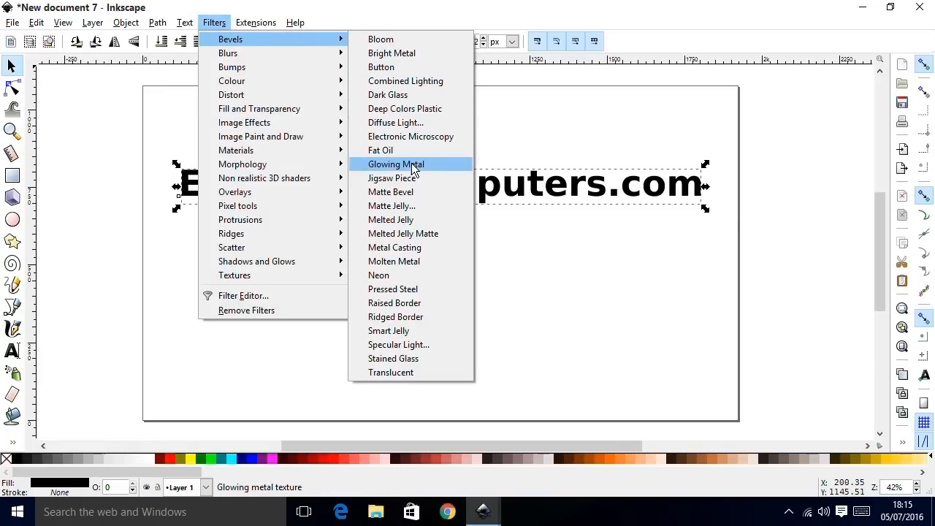
pyautogui.click(395, 164)
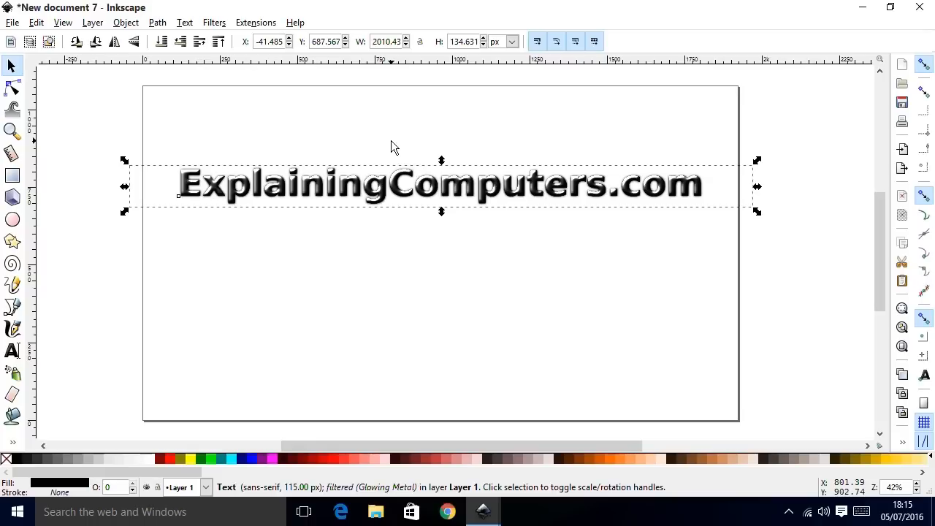
pyautogui.click(36, 22)
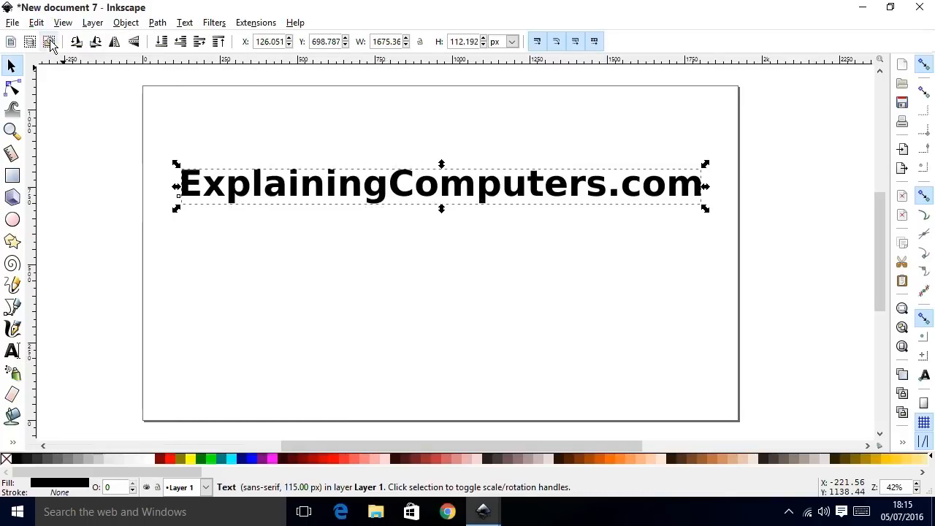
pyautogui.click(230, 119)
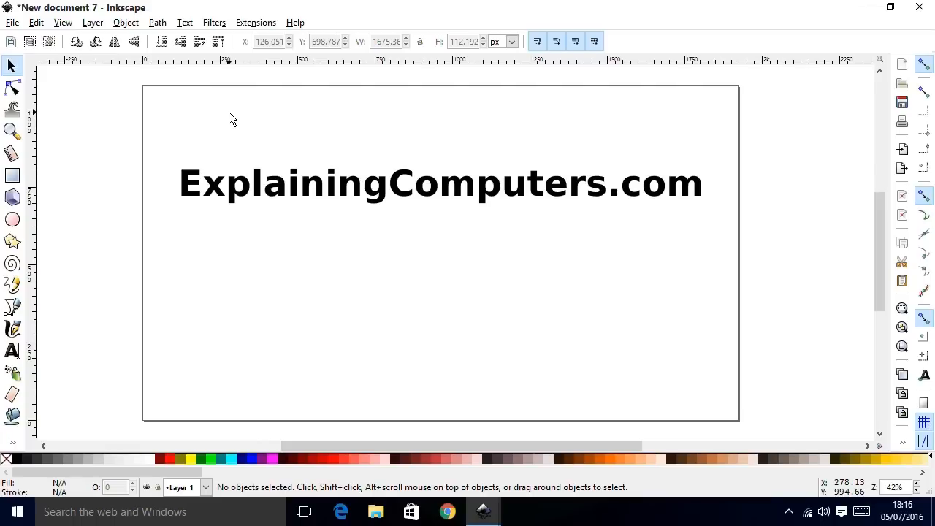
pyautogui.moveTo(210, 124)
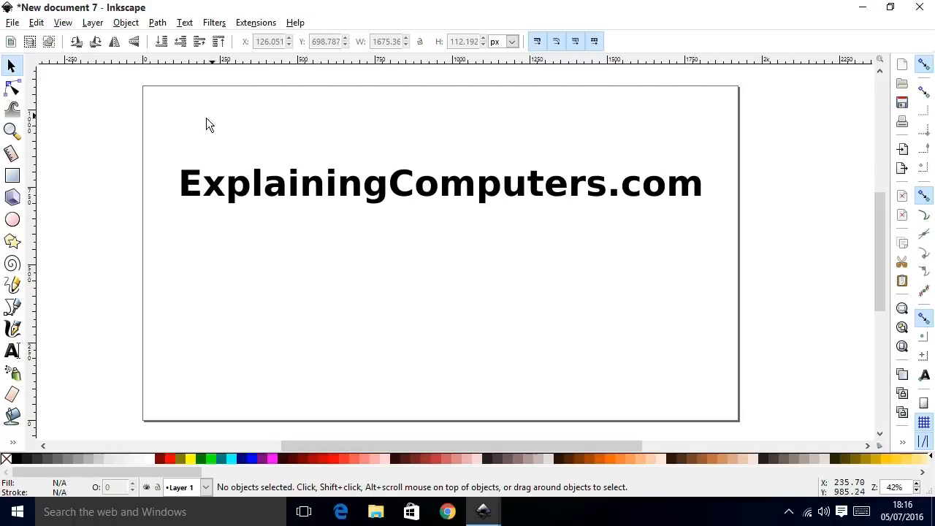
pyautogui.click(12, 306)
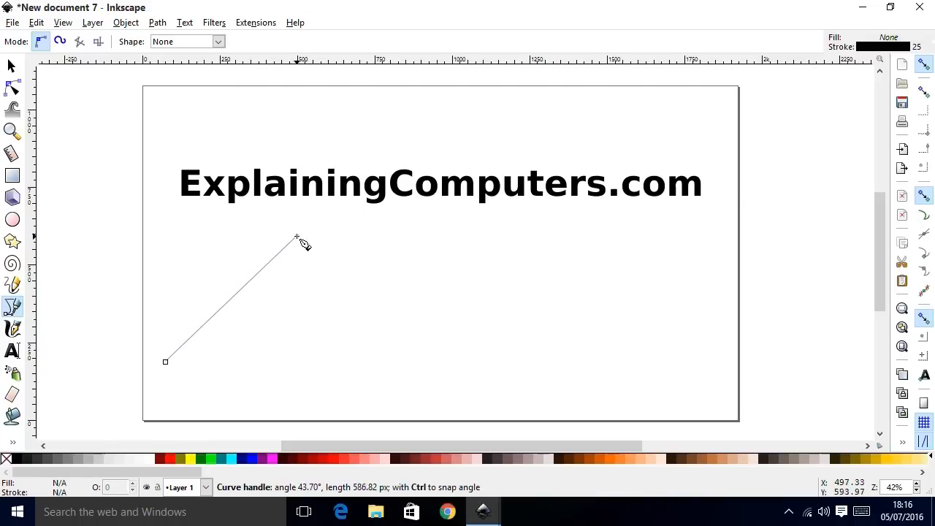
# Draw a wavy Bezier curve under the ExplainingComputers.com text and switch back to selection.
pyautogui.moveTo(296, 237); pyautogui.dragTo(611, 272)
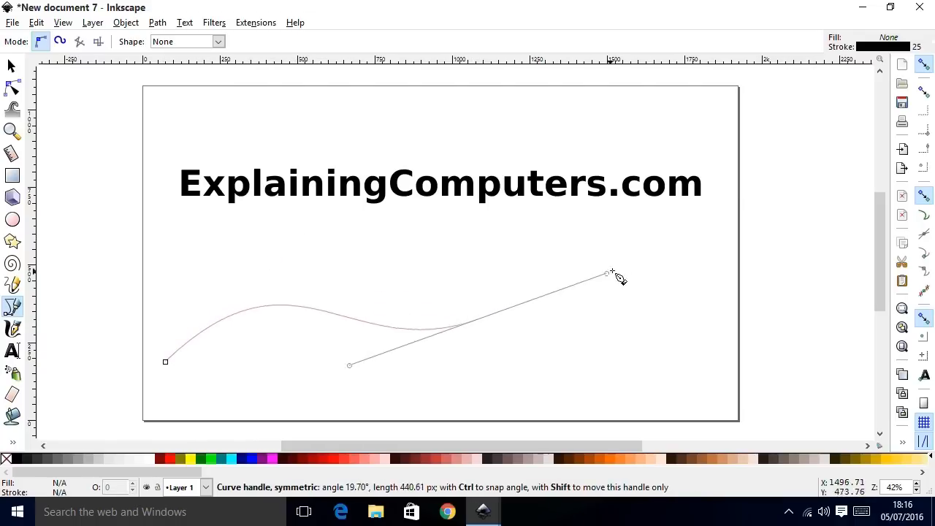
pyautogui.moveTo(613, 273); pyautogui.dragTo(700, 241)
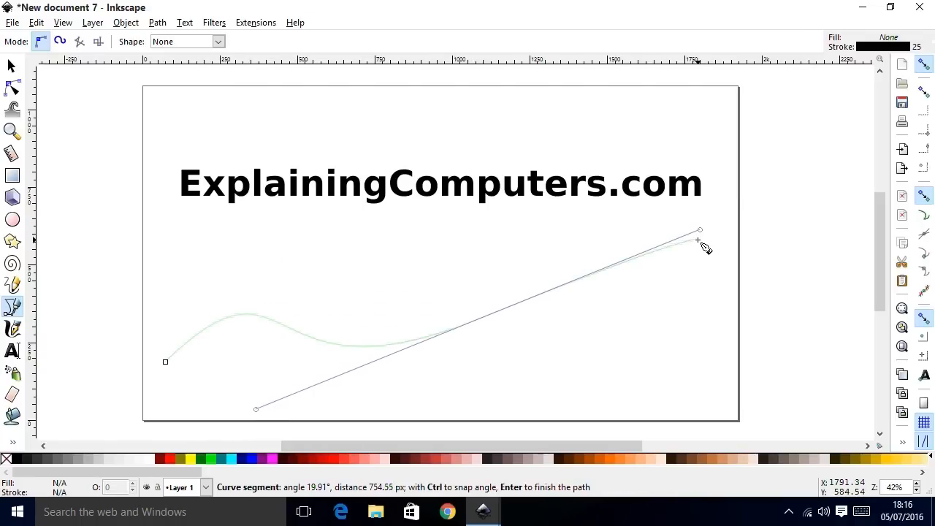
pyautogui.press('Return')
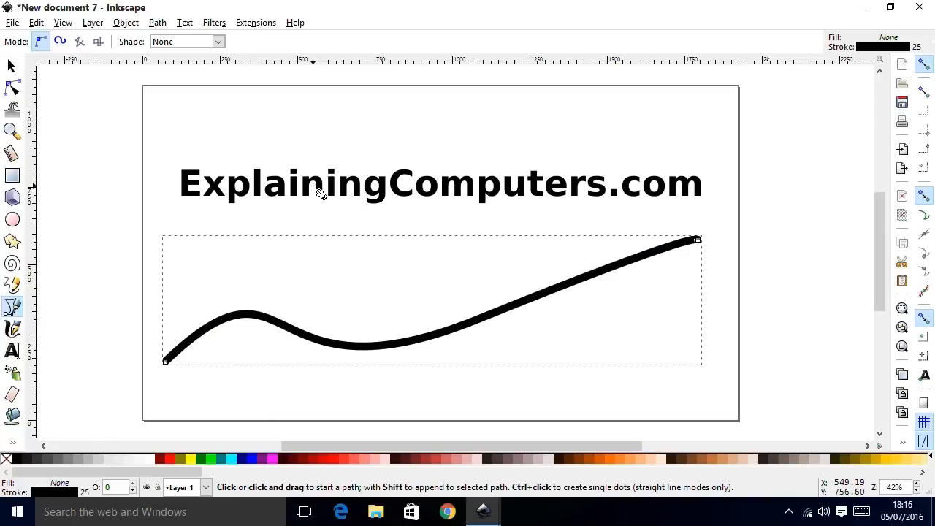
pyautogui.moveTo(474, 324)
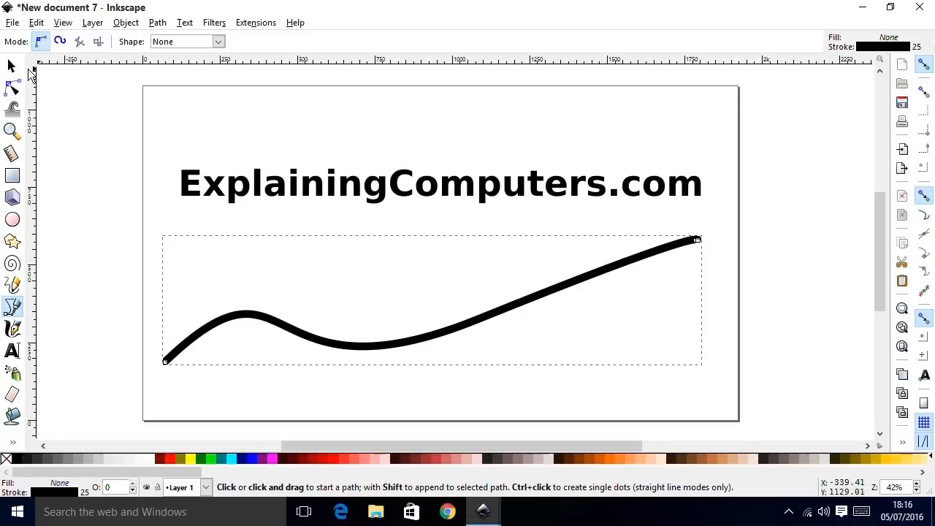
pyautogui.click(12, 66)
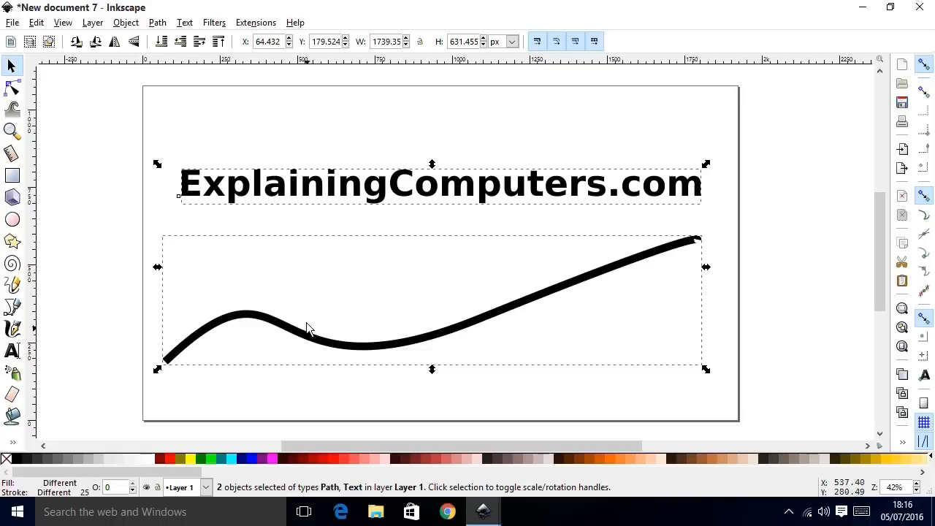
# Use Text > Put on Path to wrap ExplainingComputers.com along the wavy curve.
pyautogui.click(185, 23)
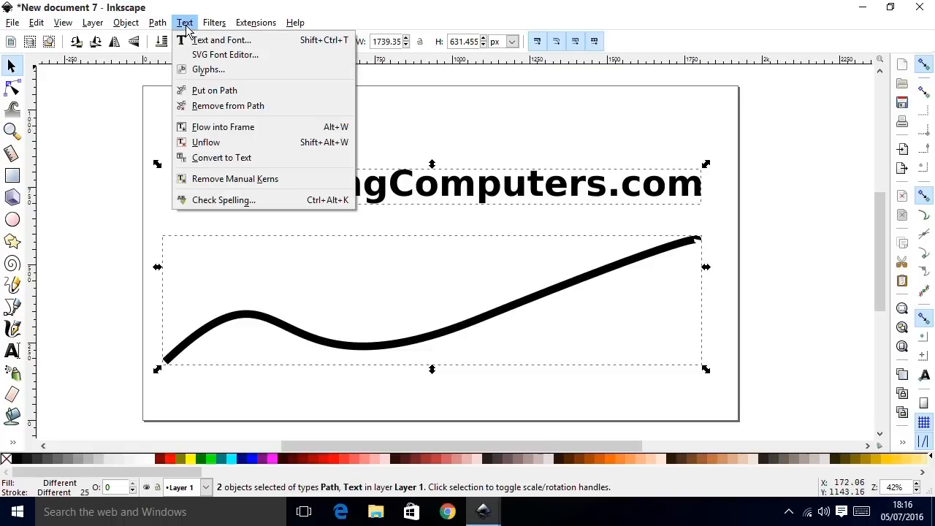
pyautogui.click(214, 89)
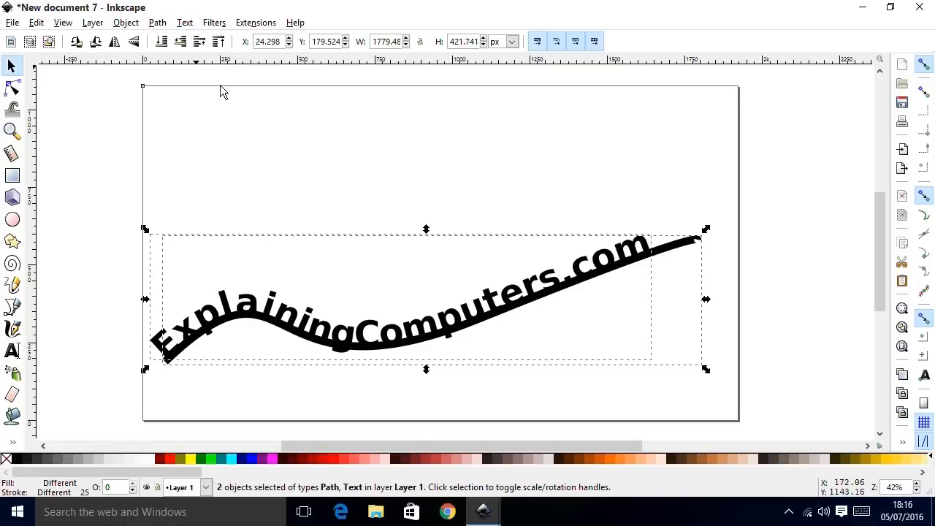
pyautogui.moveTo(225, 94)
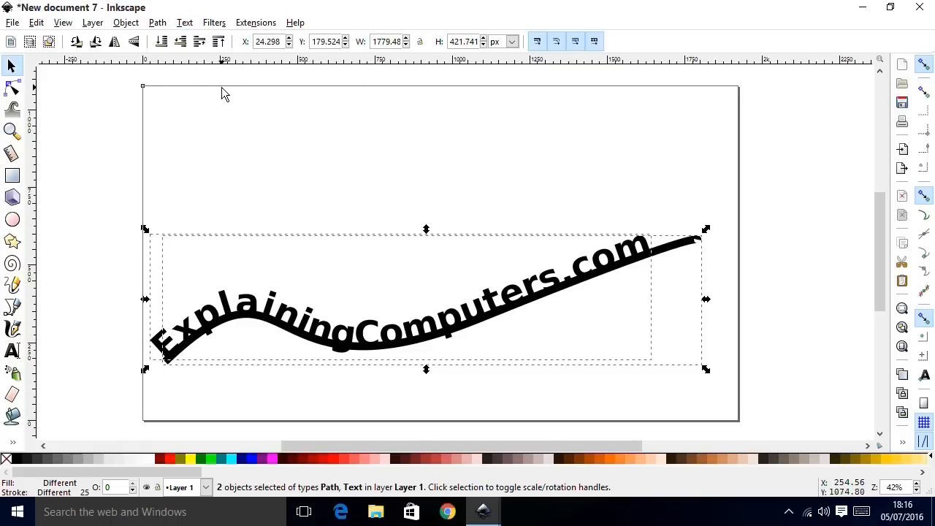
pyautogui.moveTo(337, 121)
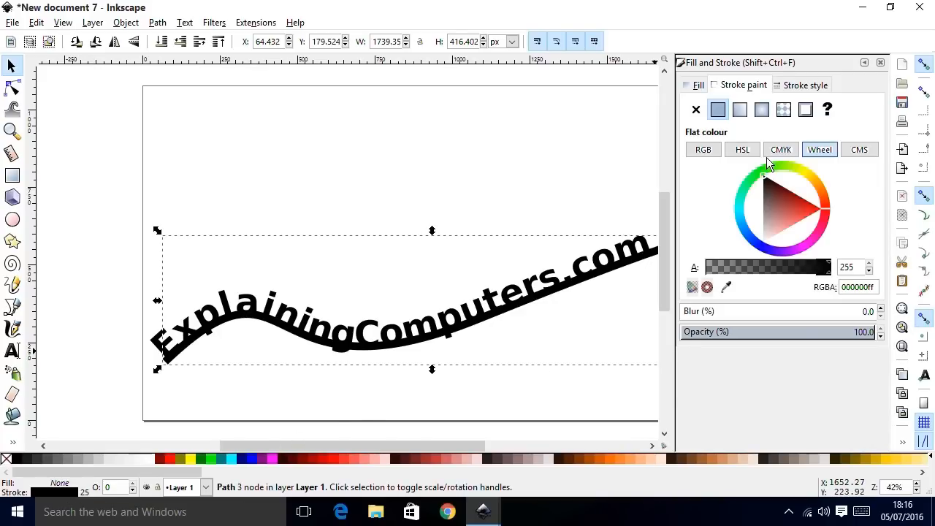
# Restore a flat black stroke on the wavy curve and set its width to 10 px.
pyautogui.click(695, 109)
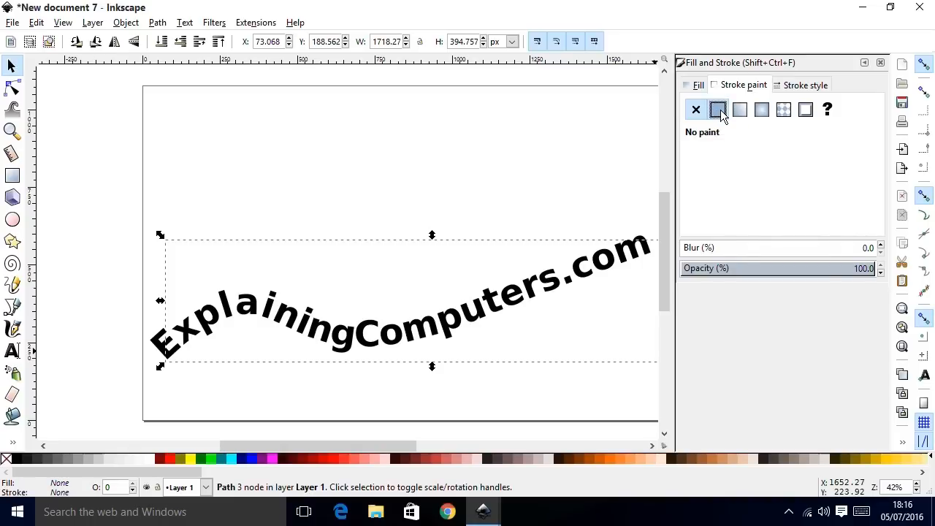
pyautogui.click(805, 85)
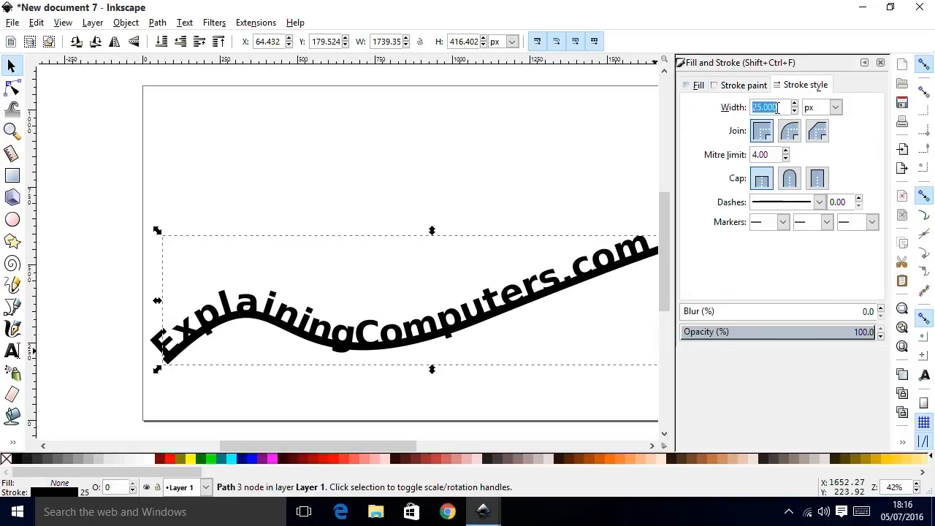
pyautogui.write('10')
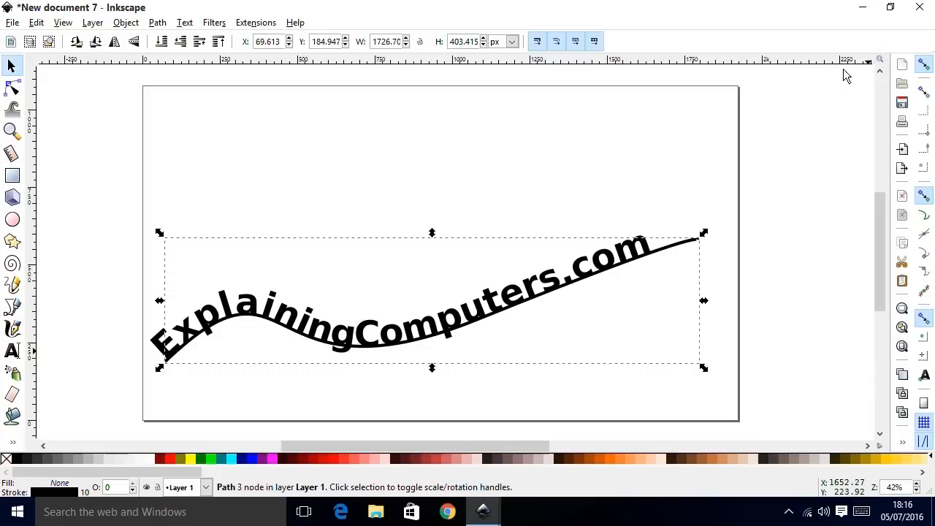
pyautogui.click(12, 351)
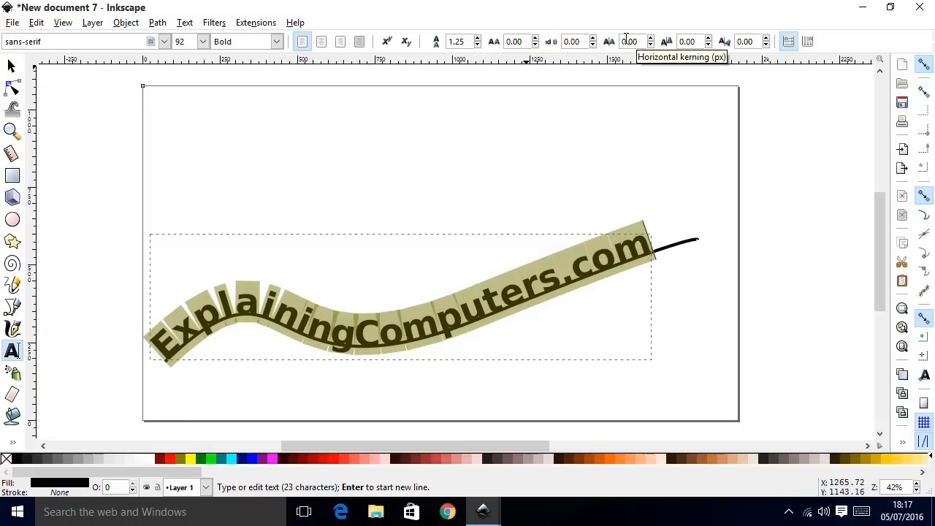
# Adjust the curved text's horizontal kerning and vertical shift to lift it above the line.
pyautogui.click(686, 41)
pyautogui.write('-')
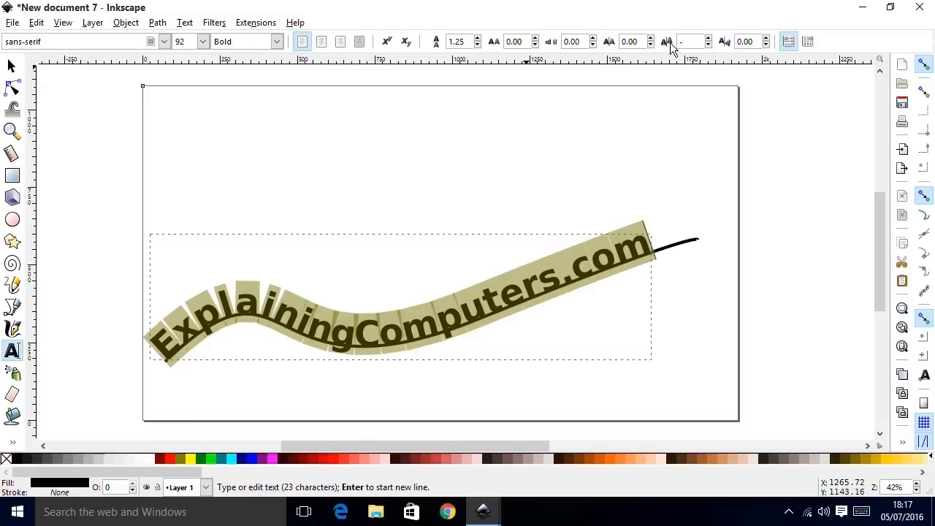
pyautogui.click(707, 45)
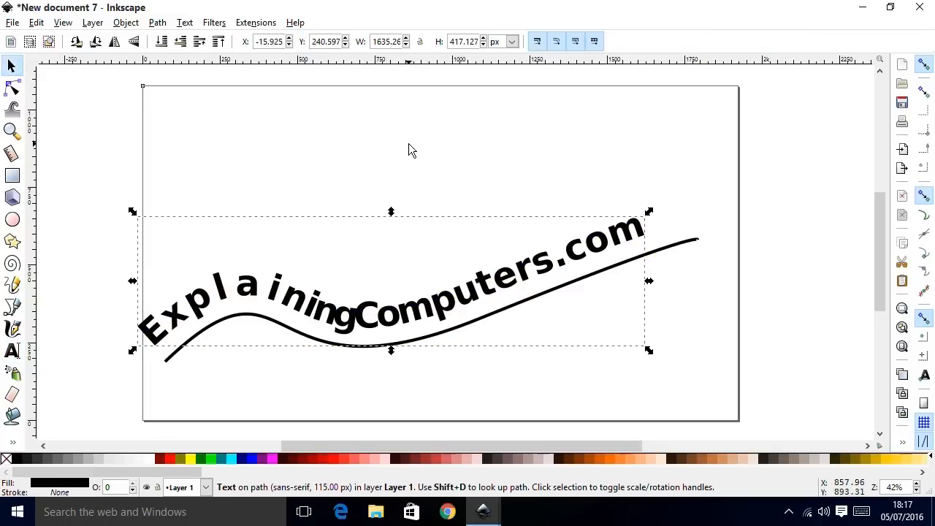
pyautogui.moveTo(408, 150)
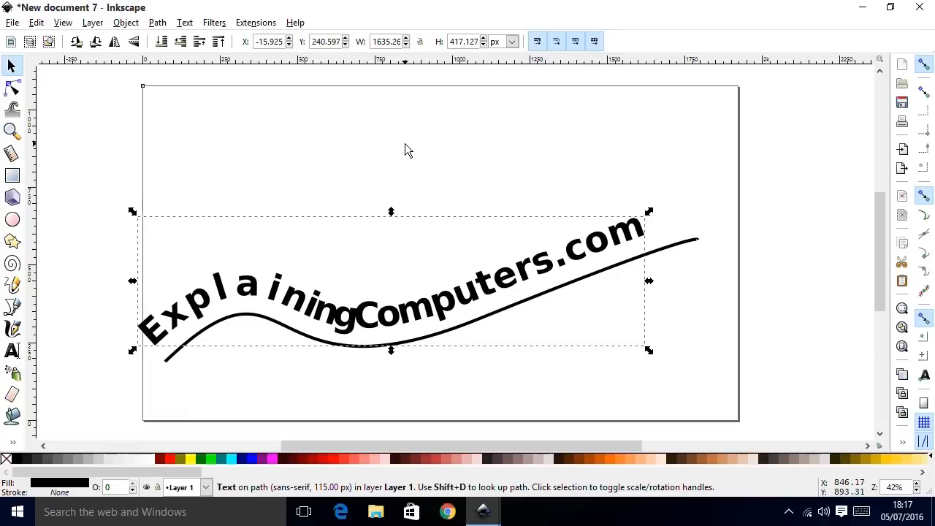
pyautogui.moveTo(295, 151)
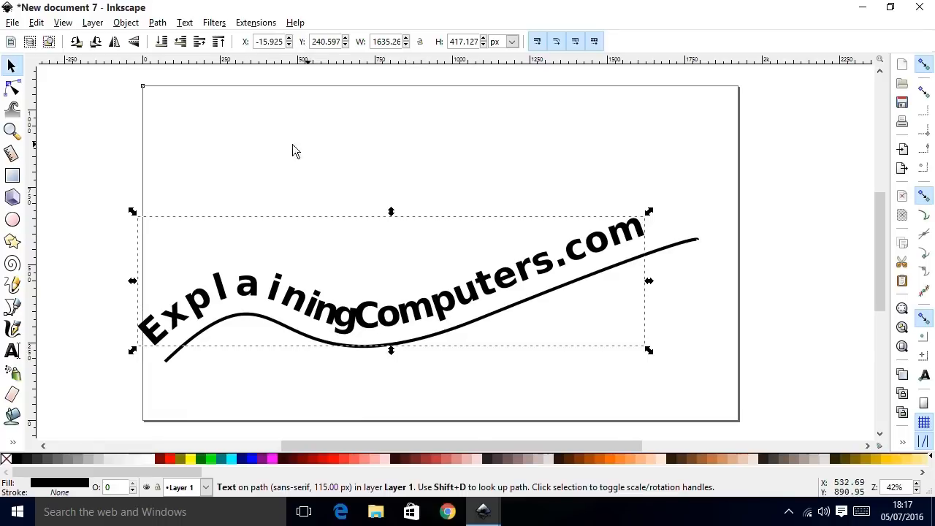
# Drag the curve's nodes and handles into a deep swoop that hooks up at the right end.
pyautogui.click(12, 89)
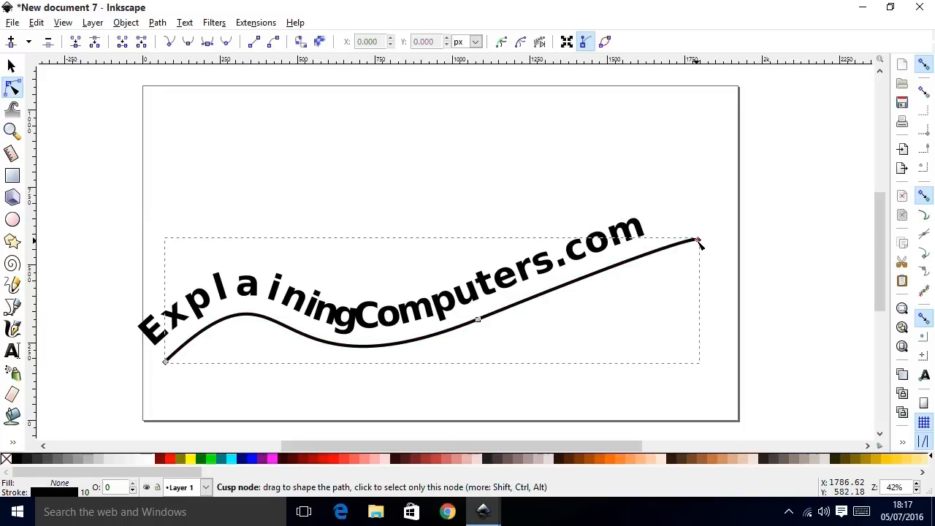
pyautogui.moveTo(699, 241); pyautogui.dragTo(683, 201)
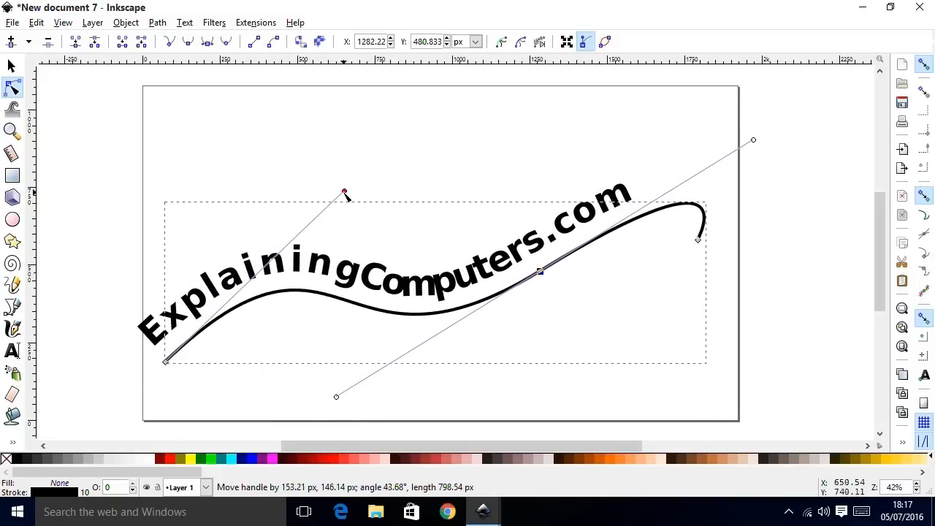
pyautogui.moveTo(164, 361); pyautogui.dragTo(216, 283)
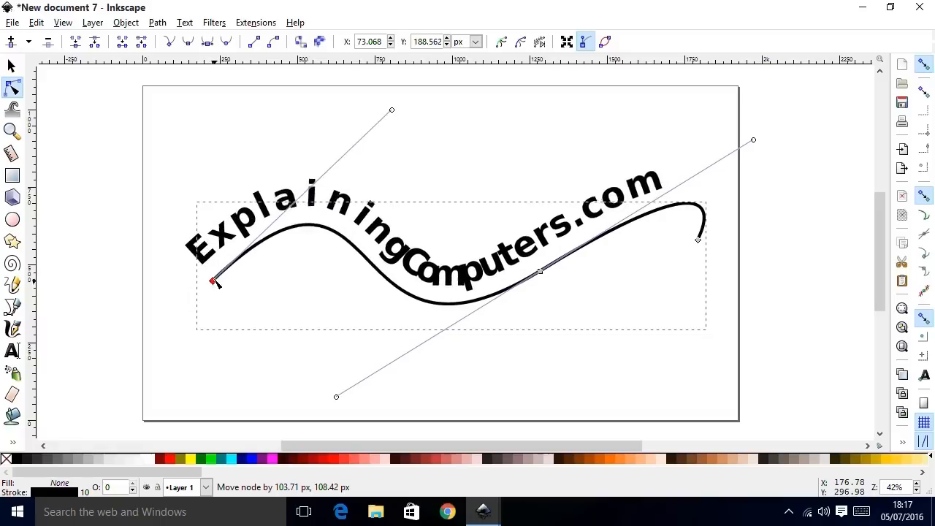
pyautogui.moveTo(214, 283); pyautogui.dragTo(197, 229)
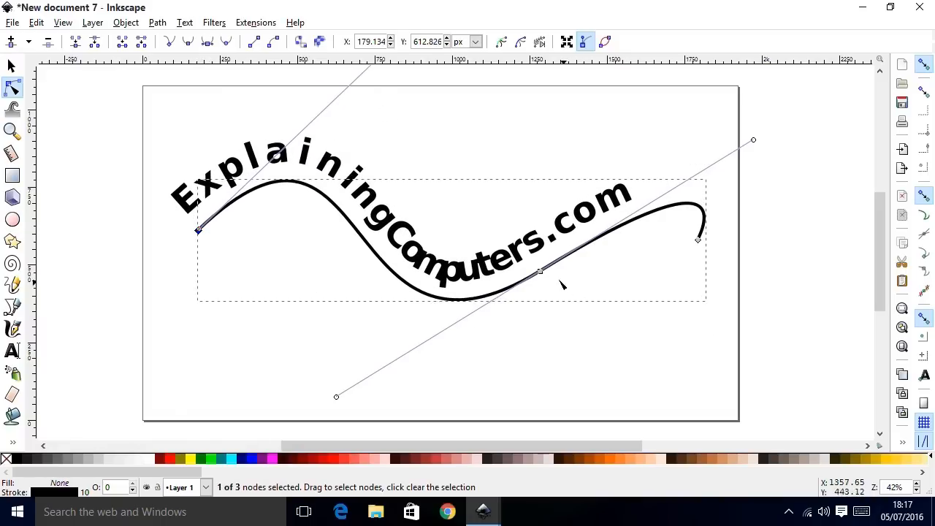
pyautogui.moveTo(537, 270); pyautogui.dragTo(526, 358)
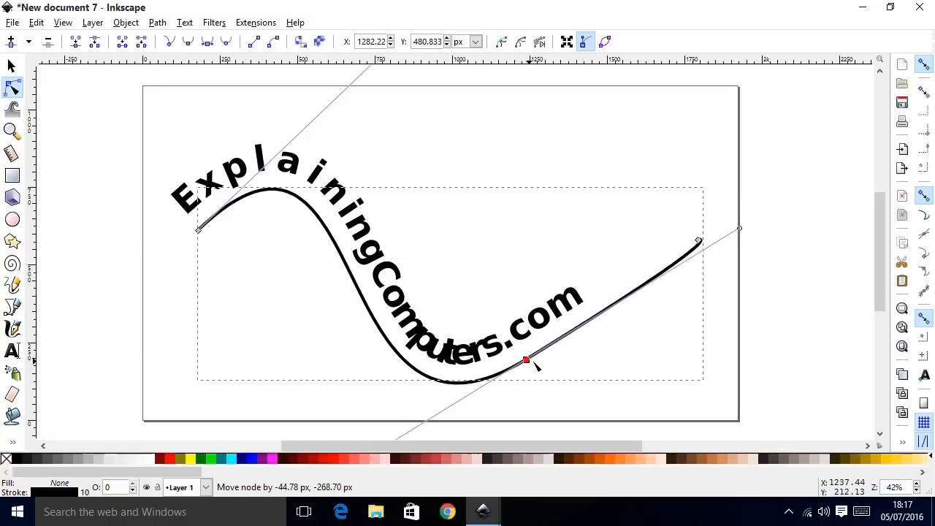
pyautogui.moveTo(526, 360); pyautogui.dragTo(683, 327)
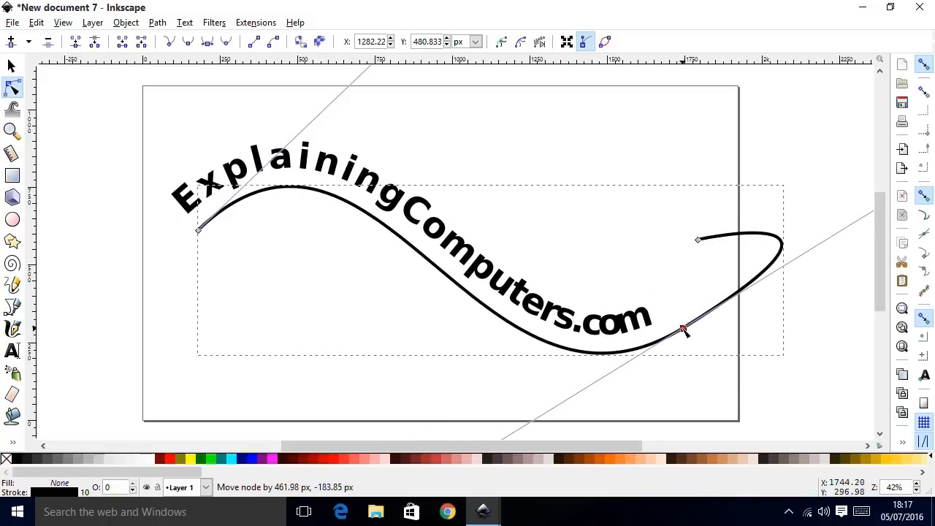
pyautogui.moveTo(684, 329); pyautogui.dragTo(431, 273)
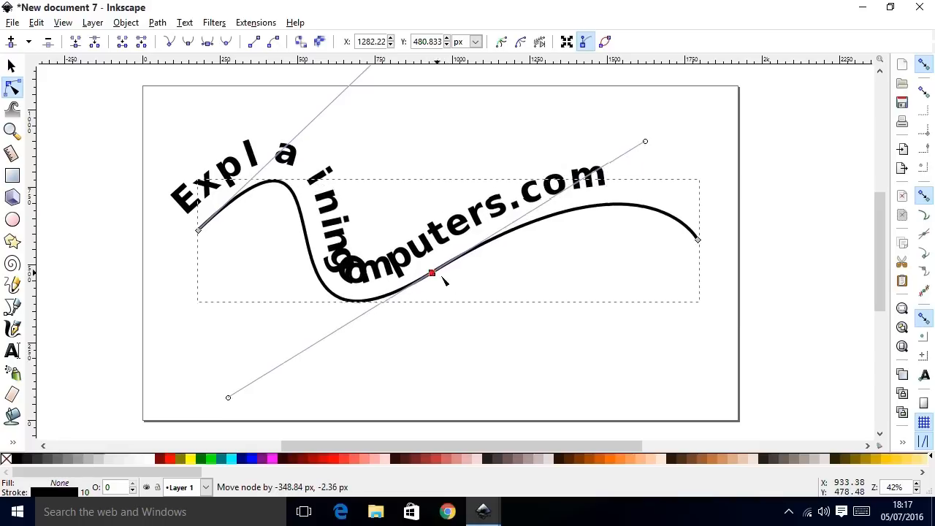
pyautogui.moveTo(431, 273); pyautogui.dragTo(670, 347)
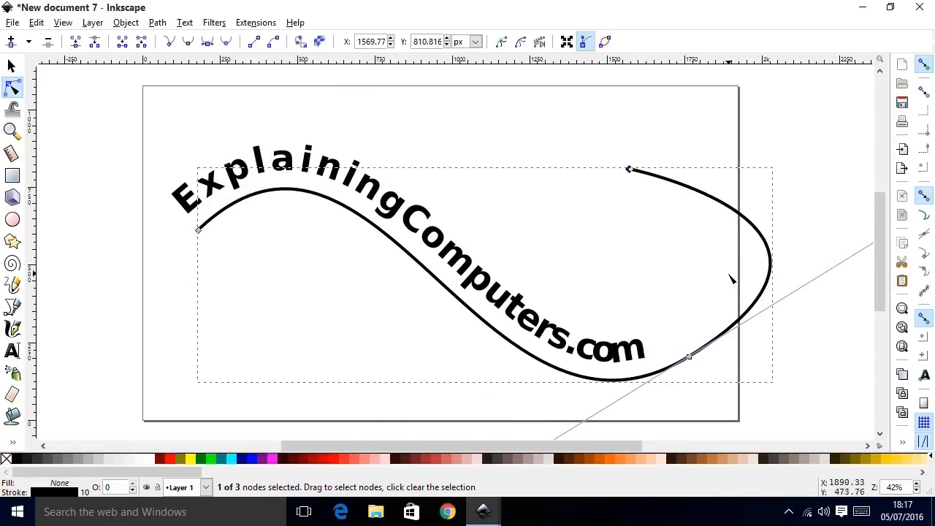
pyautogui.moveTo(643, 264)
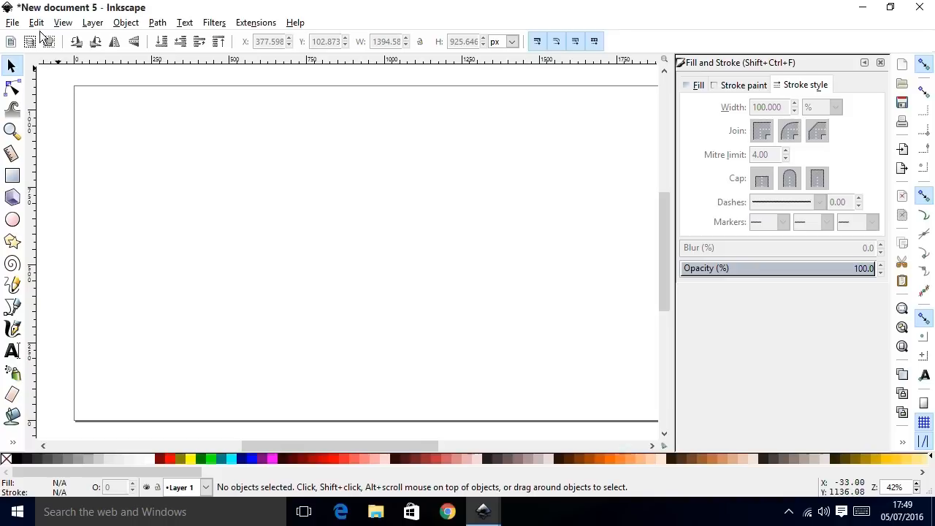
pyautogui.click(36, 23)
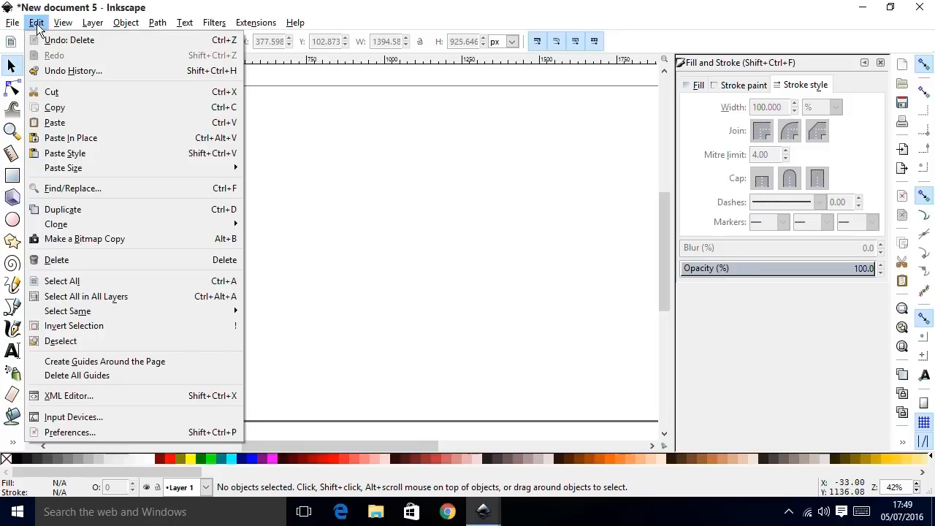
pyautogui.click(126, 23)
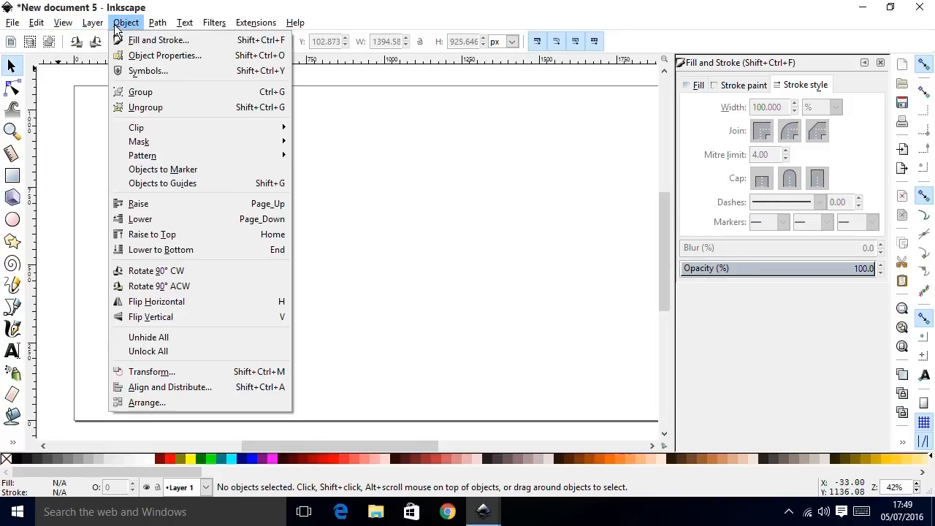
pyautogui.click(157, 22)
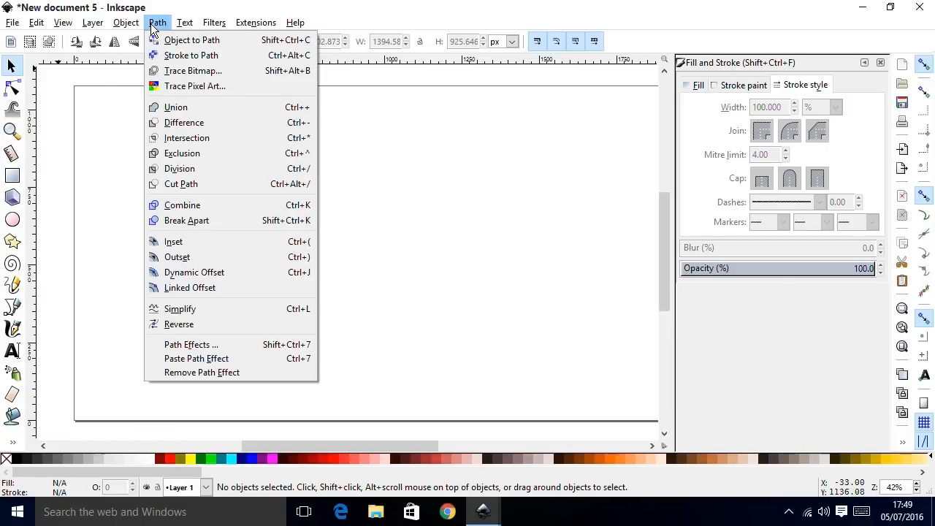
pyautogui.click(214, 22)
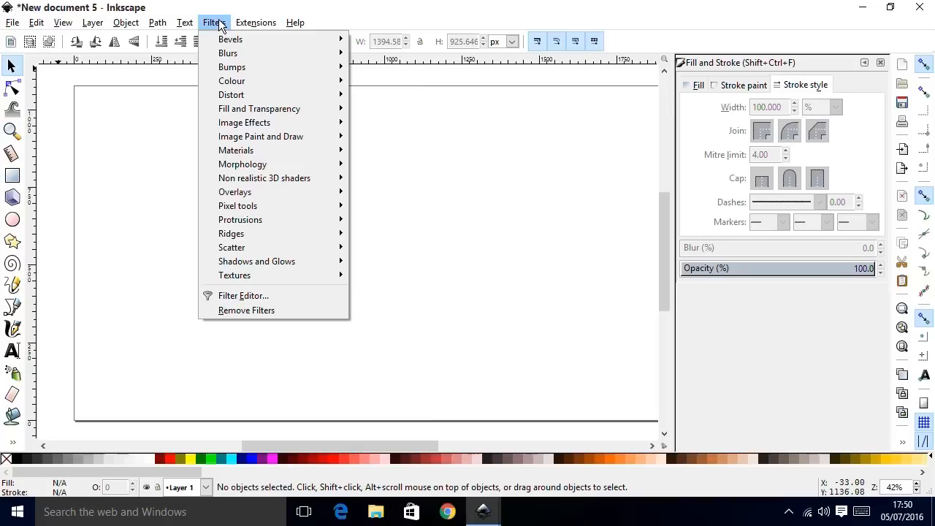
pyautogui.moveTo(114, 205)
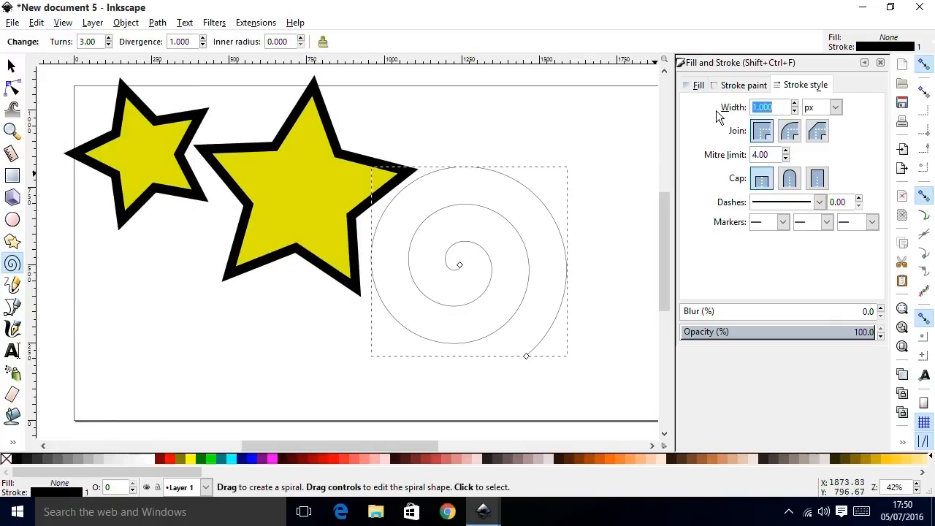
# Set the spiral's stroke width to 25 and the freehand line's width to 20.
pyautogui.write('25')
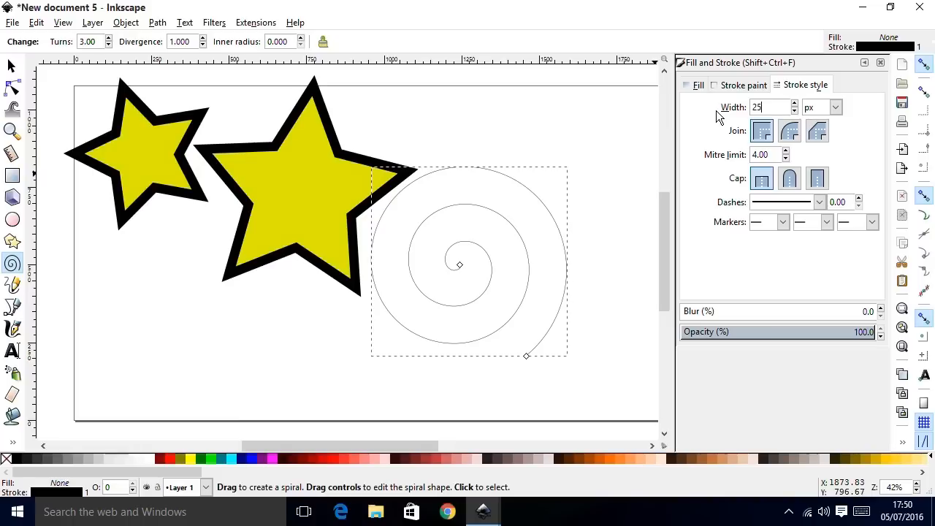
pyautogui.click(790, 177)
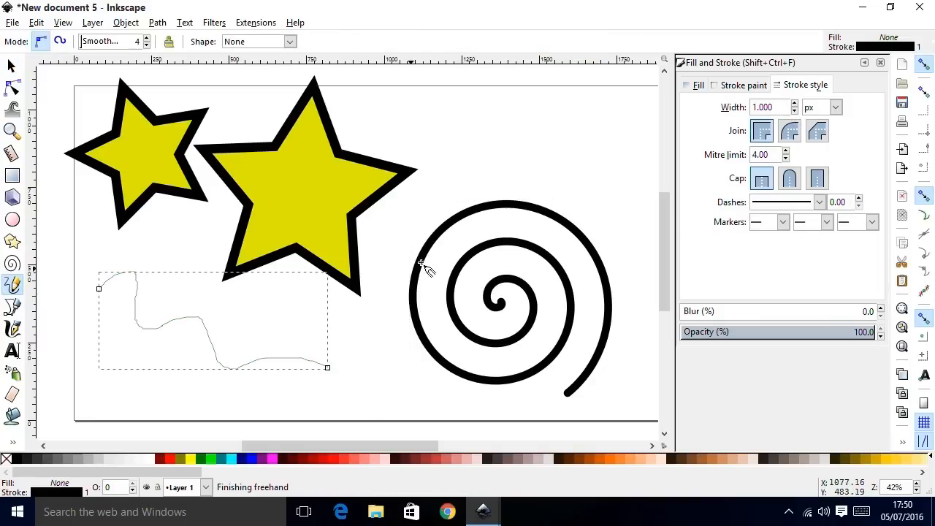
pyautogui.click(770, 107)
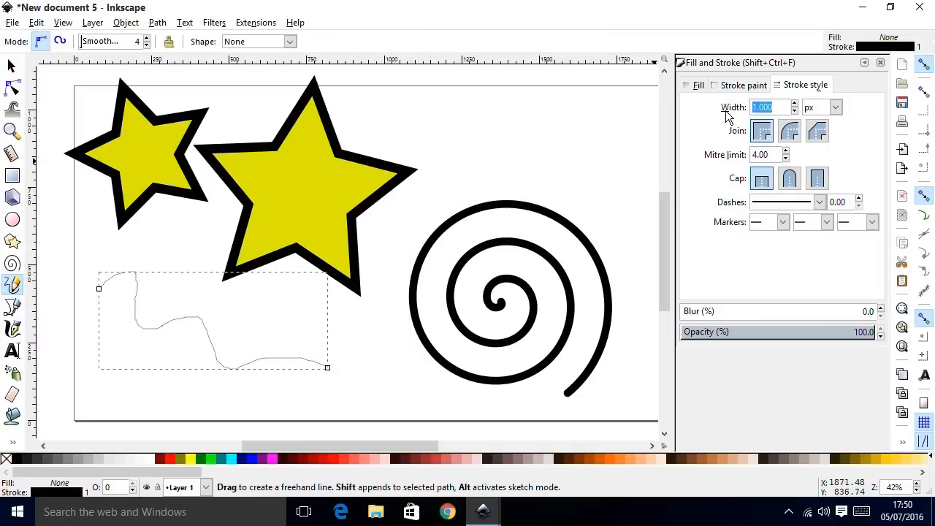
pyautogui.write('20.000')
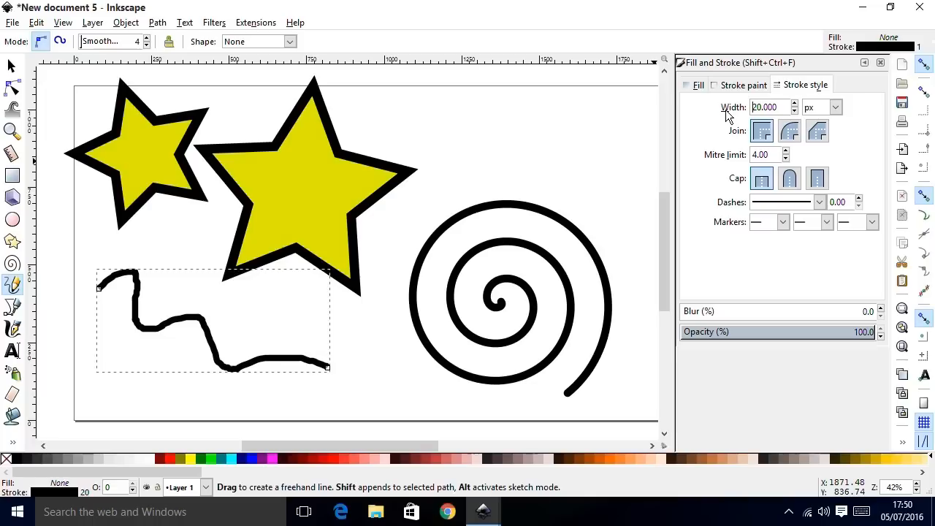
# Drag the freehand line's nodes to bend it into a zigzag kink.
pyautogui.click(12, 91)
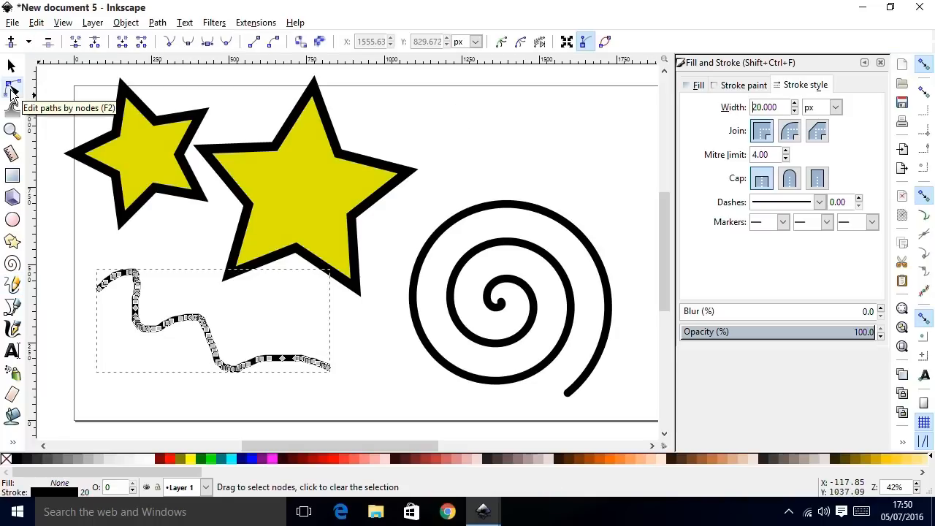
pyautogui.moveTo(174, 335)
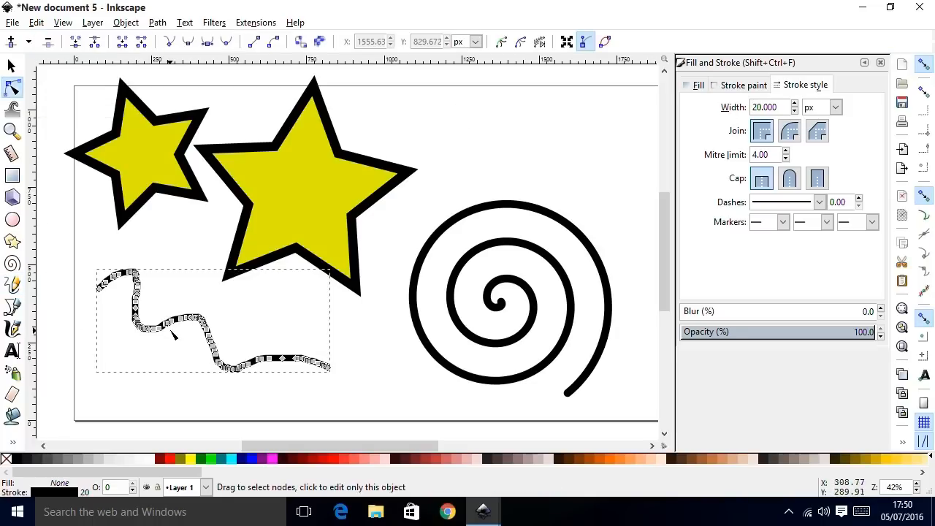
pyautogui.moveTo(175, 334); pyautogui.dragTo(209, 351)
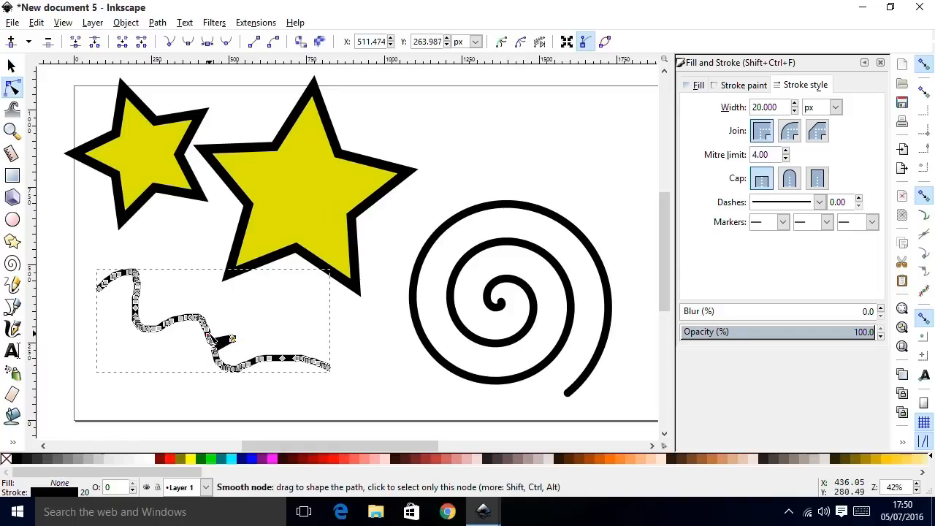
pyautogui.moveTo(234, 337); pyautogui.dragTo(204, 295)
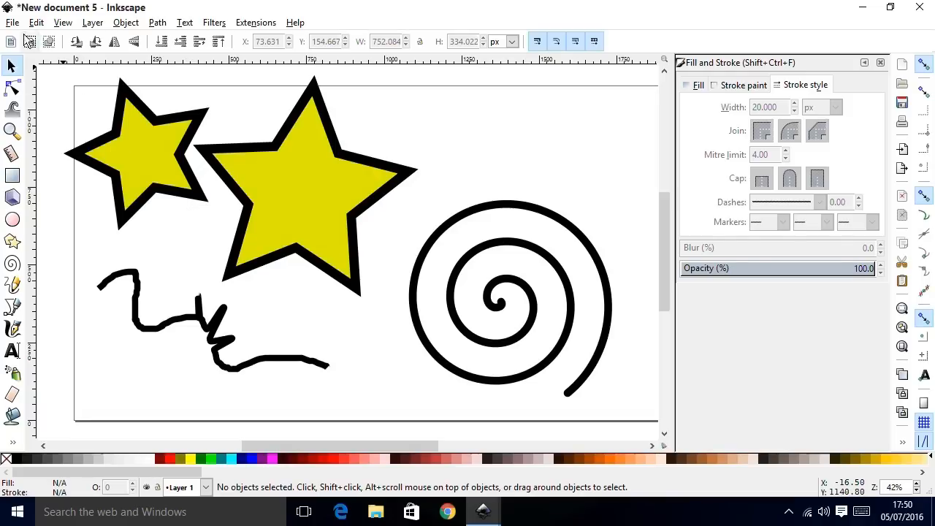
# Save the drawing as drawing.svg in Inkscape SVG format.
pyautogui.click(12, 22)
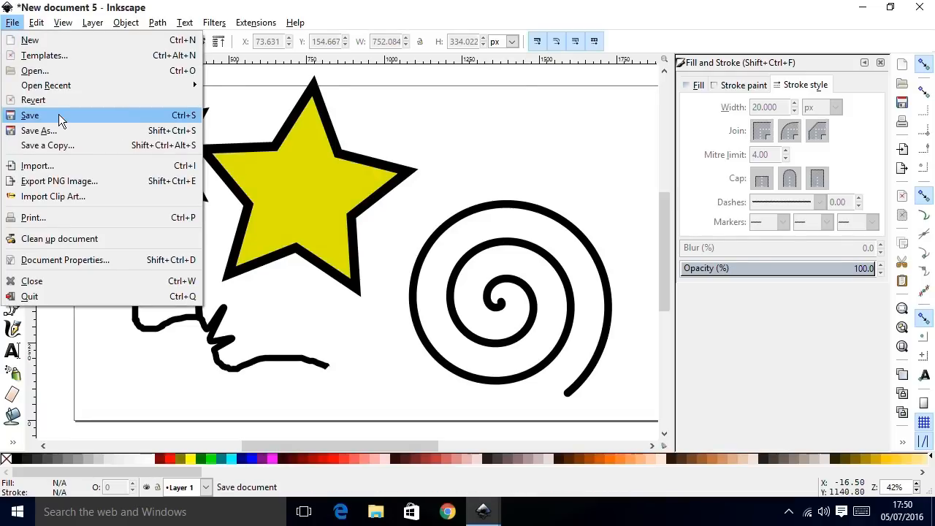
pyautogui.click(30, 114)
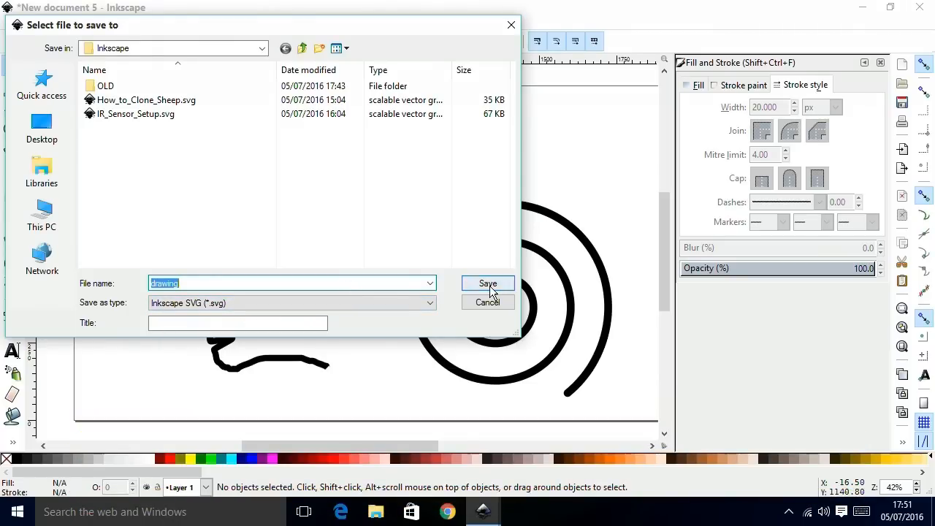
pyautogui.click(487, 284)
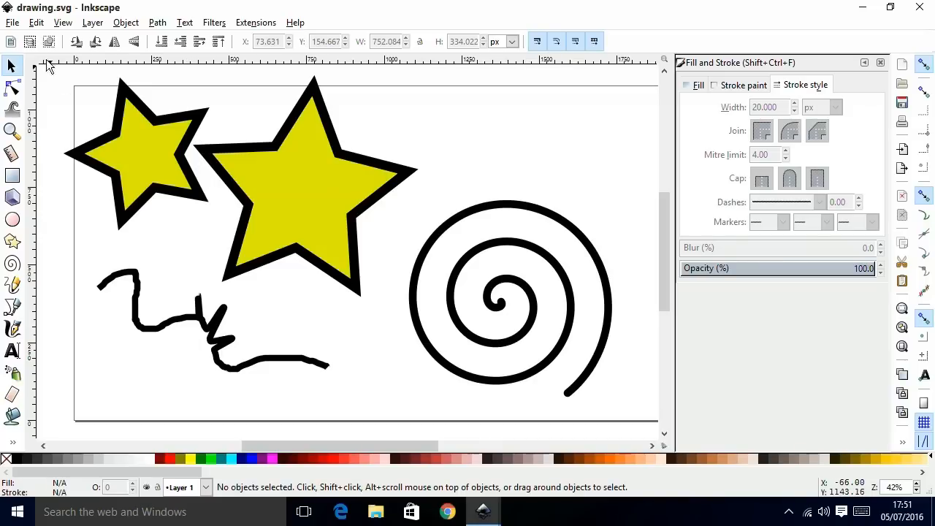
# Reopen the save dialog, browse the Save as type formats, then cancel.
pyautogui.click(12, 22)
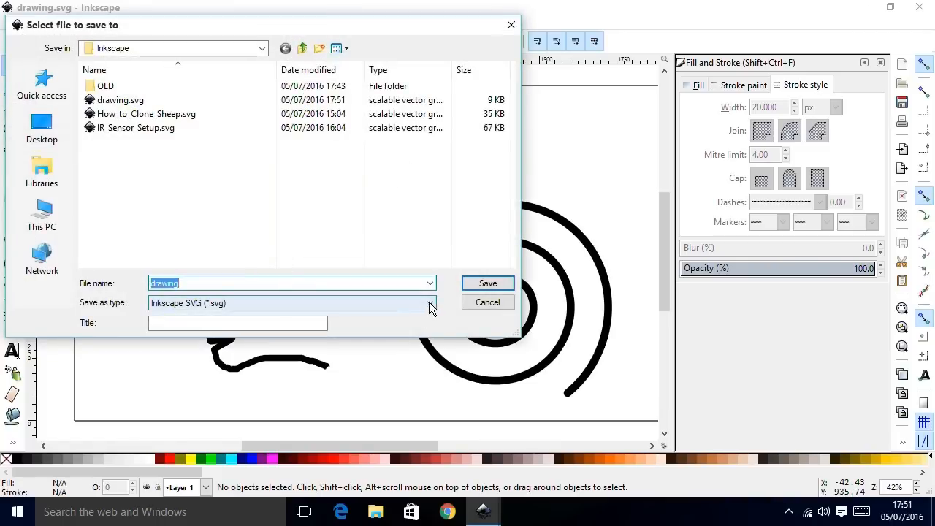
pyautogui.click(430, 302)
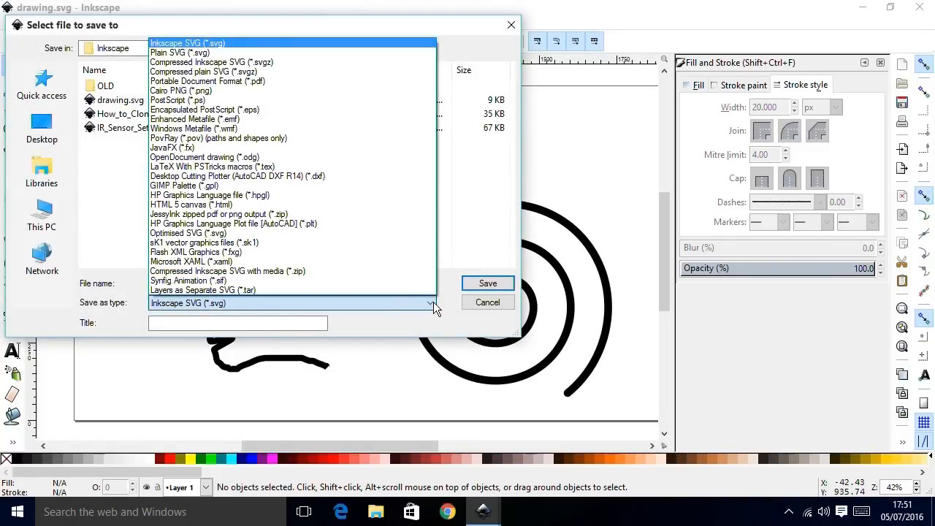
pyautogui.moveTo(306, 100)
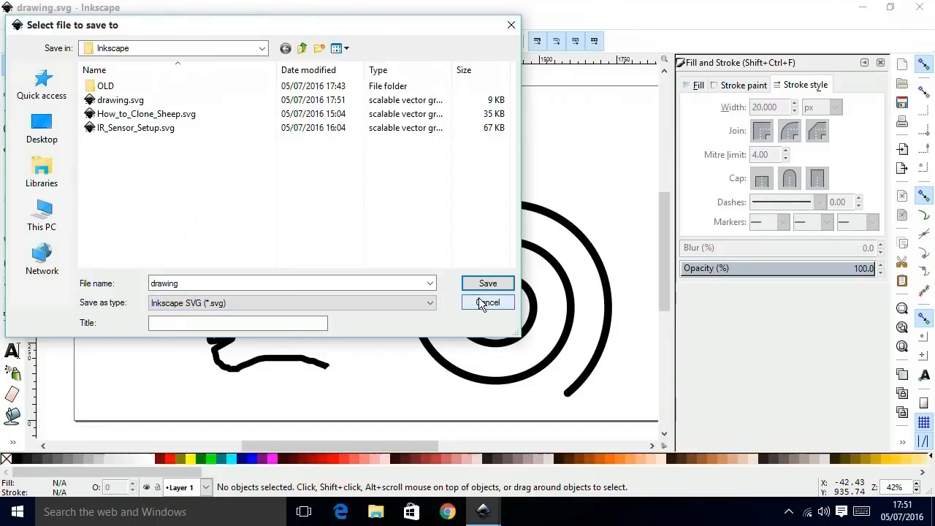
pyautogui.click(487, 303)
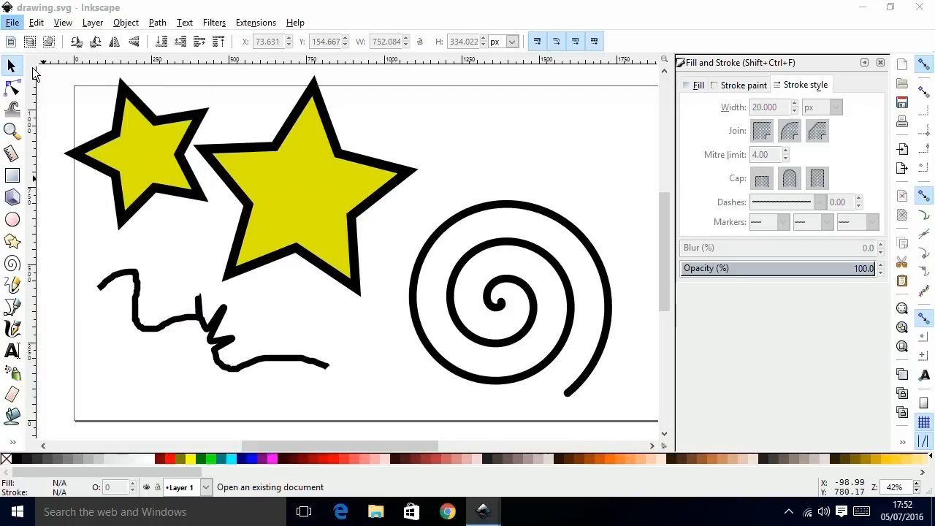
# Open 25T_Fig_8-2.ai and accept the default PDF import settings.
pyautogui.click(12, 22)
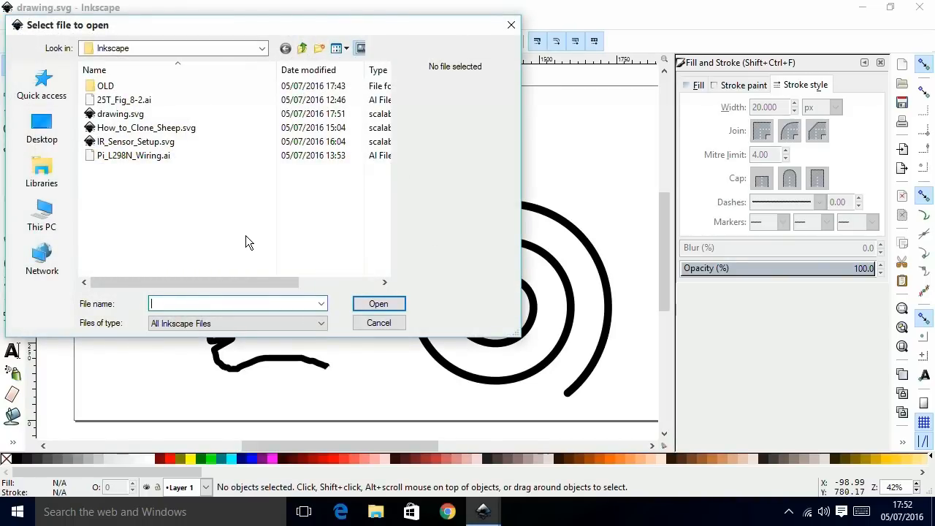
pyautogui.click(125, 100)
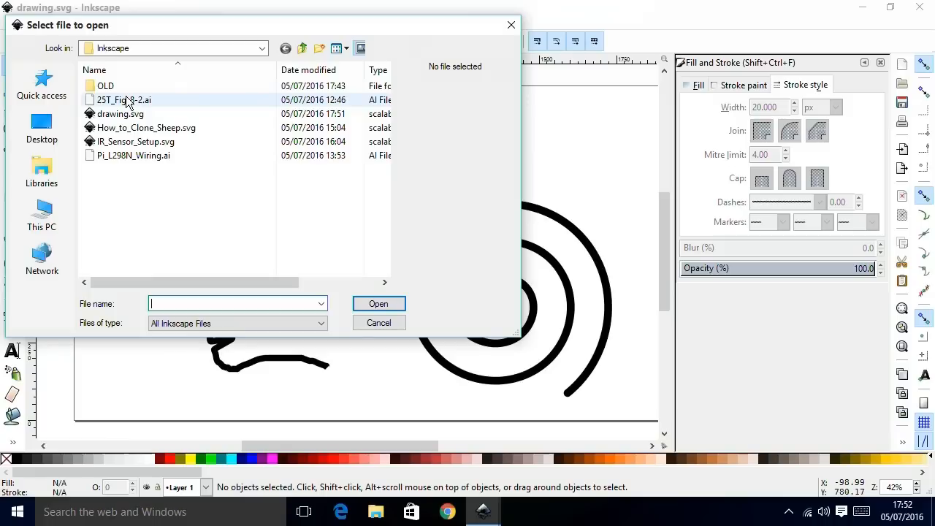
pyautogui.click(124, 100)
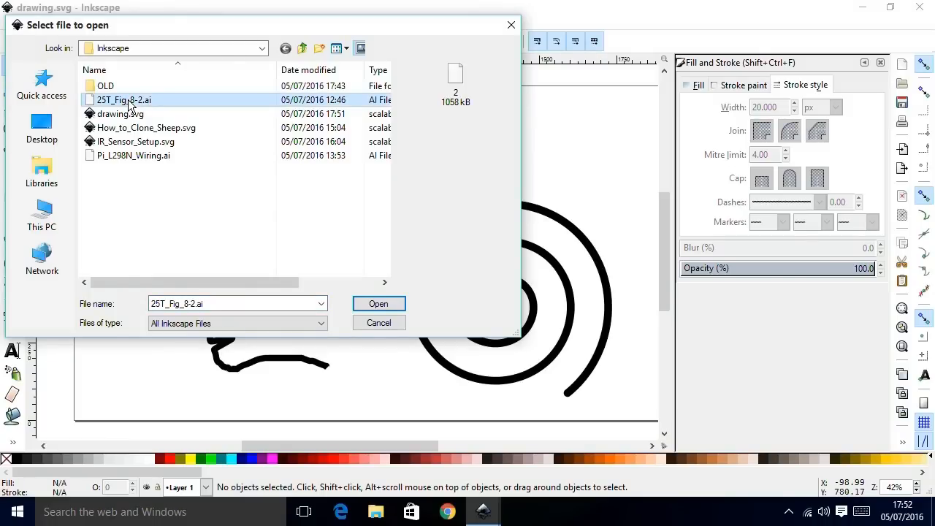
pyautogui.click(378, 303)
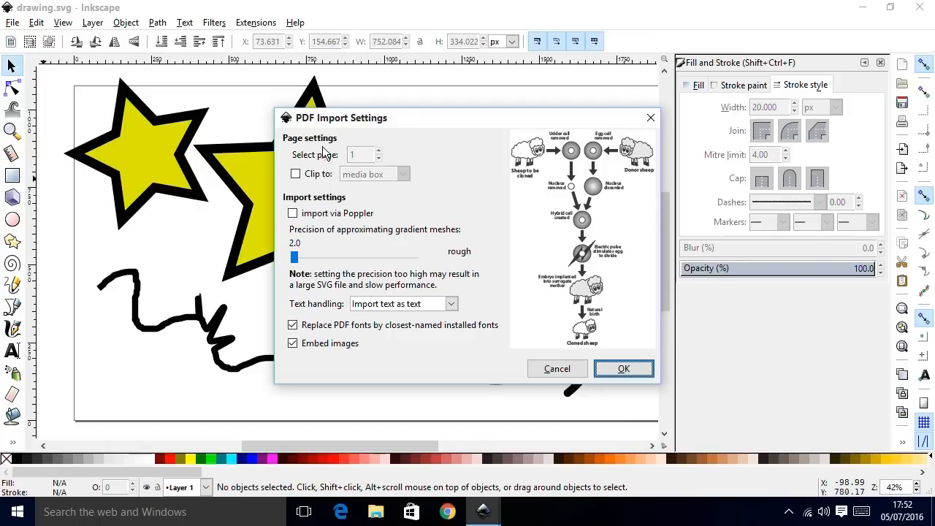
pyautogui.moveTo(550, 177)
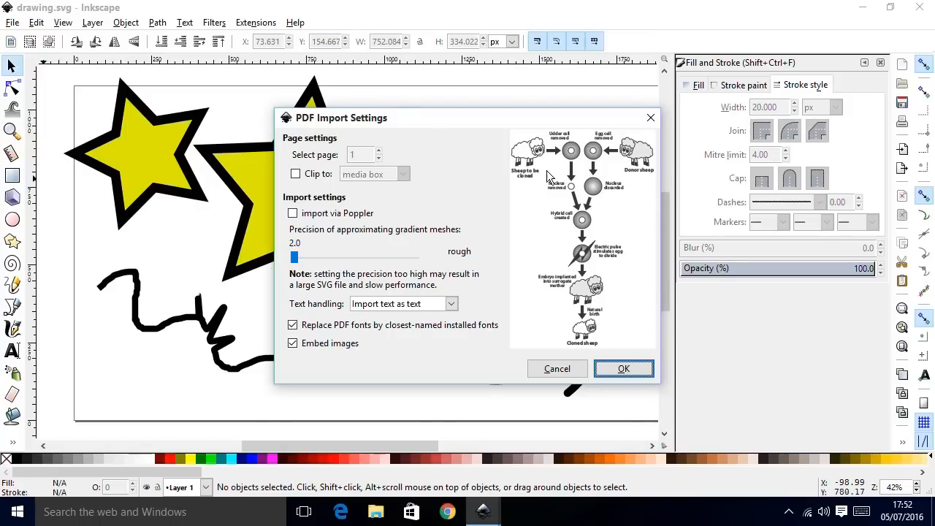
pyautogui.moveTo(627, 363)
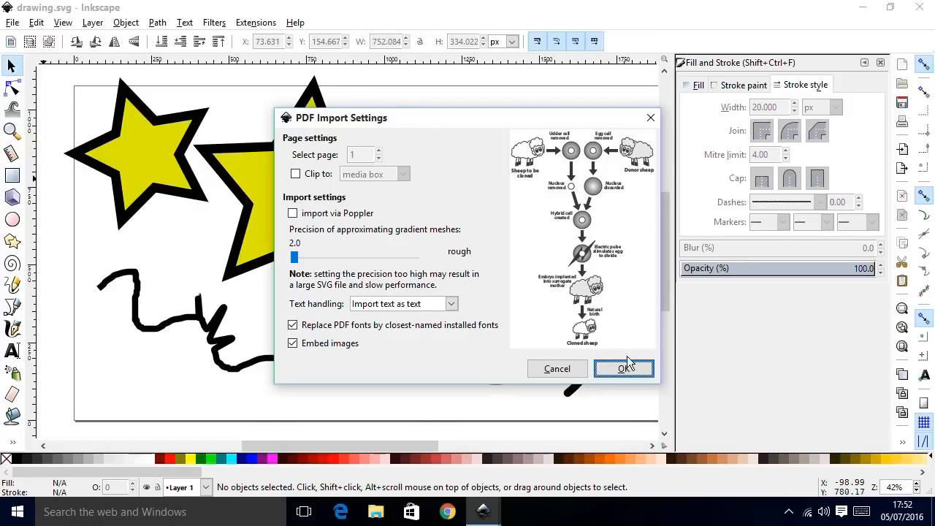
pyautogui.click(624, 367)
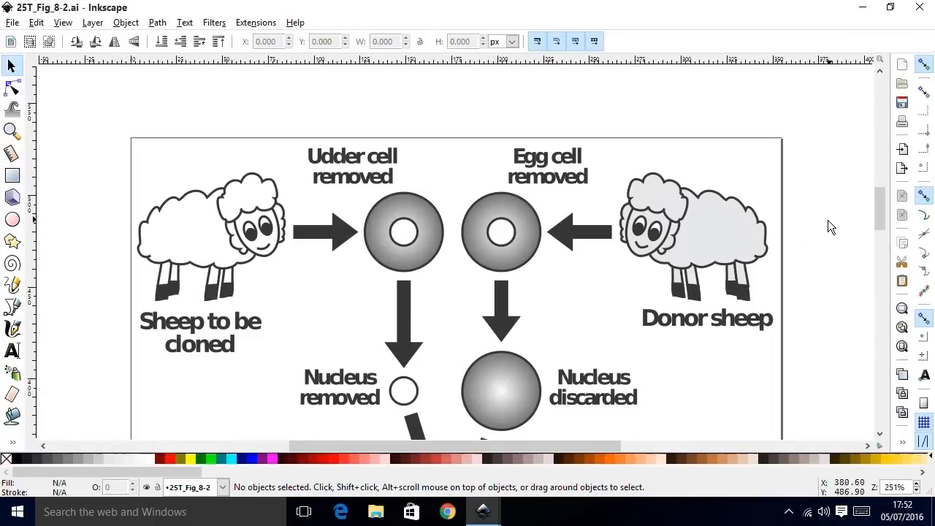
pyautogui.moveTo(776, 221)
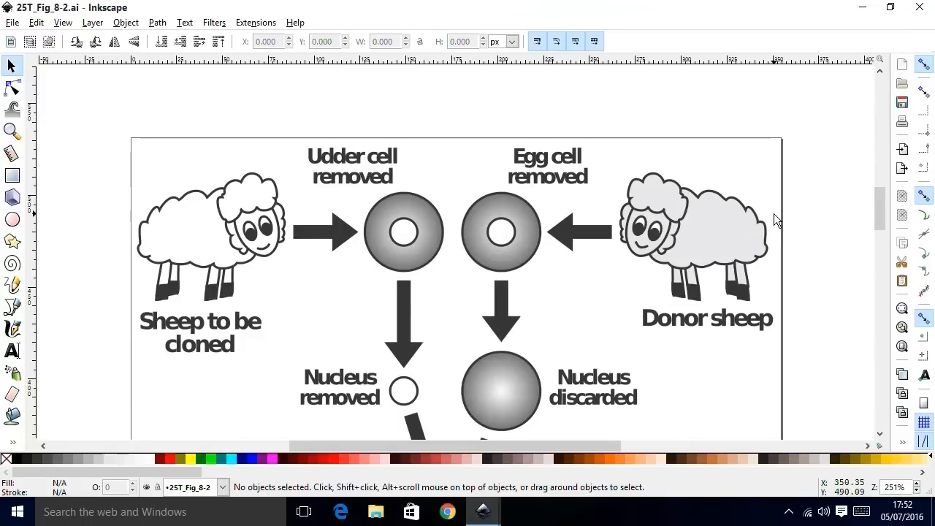
pyautogui.moveTo(767, 221)
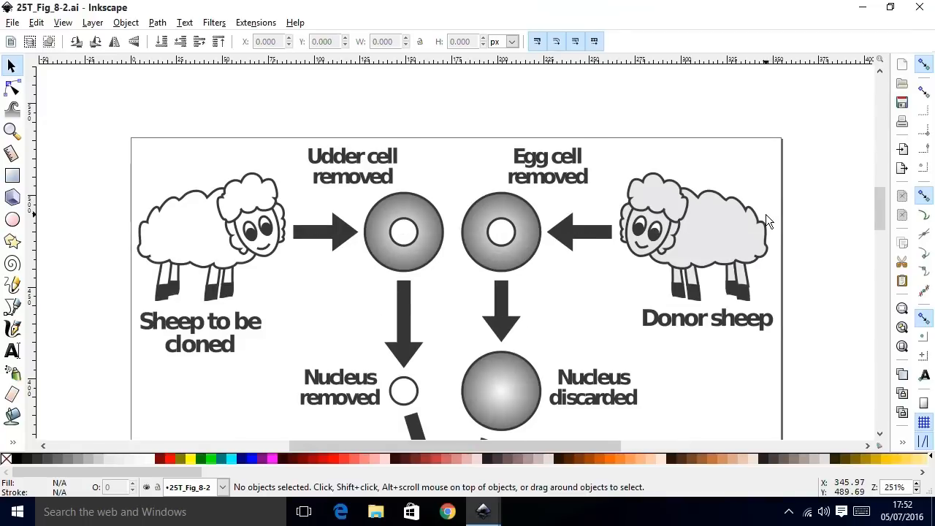
pyautogui.moveTo(155, 117)
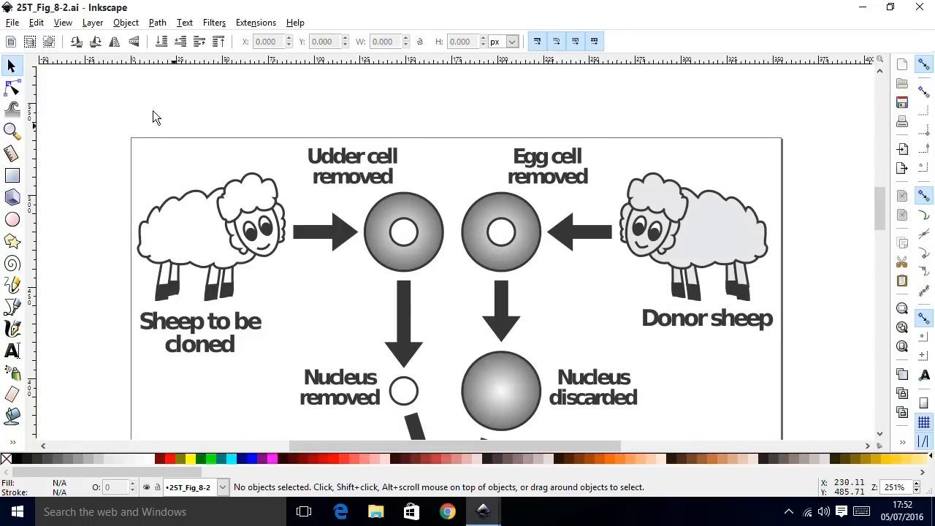
pyautogui.moveTo(327, 114)
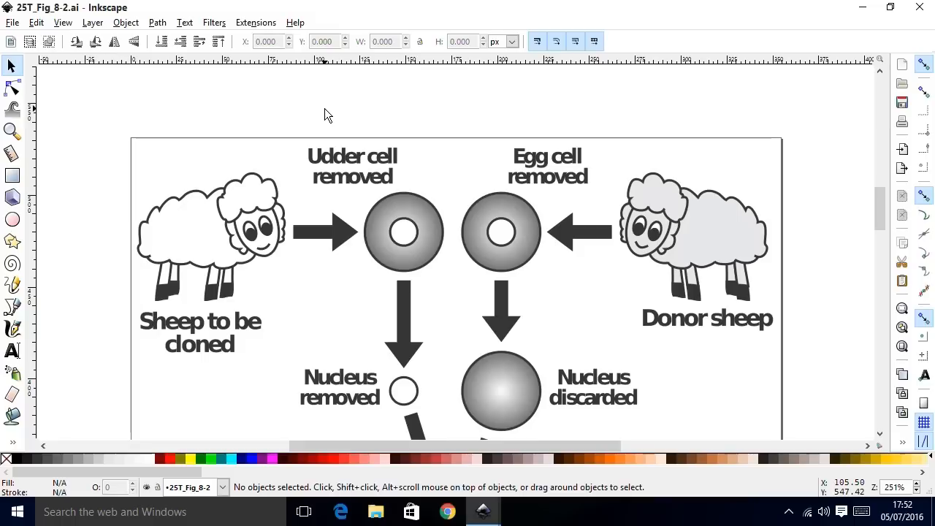